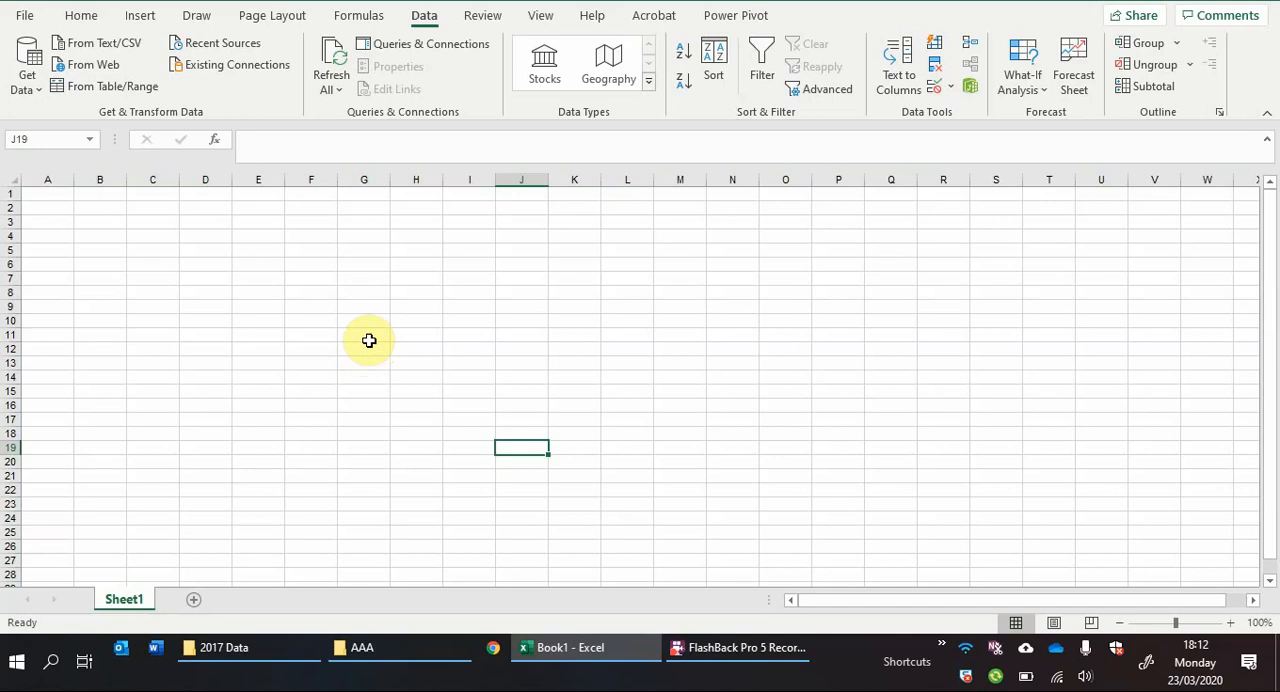
{"action": "mouse_move", "coordinate": [371, 358]}
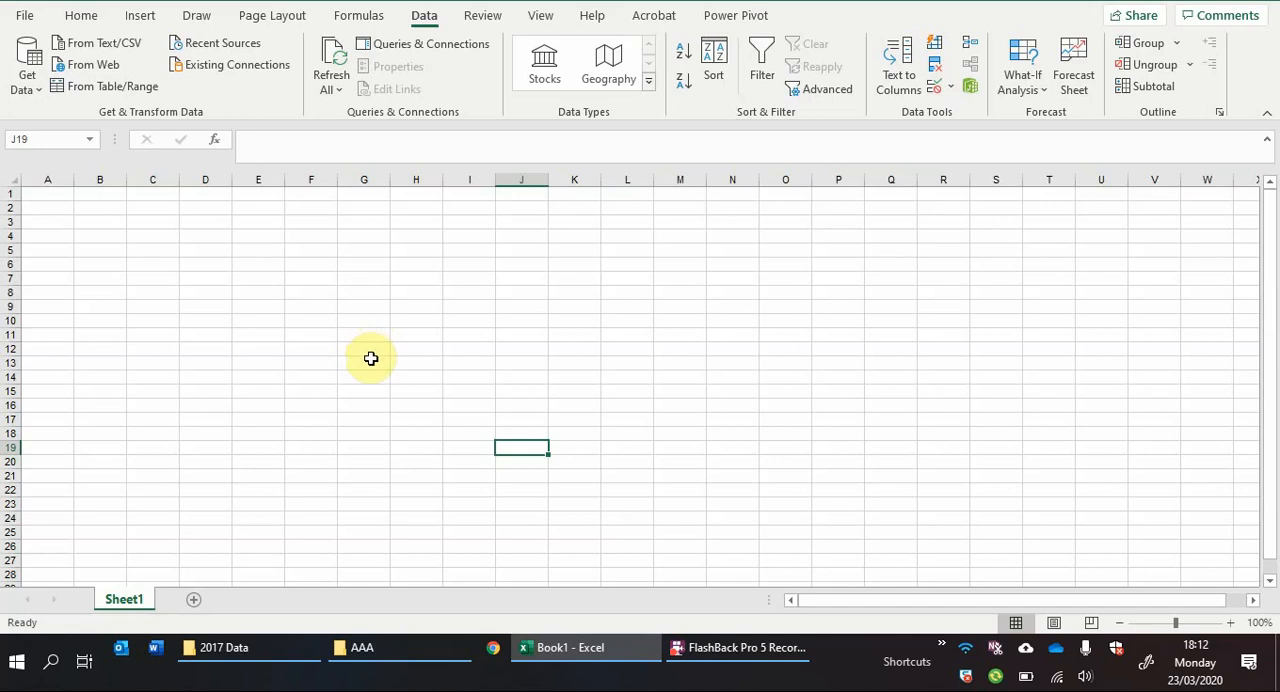
{"action": "mouse_move", "coordinate": [368, 397]}
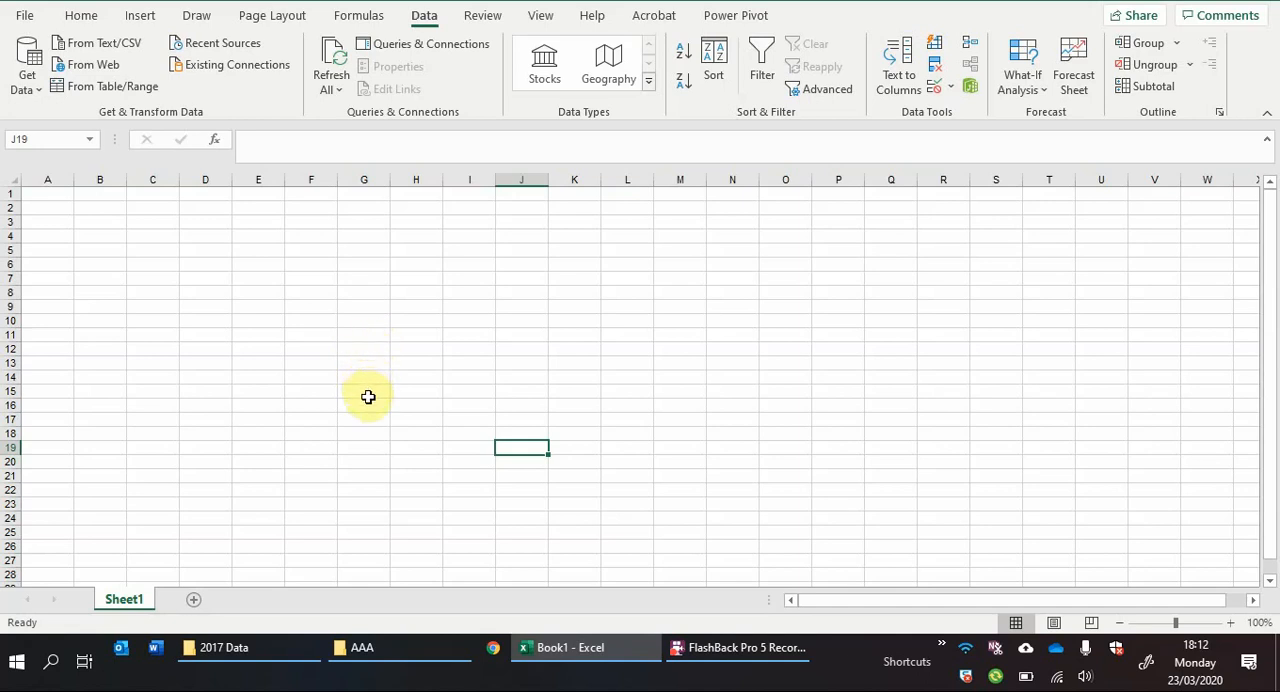
{"action": "mouse_move", "coordinate": [375, 477]}
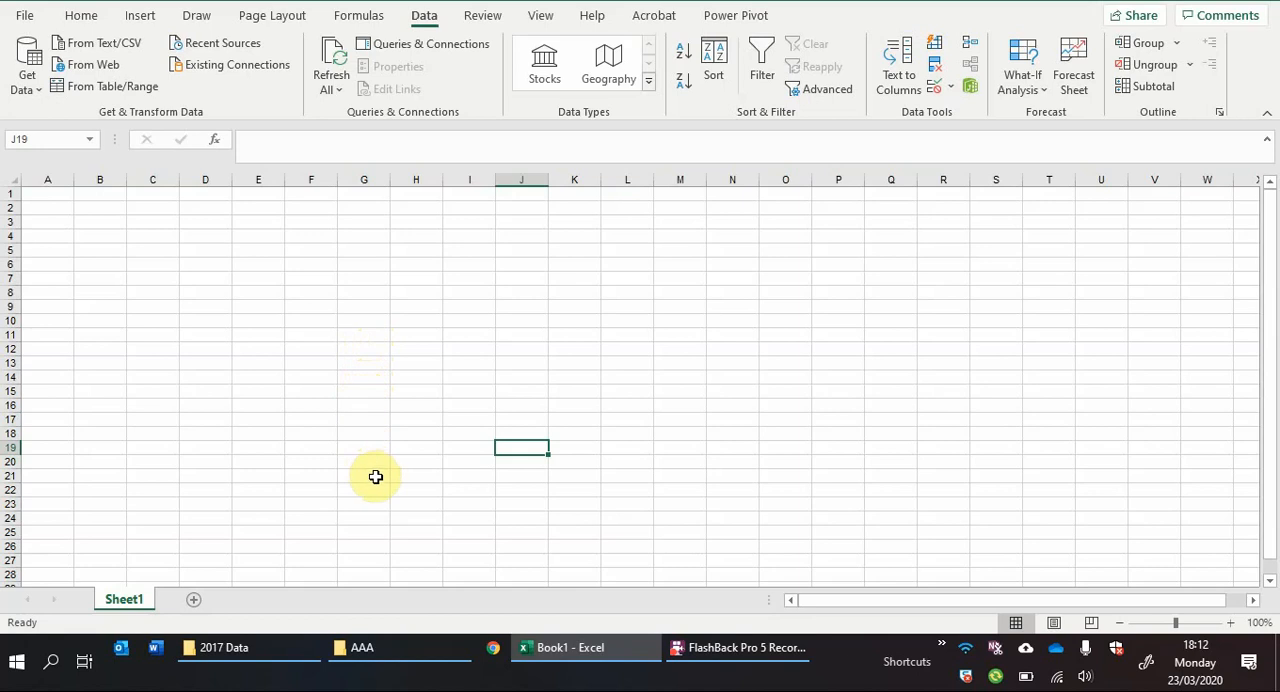
{"action": "mouse_move", "coordinate": [383, 499]}
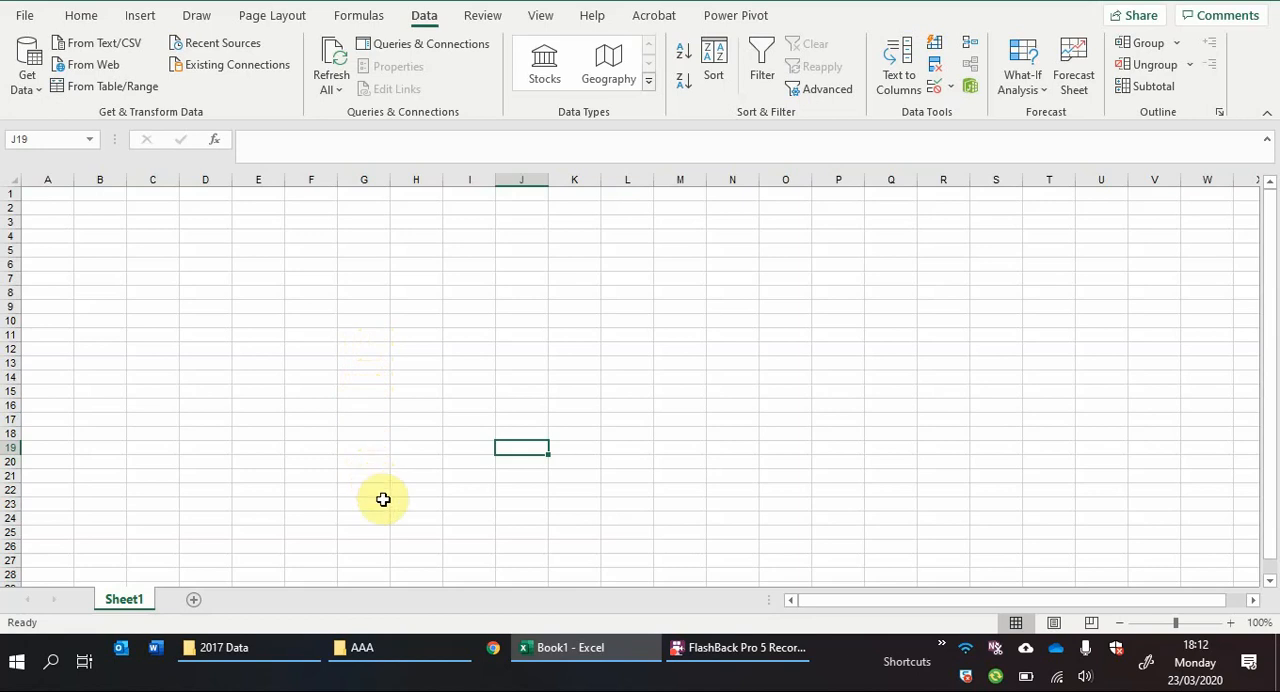
Step: Browse the AAA folder tree, inspecting the Data Sources files and Database subfolder
{"action": "left_click", "coordinate": [362, 647]}
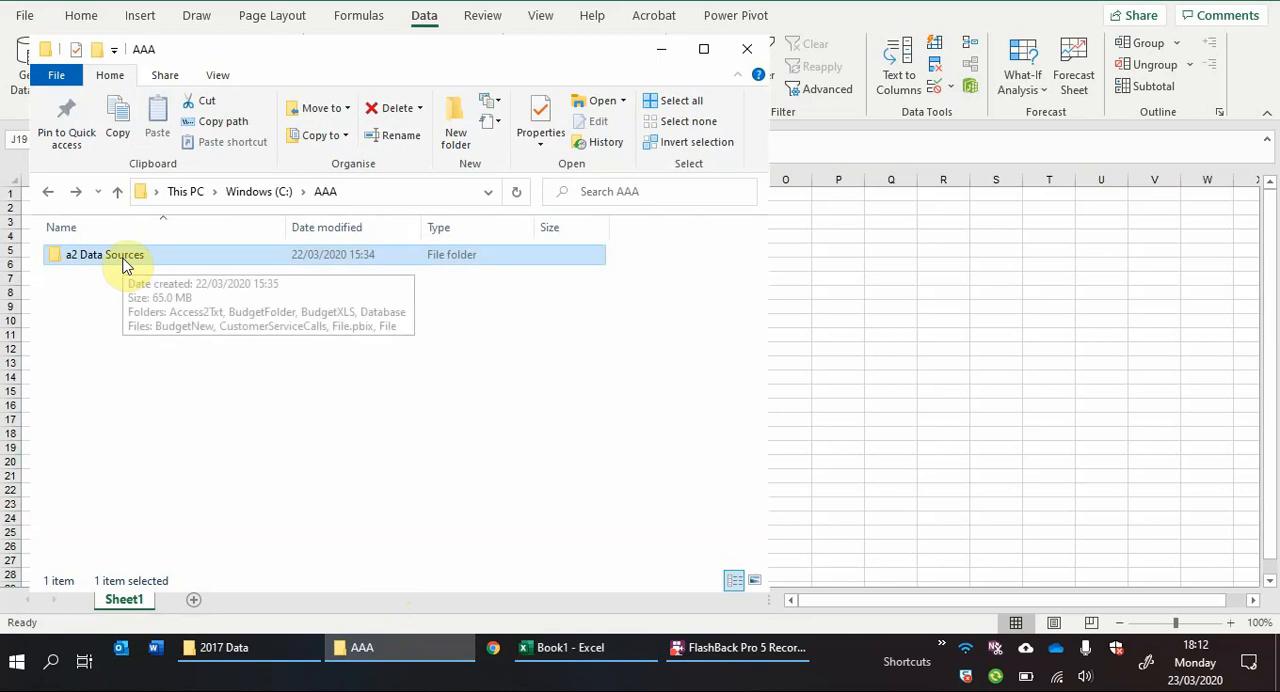
{"action": "double_click", "coordinate": [104, 254]}
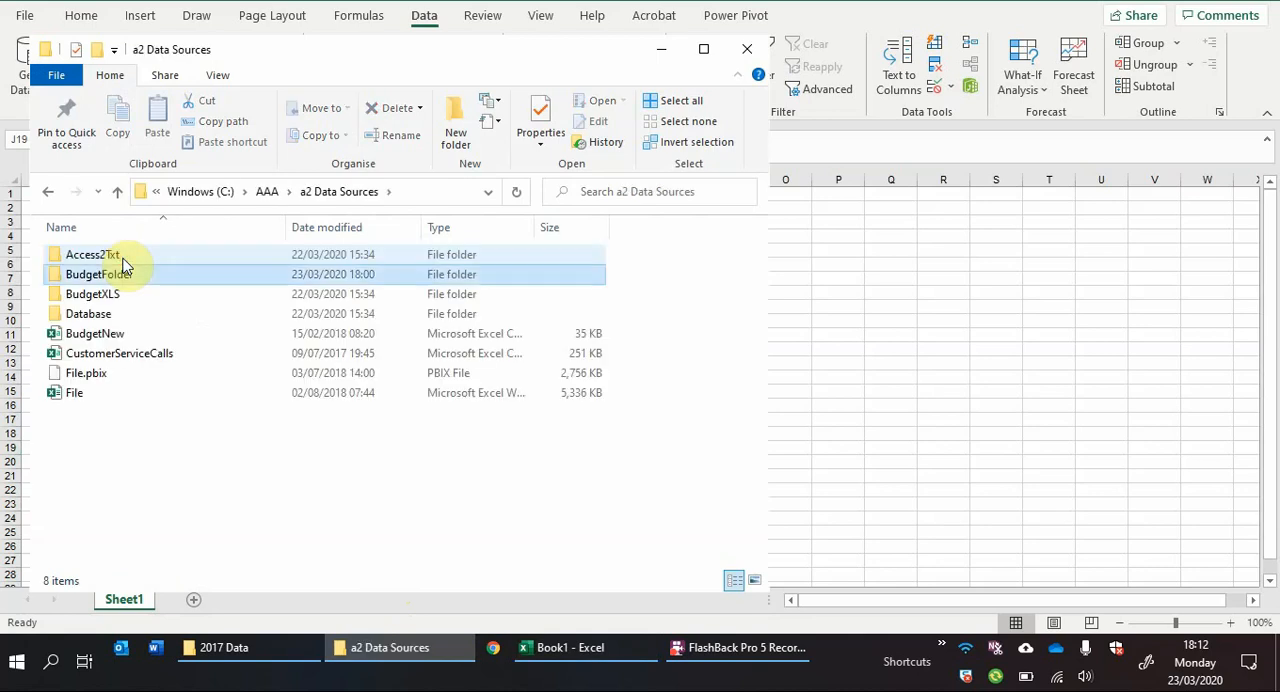
{"action": "left_click", "coordinate": [95, 274]}
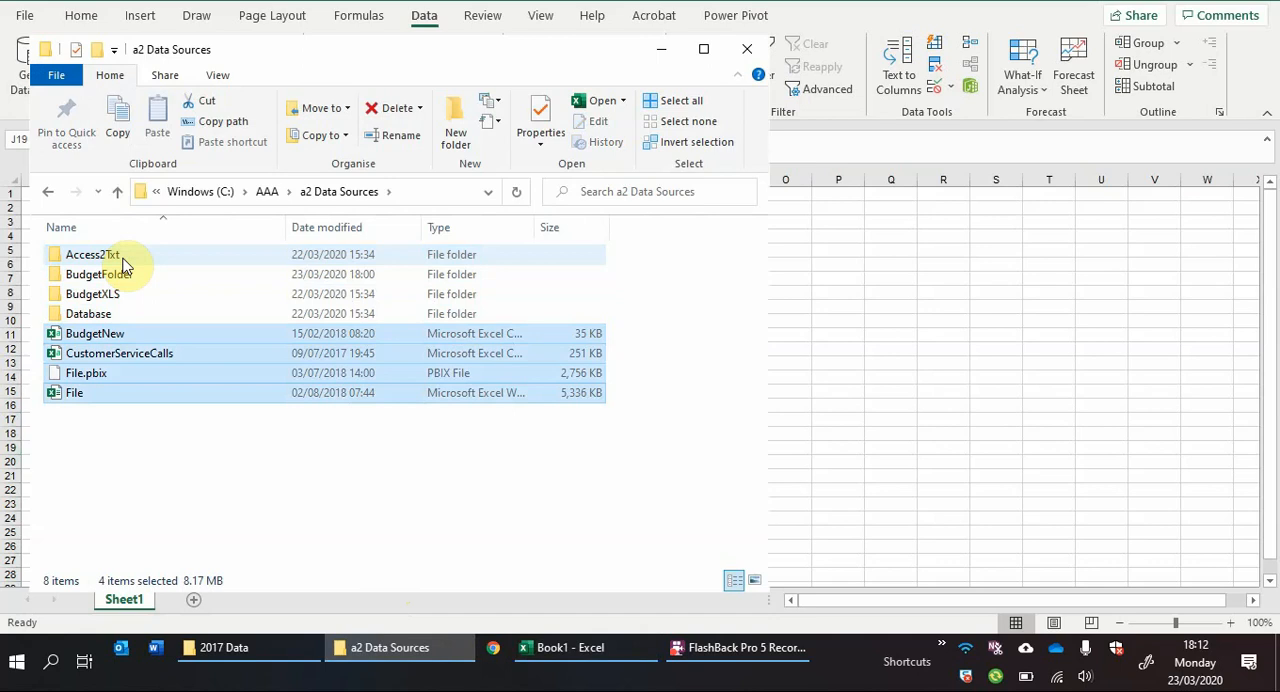
{"action": "left_click", "coordinate": [95, 333]}
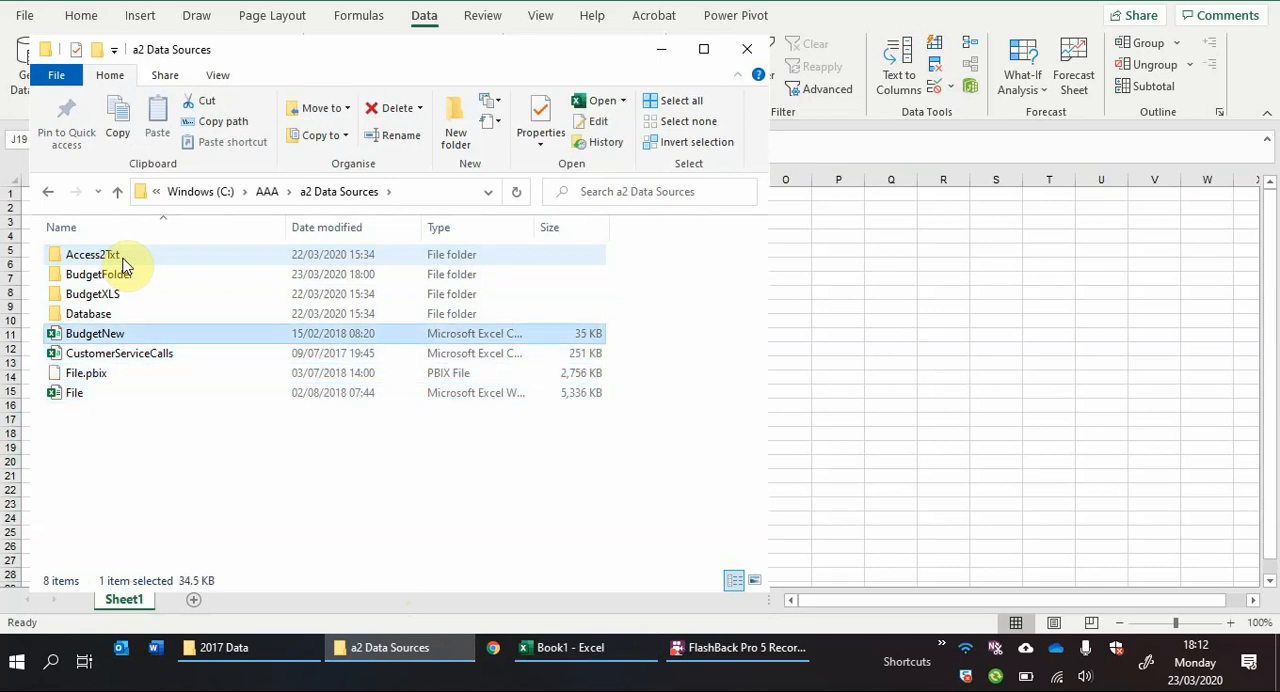
{"action": "left_click", "coordinate": [86, 372]}
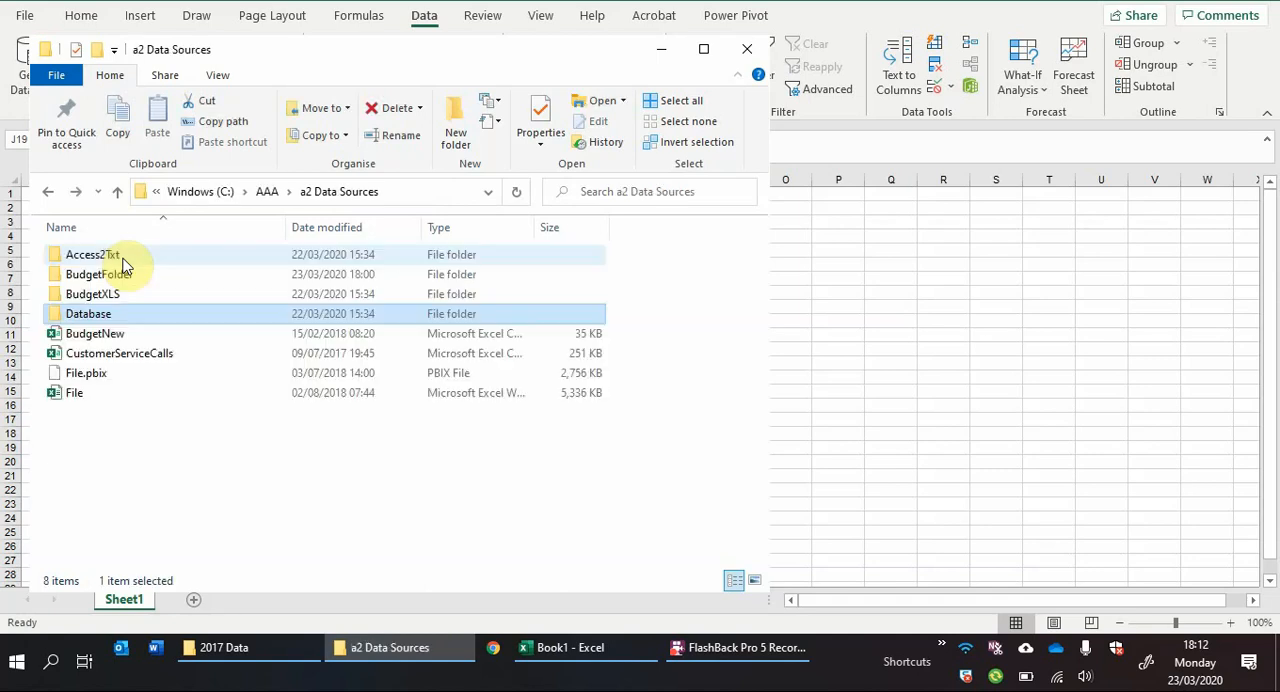
{"action": "double_click", "coordinate": [92, 293]}
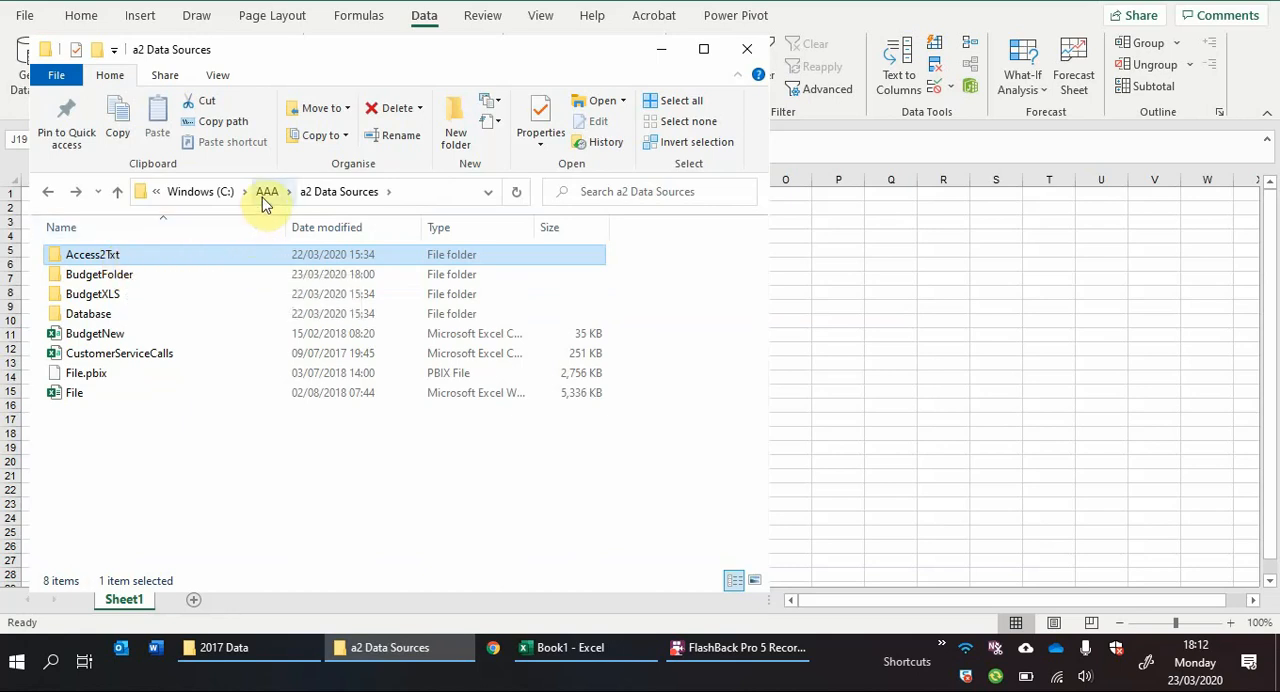
{"action": "left_click", "coordinate": [267, 191]}
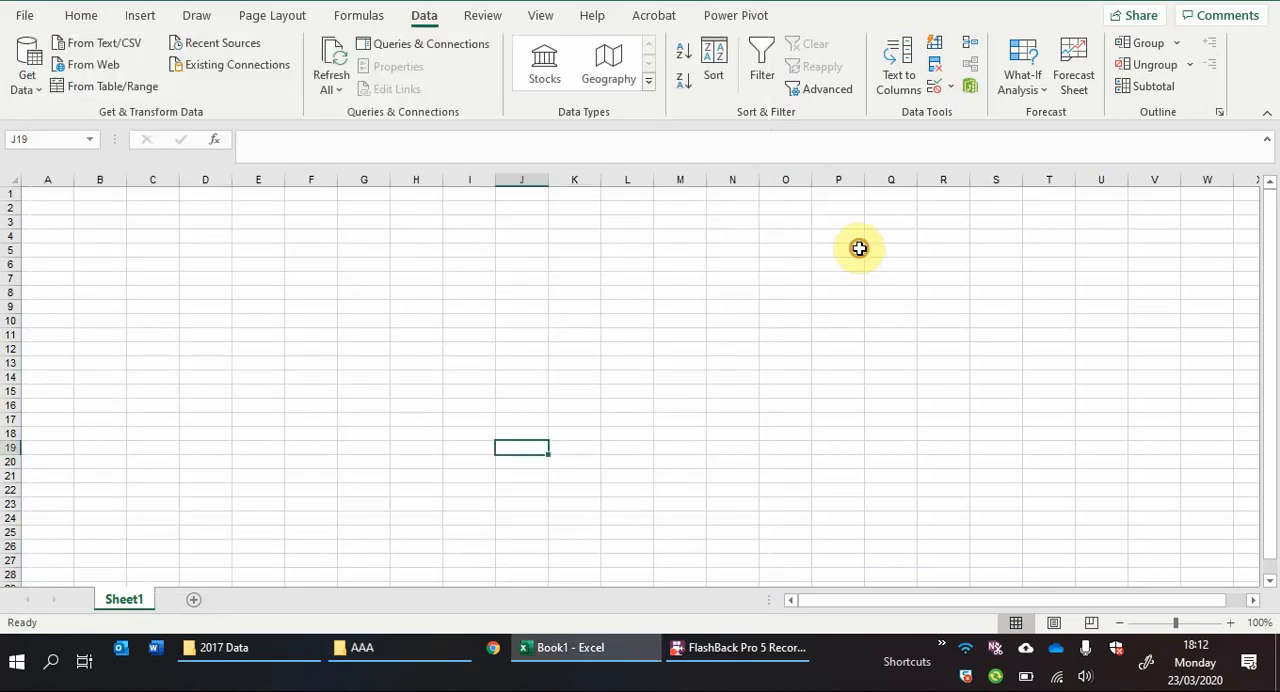
Step: Start a From Folder data import with the path C:\AAA
{"action": "left_click", "coordinate": [81, 15]}
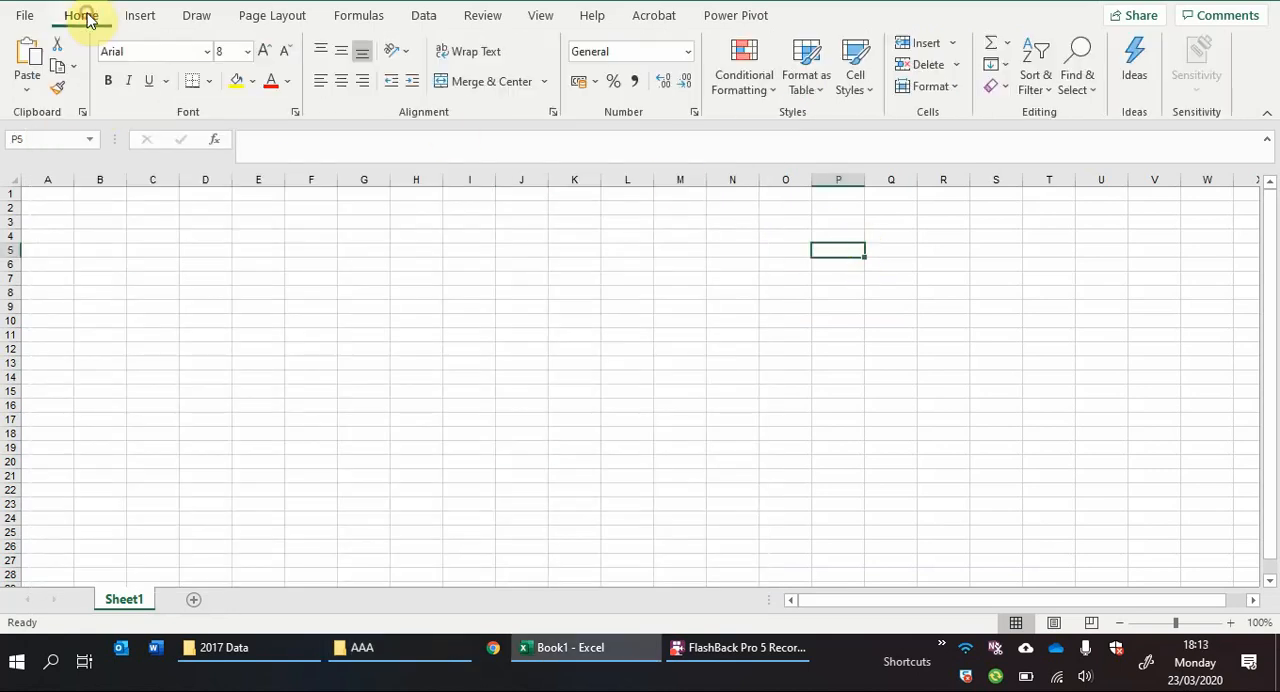
{"action": "left_click", "coordinate": [423, 15]}
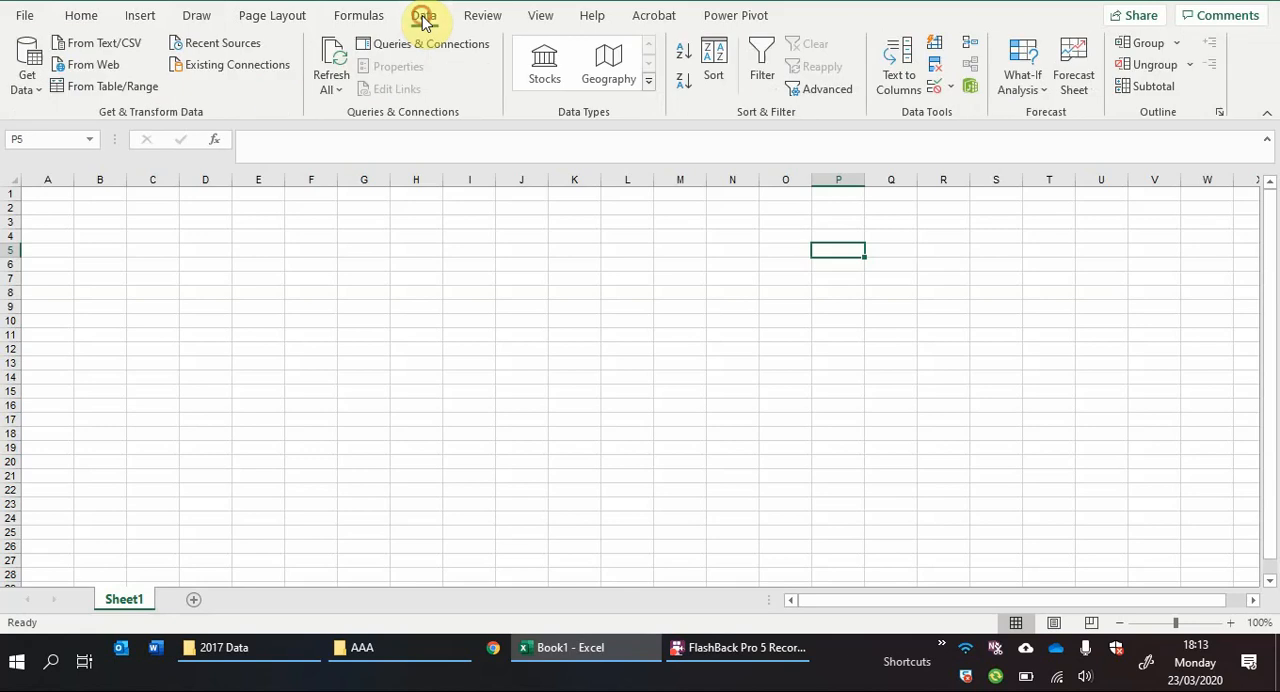
{"action": "left_click", "coordinate": [423, 15]}
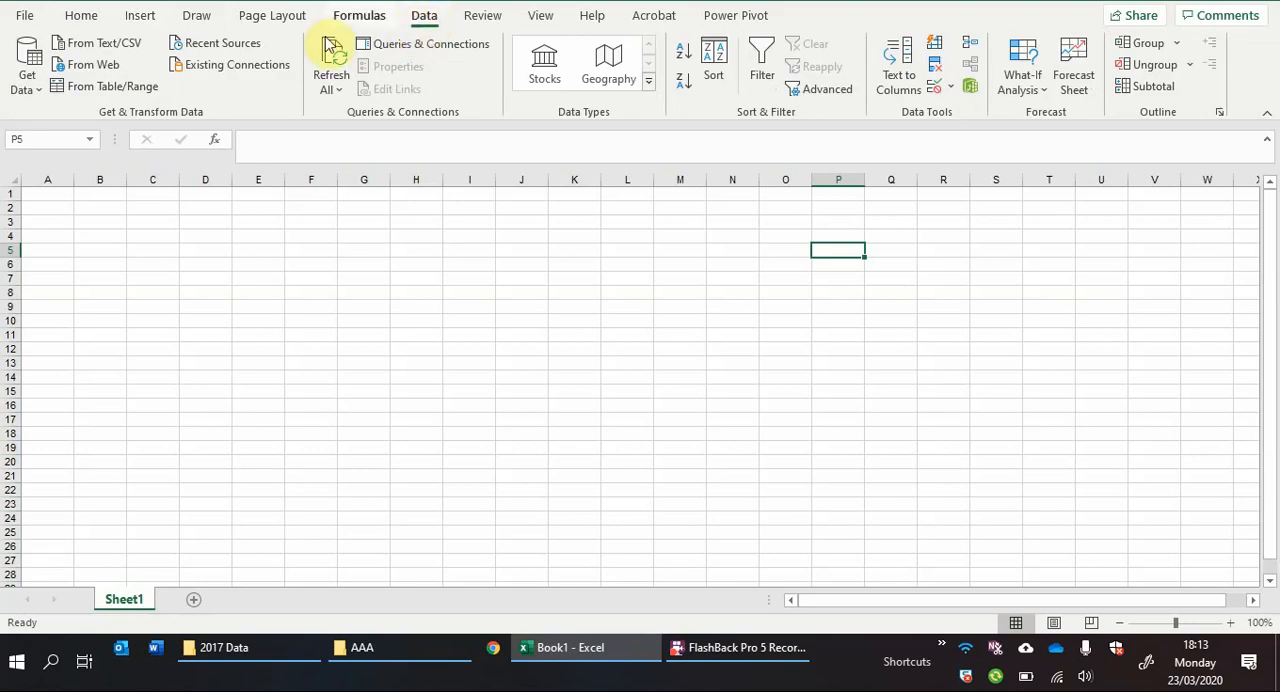
{"action": "left_click", "coordinate": [26, 65]}
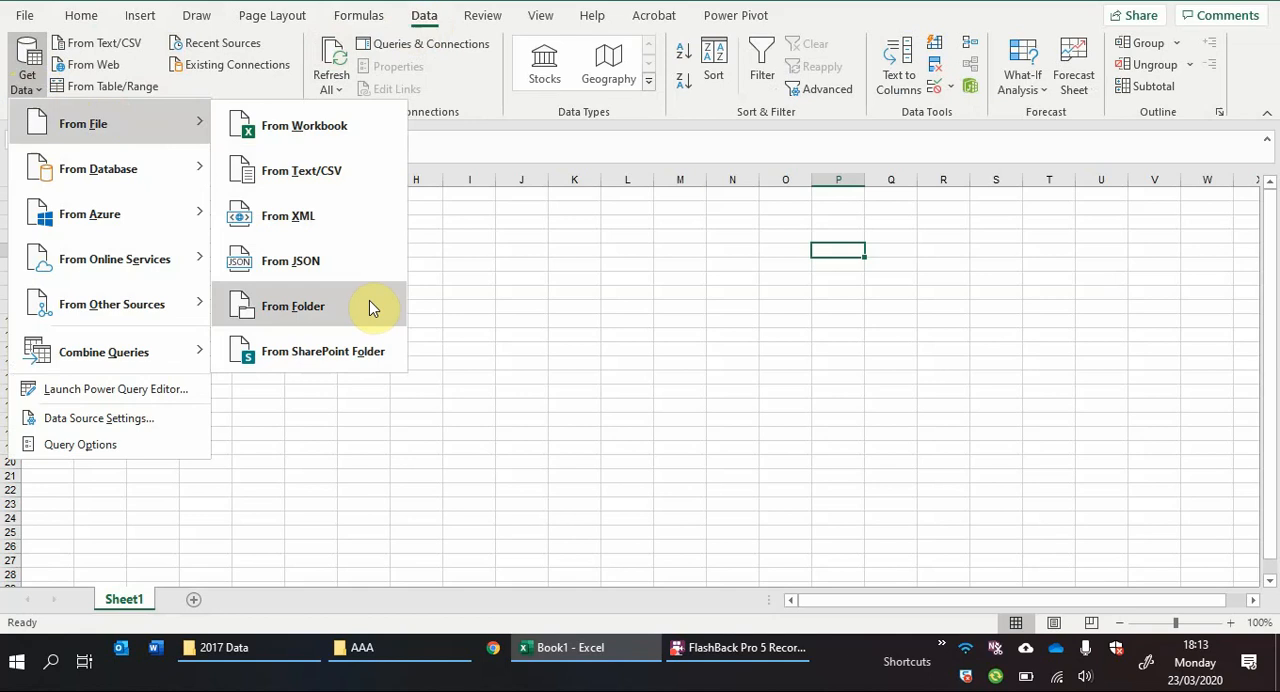
{"action": "left_click", "coordinate": [293, 306]}
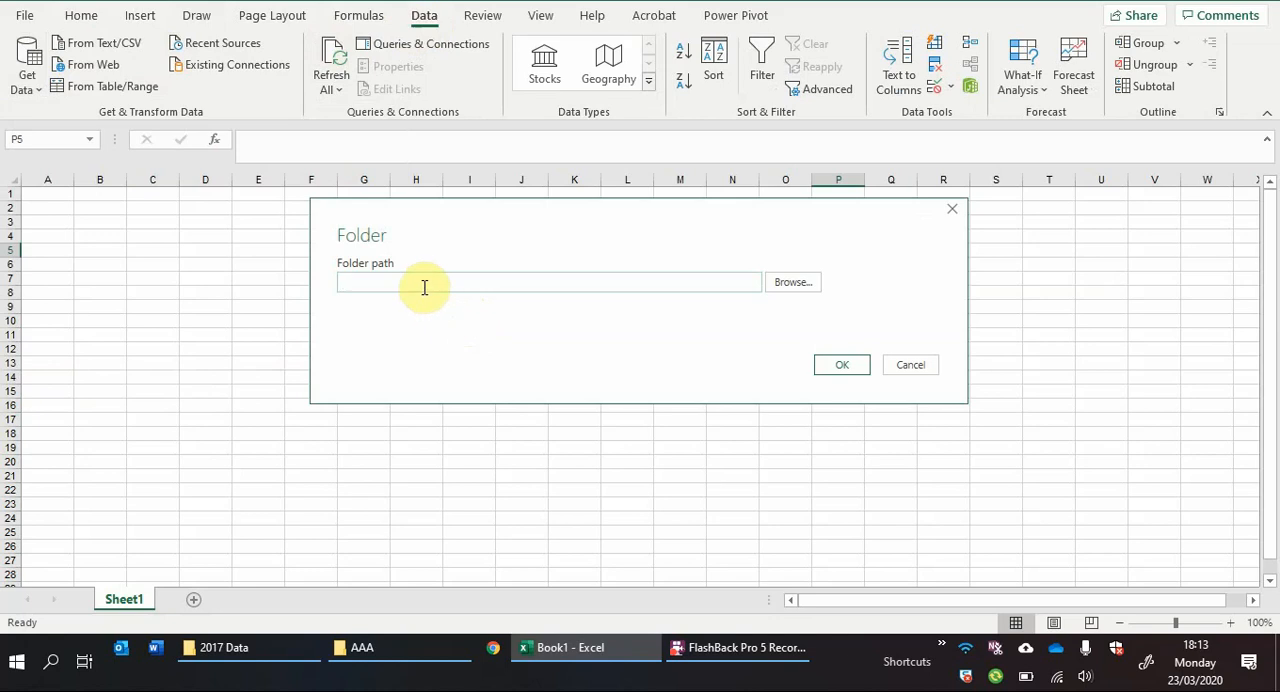
{"action": "type", "text": "C:\\AAA"}
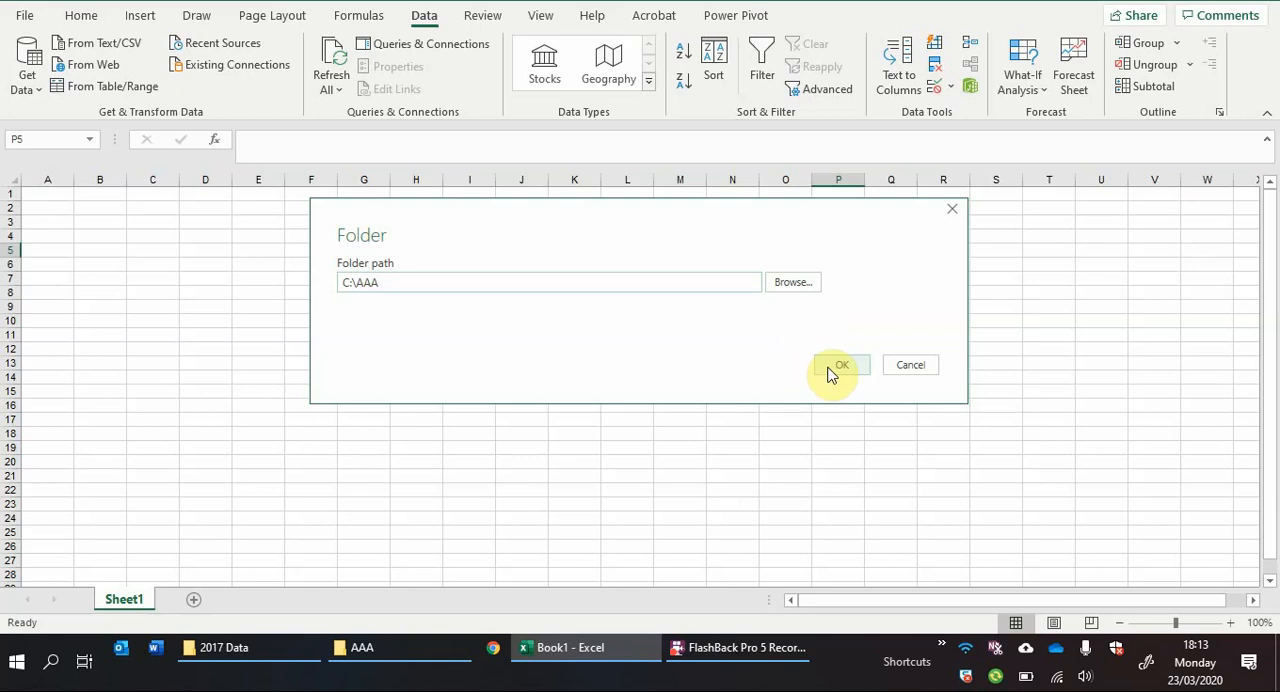
{"action": "left_click", "coordinate": [839, 364]}
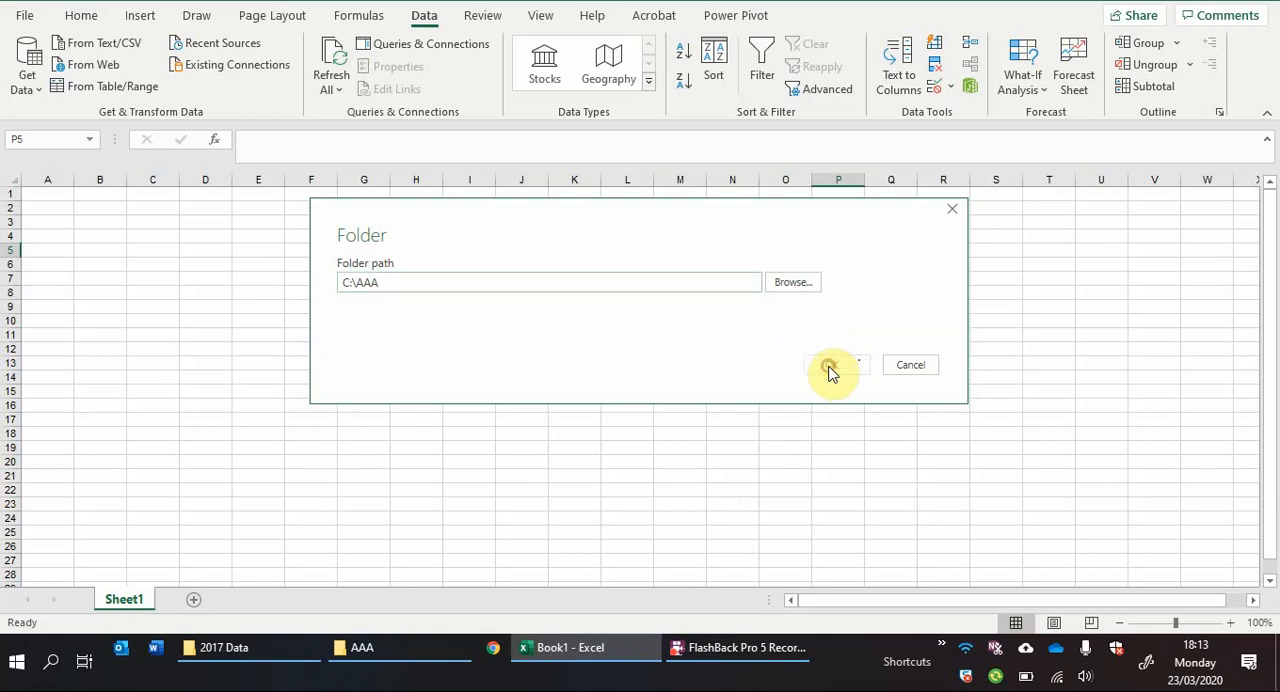
{"action": "left_click", "coordinate": [830, 364]}
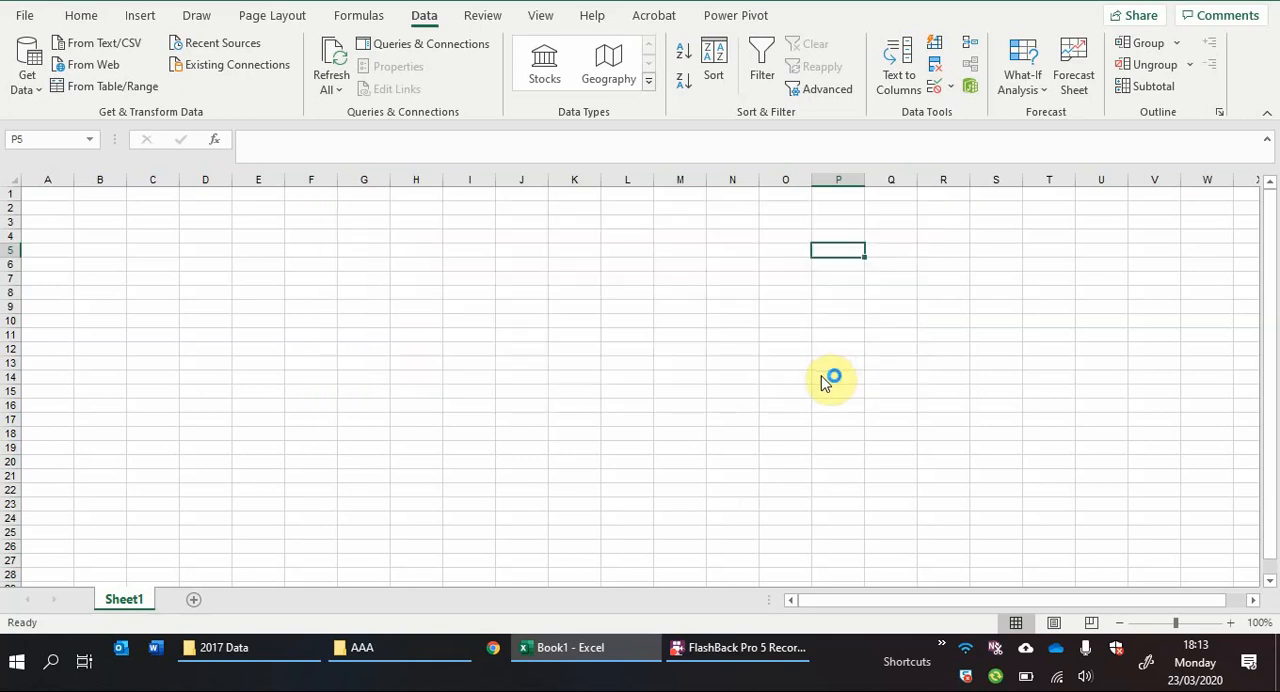
{"action": "mouse_move", "coordinate": [810, 390]}
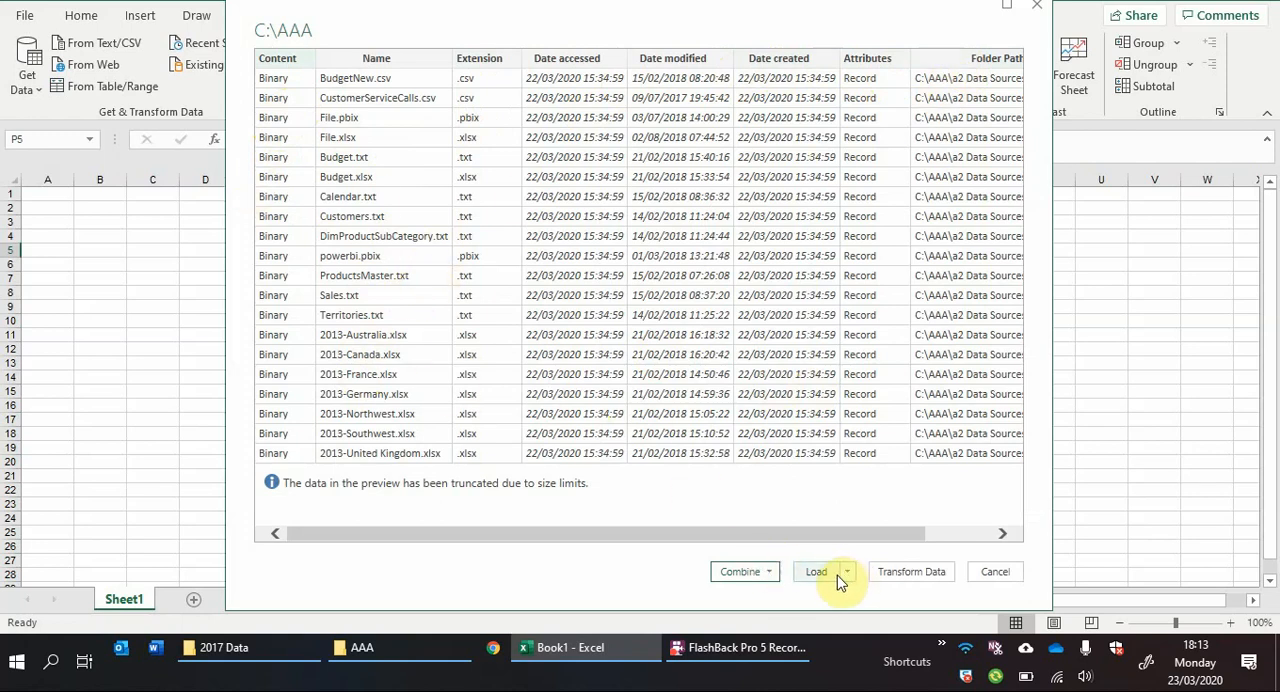
{"action": "mouse_move", "coordinate": [820, 590]}
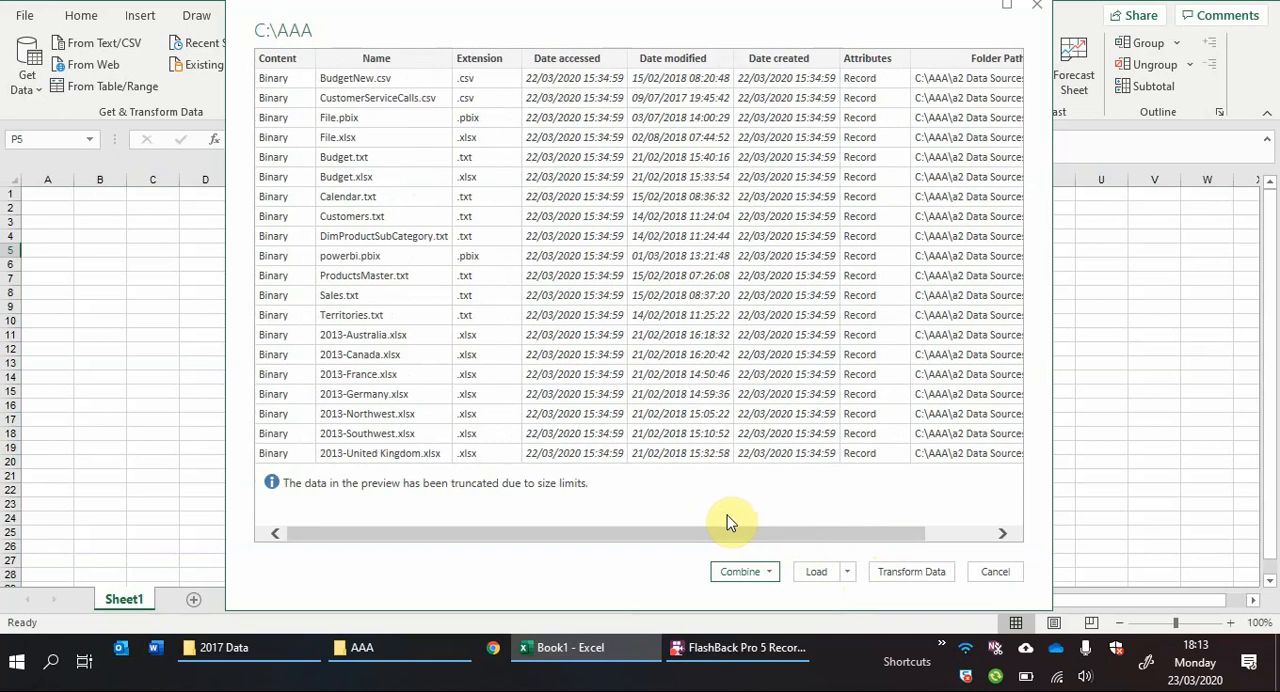
{"action": "mouse_move", "coordinate": [910, 571]}
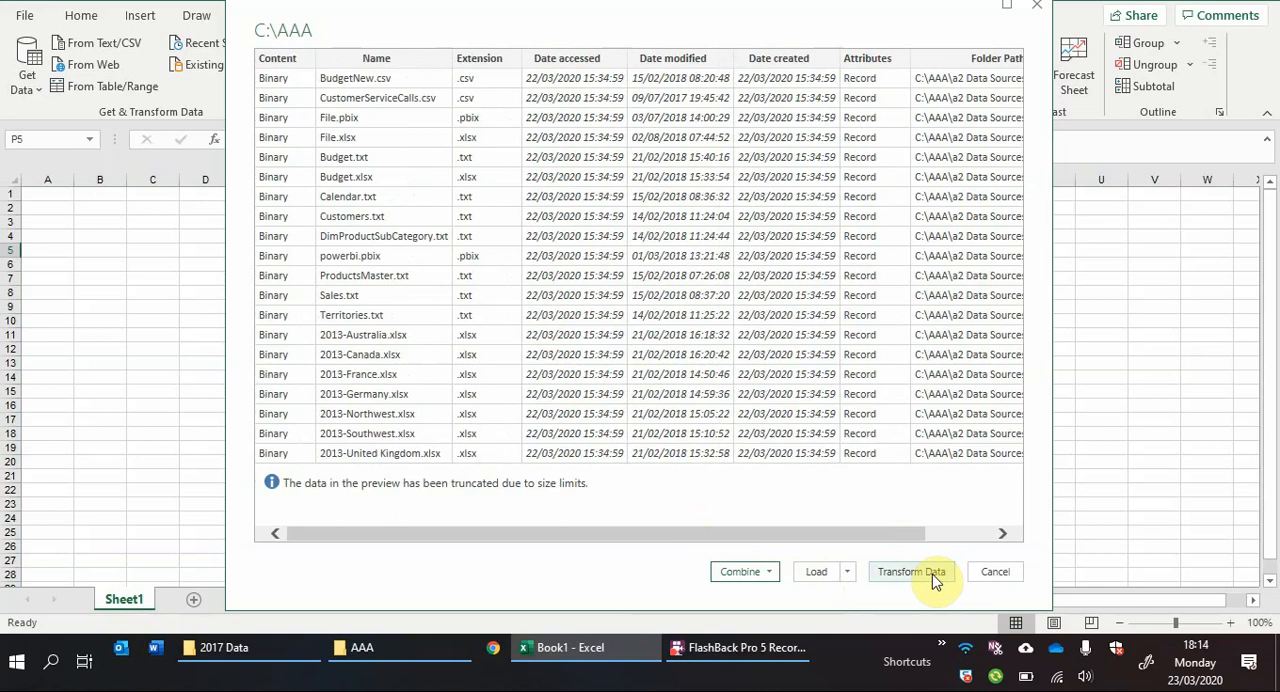
Step: Send the C:\AAA file preview to Power Query Editor with Transform Data
{"action": "left_click", "coordinate": [994, 571]}
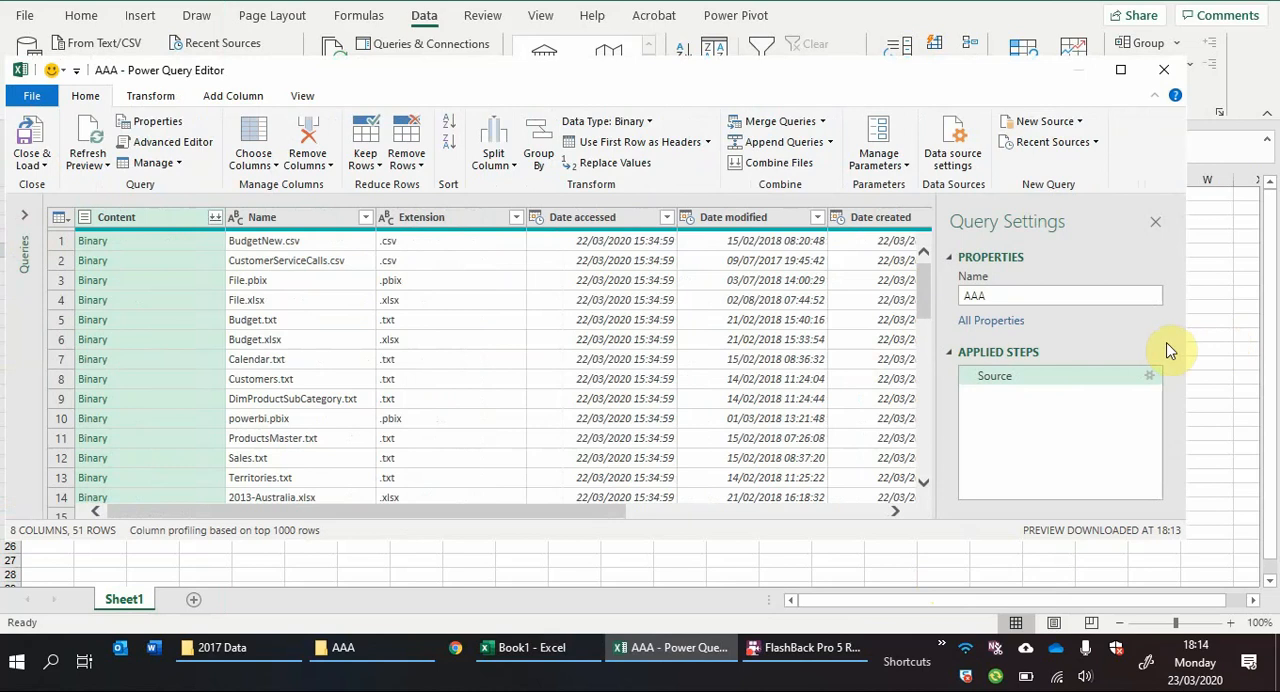
{"action": "mouse_move", "coordinate": [1185, 343]}
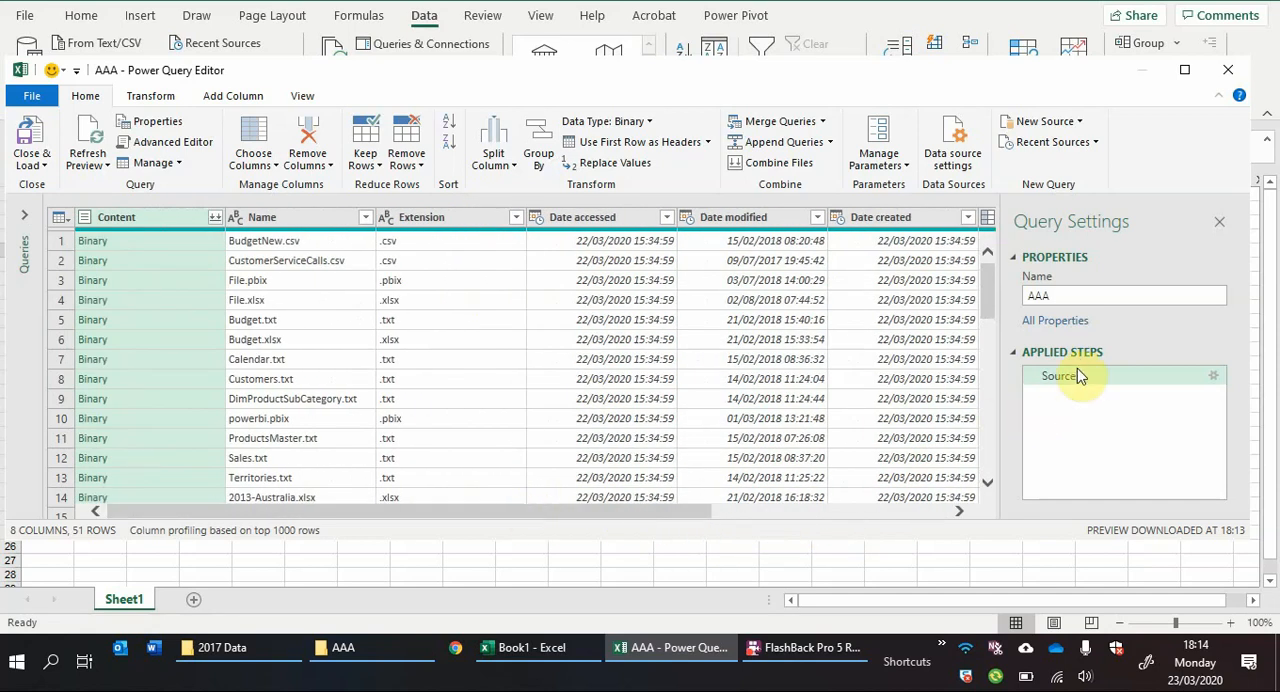
{"action": "mouse_move", "coordinate": [1085, 395]}
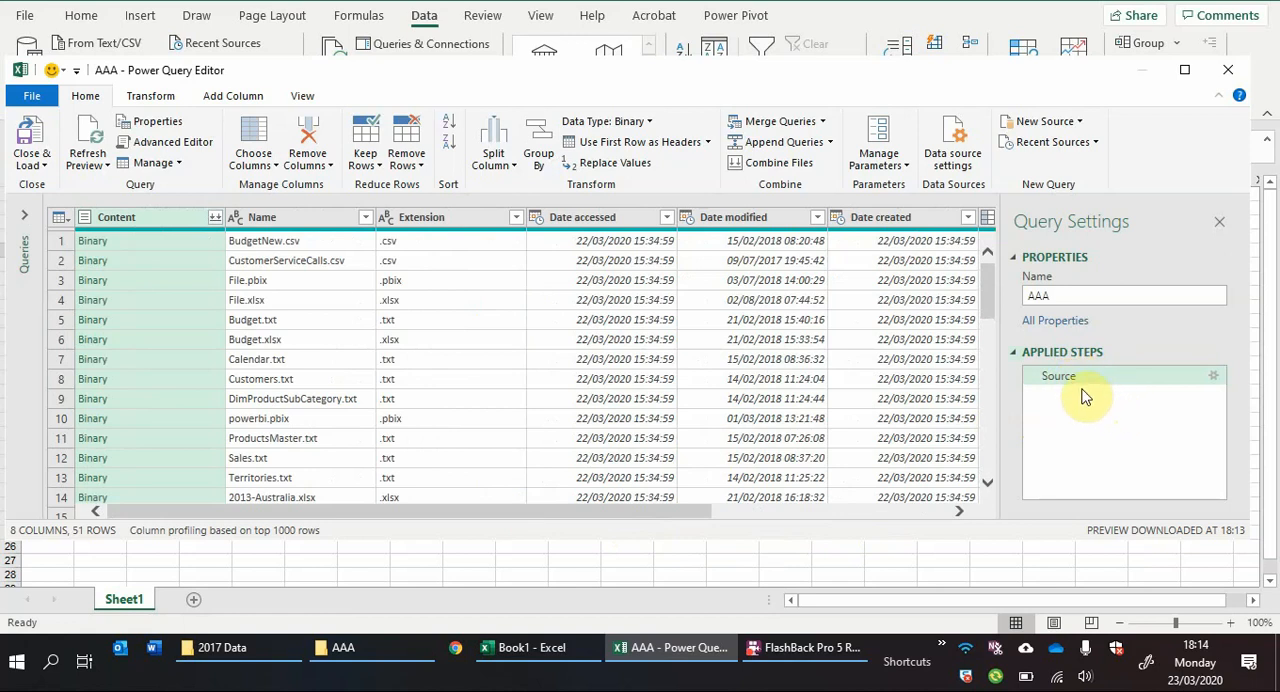
{"action": "mouse_move", "coordinate": [1015, 418]}
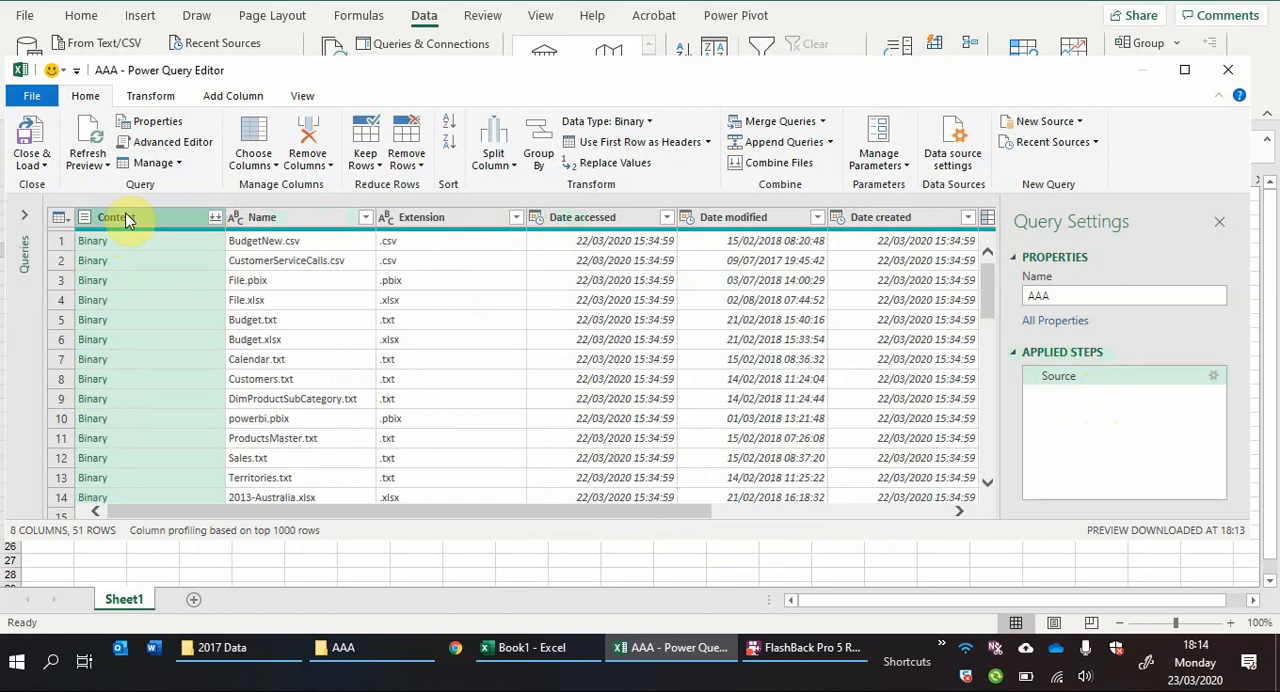
Step: Remove the Content column, then compare the Source and Removed Columns steps
{"action": "right_click", "coordinate": [113, 217]}
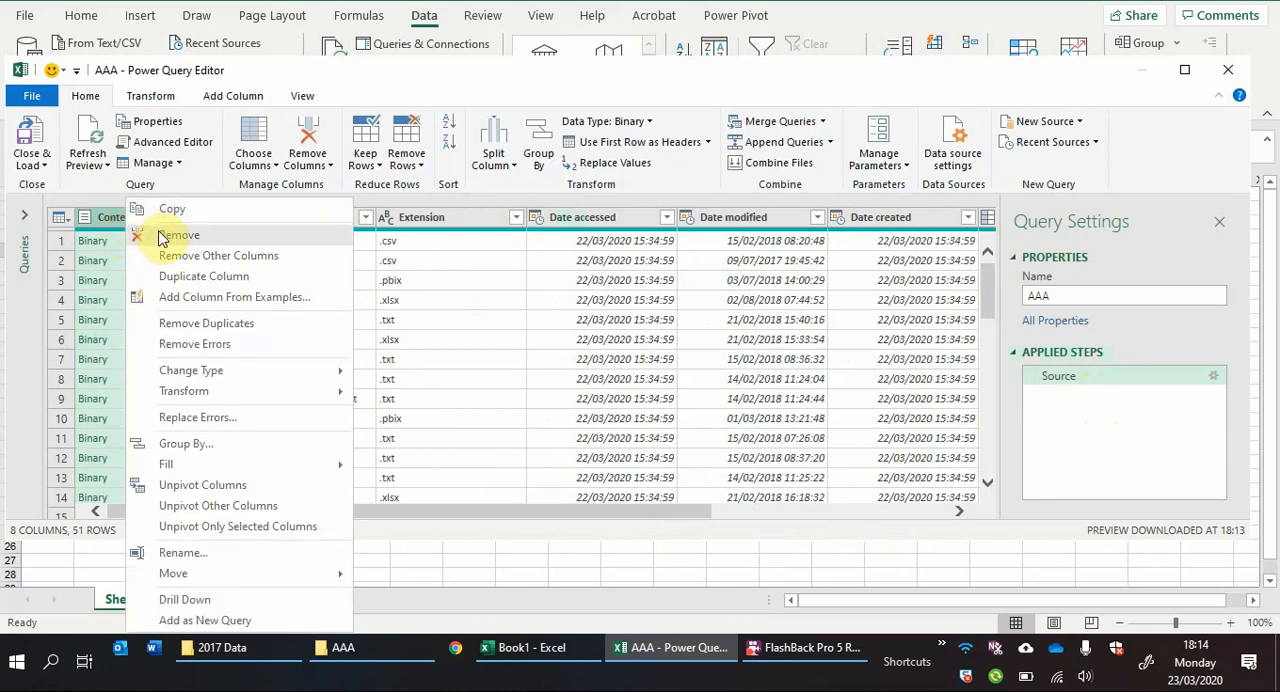
{"action": "left_click", "coordinate": [178, 234]}
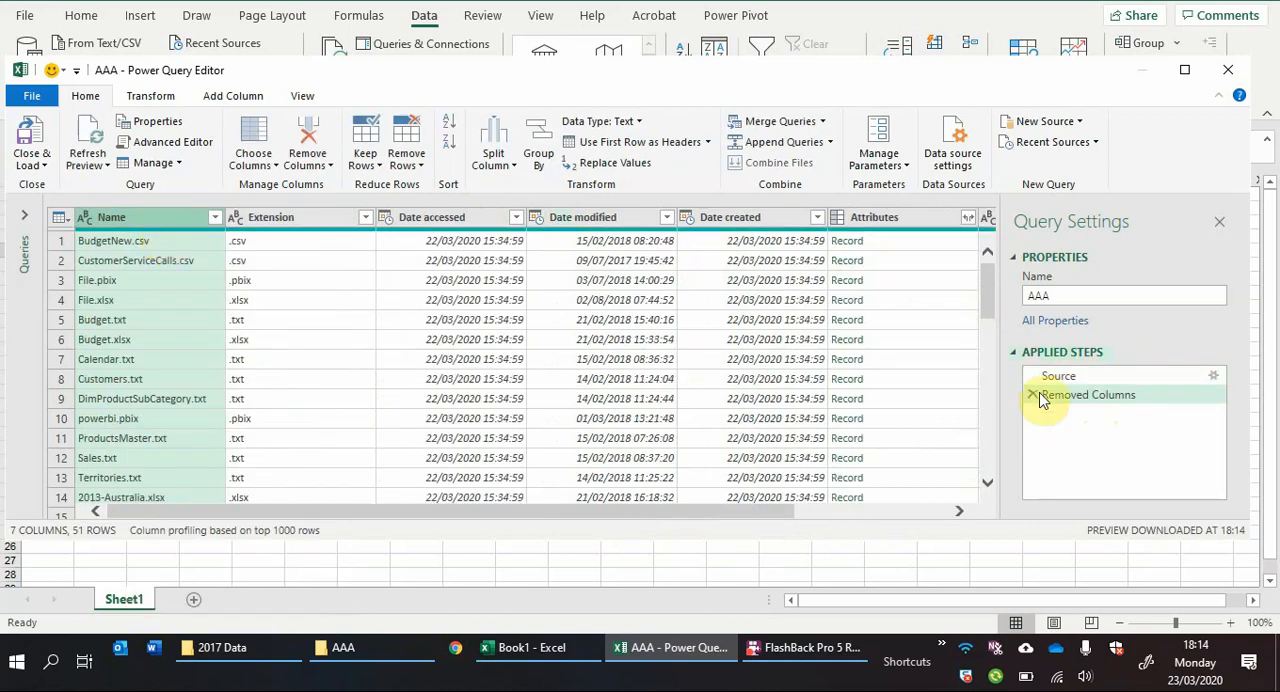
{"action": "mouse_move", "coordinate": [1085, 394]}
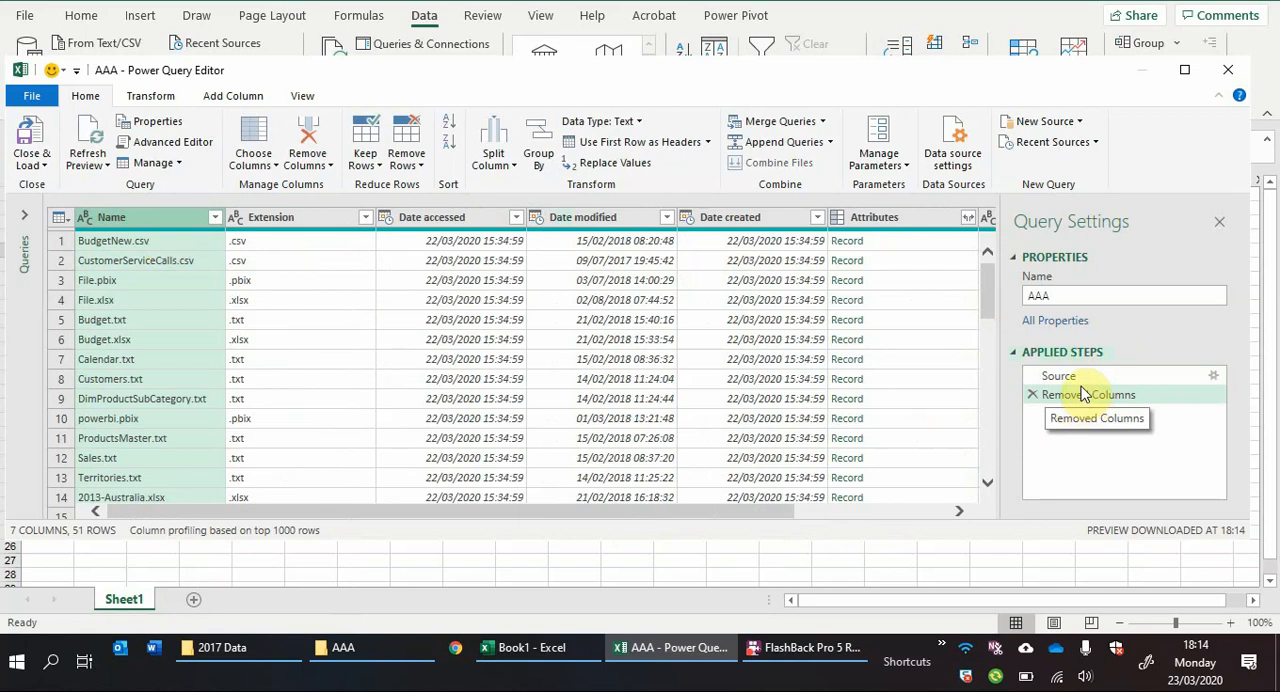
{"action": "mouse_move", "coordinate": [1080, 385]}
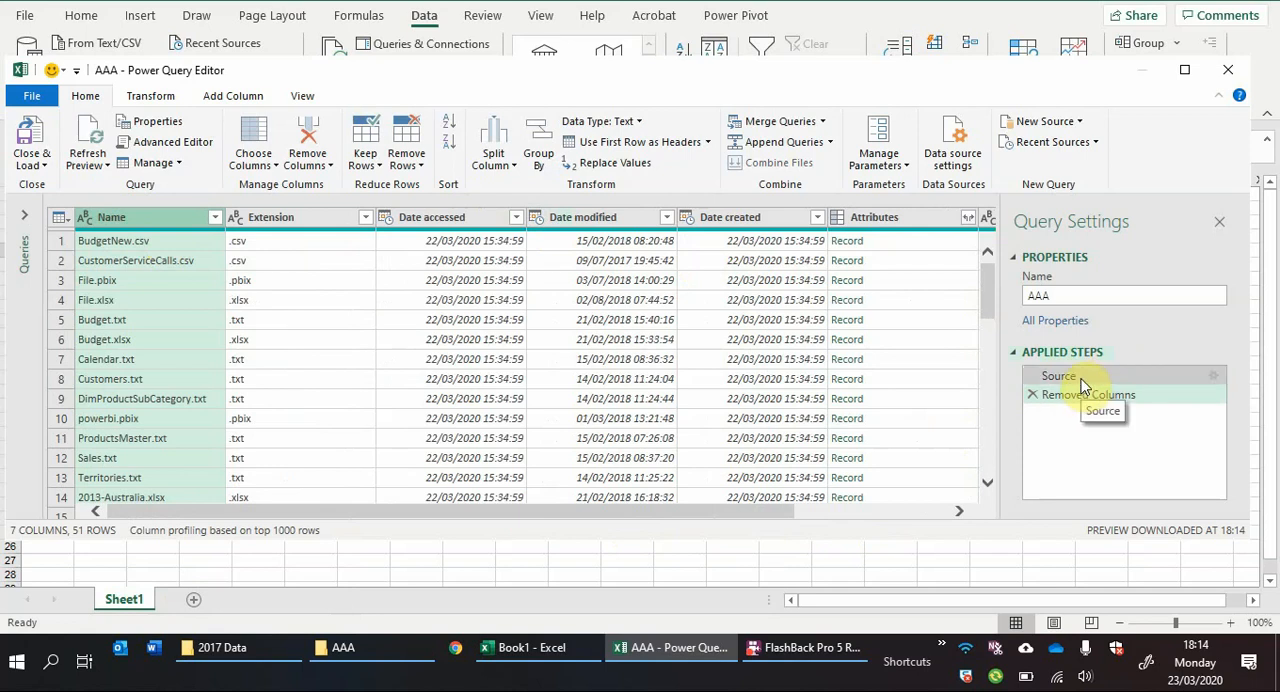
{"action": "left_click", "coordinate": [1031, 394]}
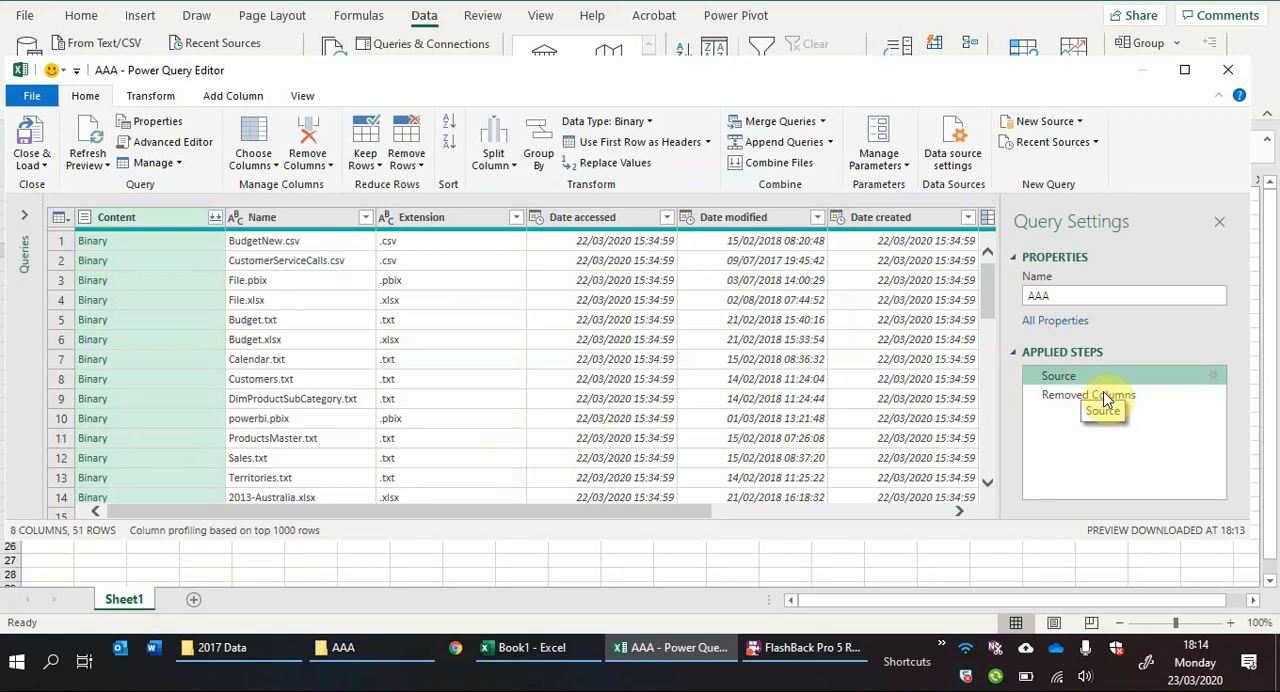
{"action": "left_click", "coordinate": [1087, 394]}
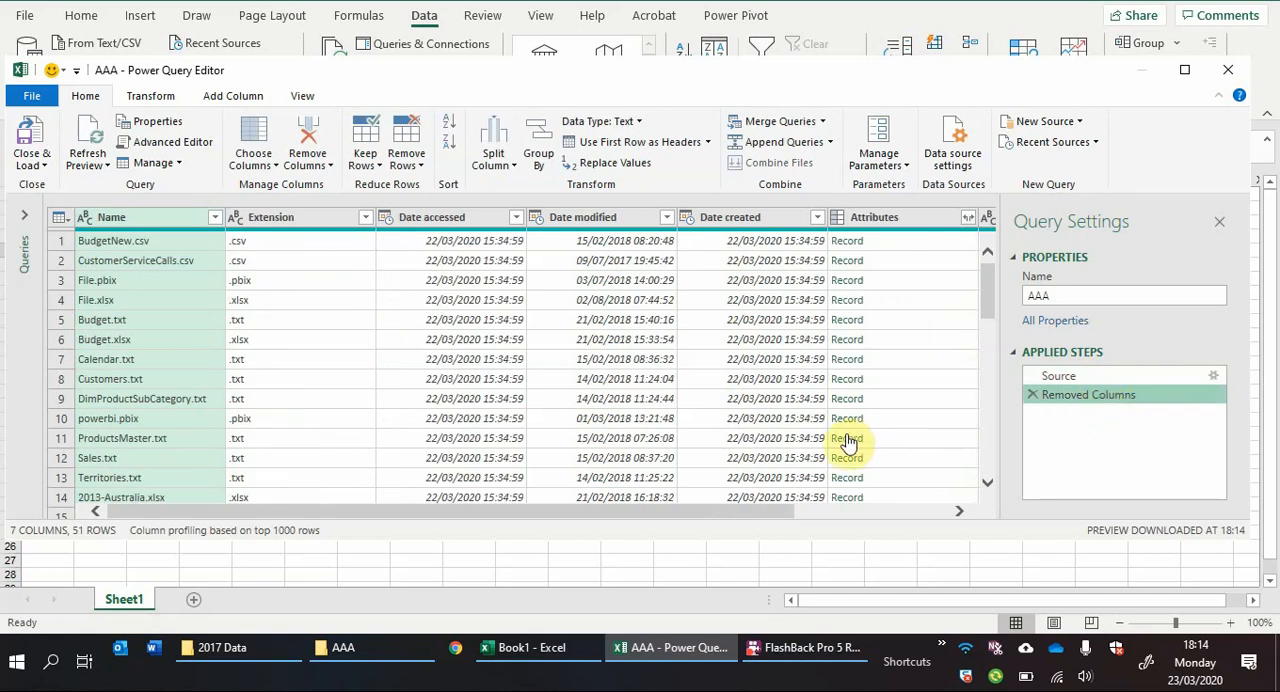
{"action": "mouse_move", "coordinate": [555, 328]}
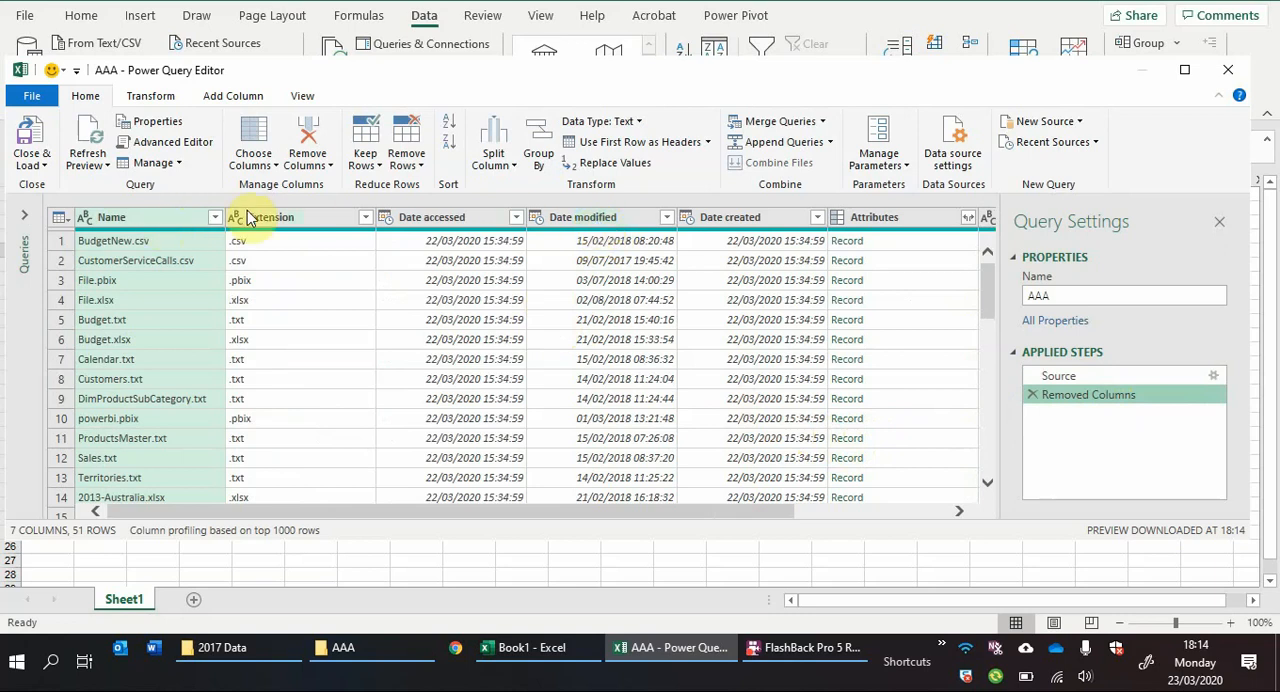
Step: Remove Date accessed, Date modified and Attributes, and set Date created to Date type
{"action": "left_click", "coordinate": [430, 217]}
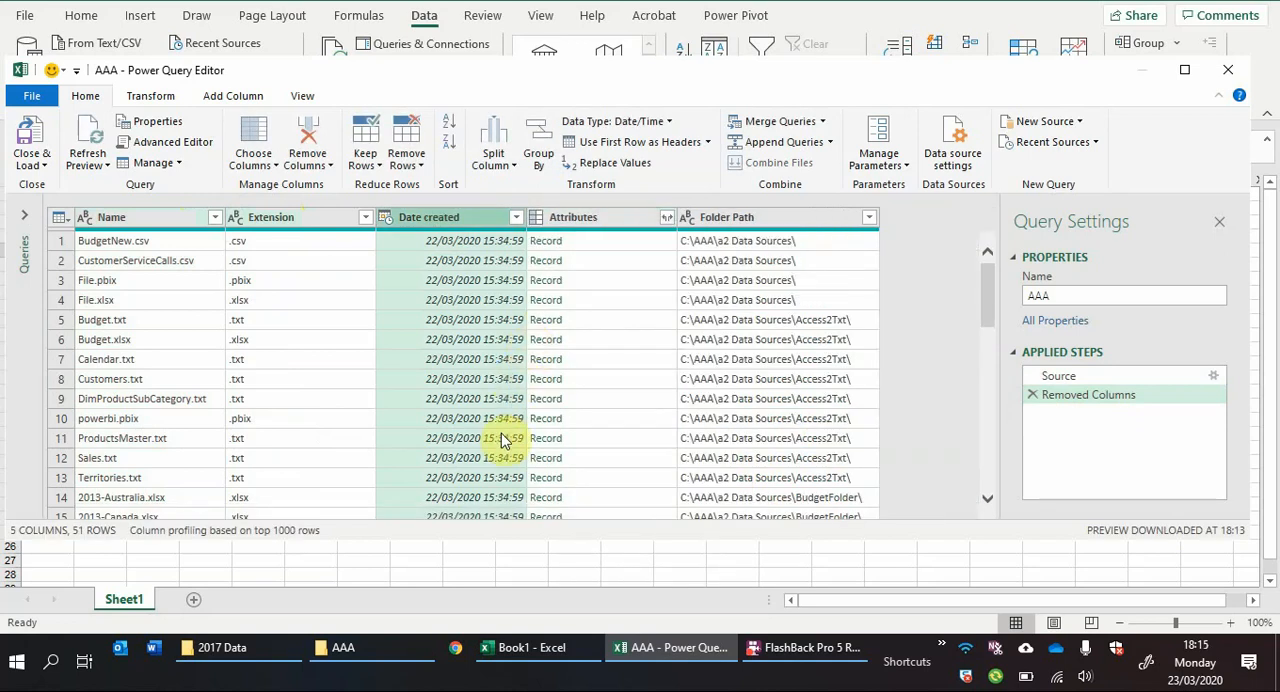
{"action": "right_click", "coordinate": [573, 217]}
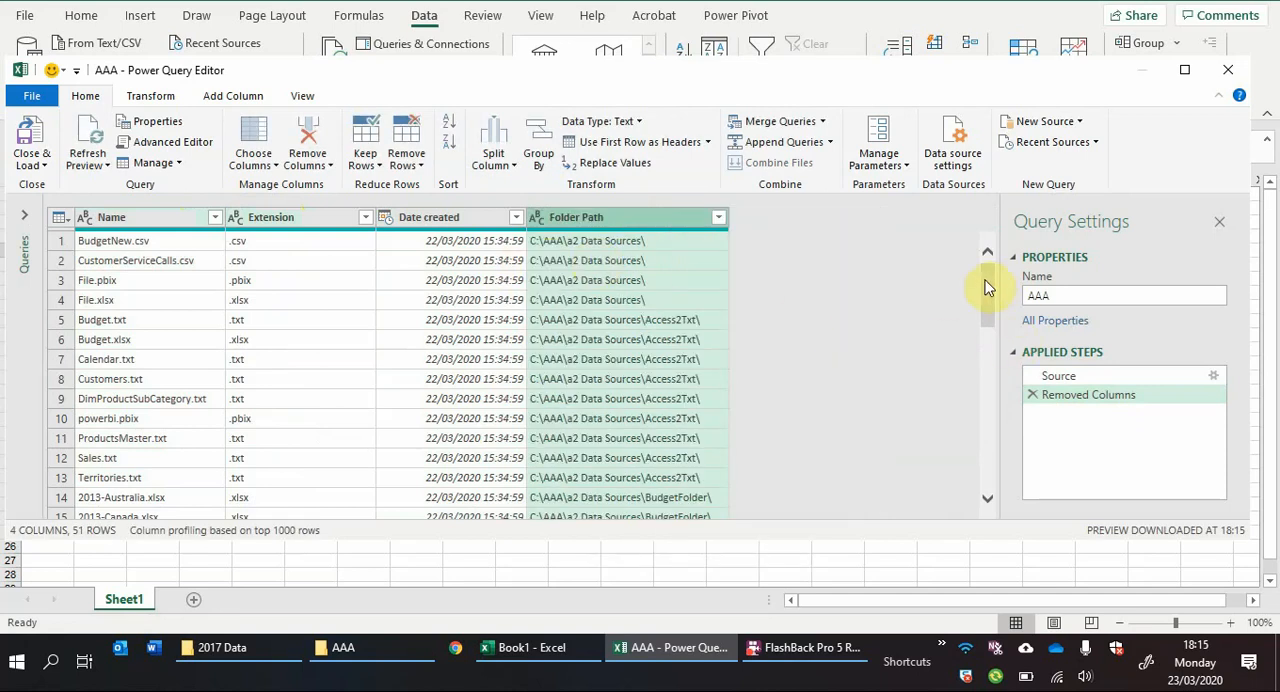
{"action": "scroll", "scroll_direction": "down", "scroll_amount": 3}
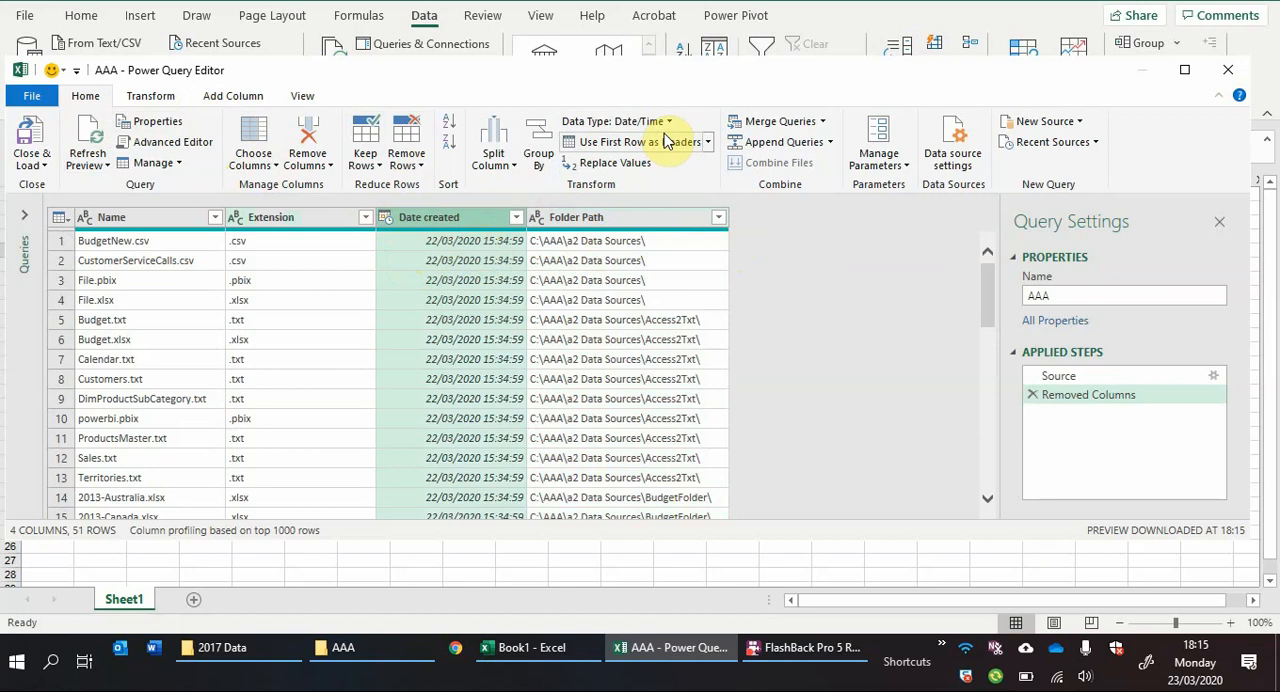
{"action": "left_click", "coordinate": [615, 121]}
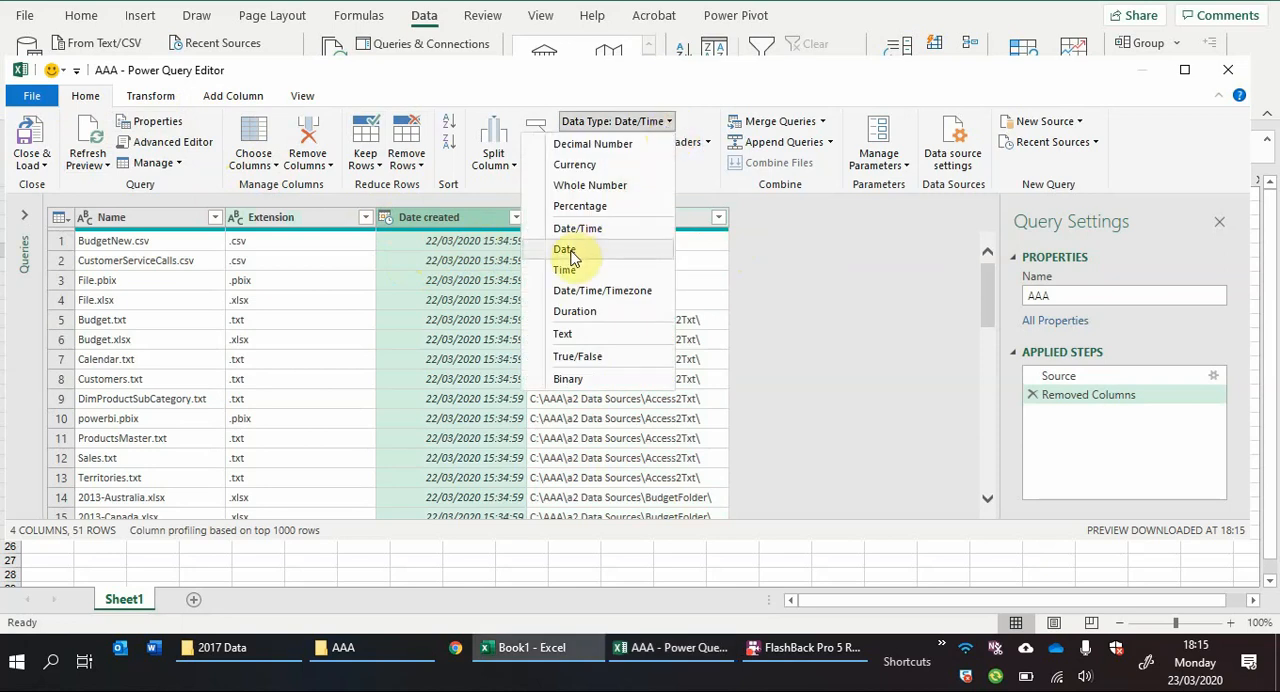
{"action": "left_click", "coordinate": [564, 249]}
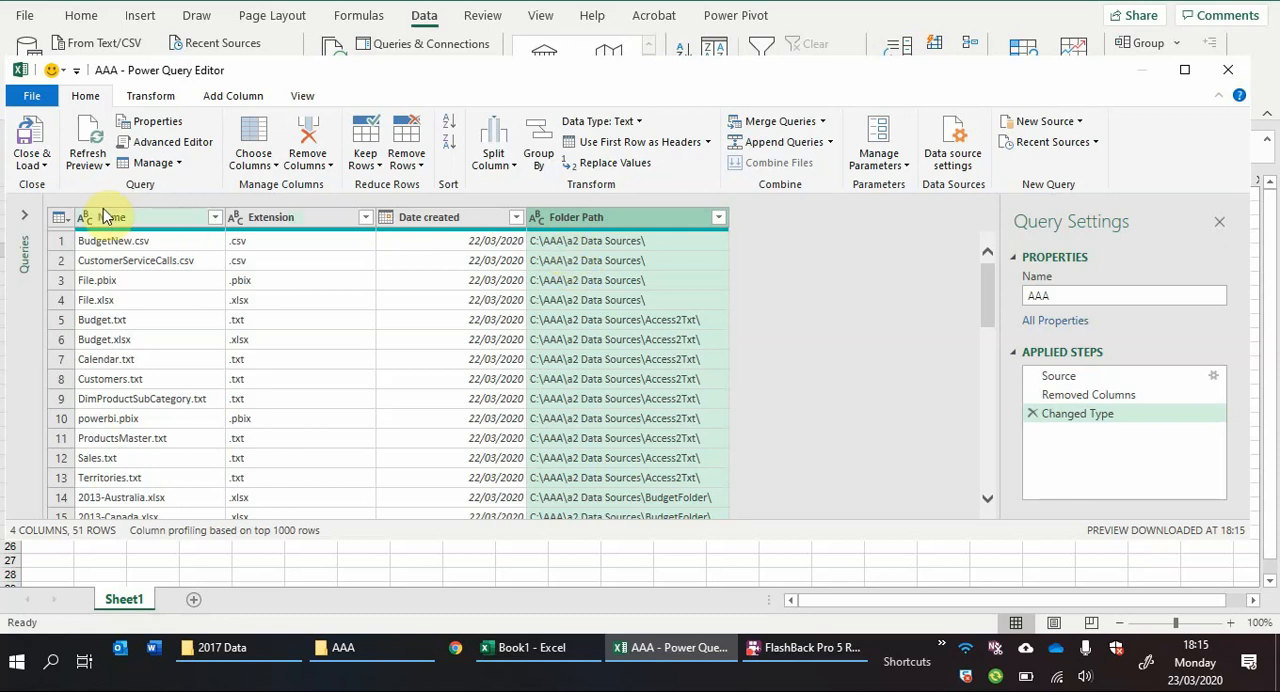
{"action": "mouse_move", "coordinate": [118, 218]}
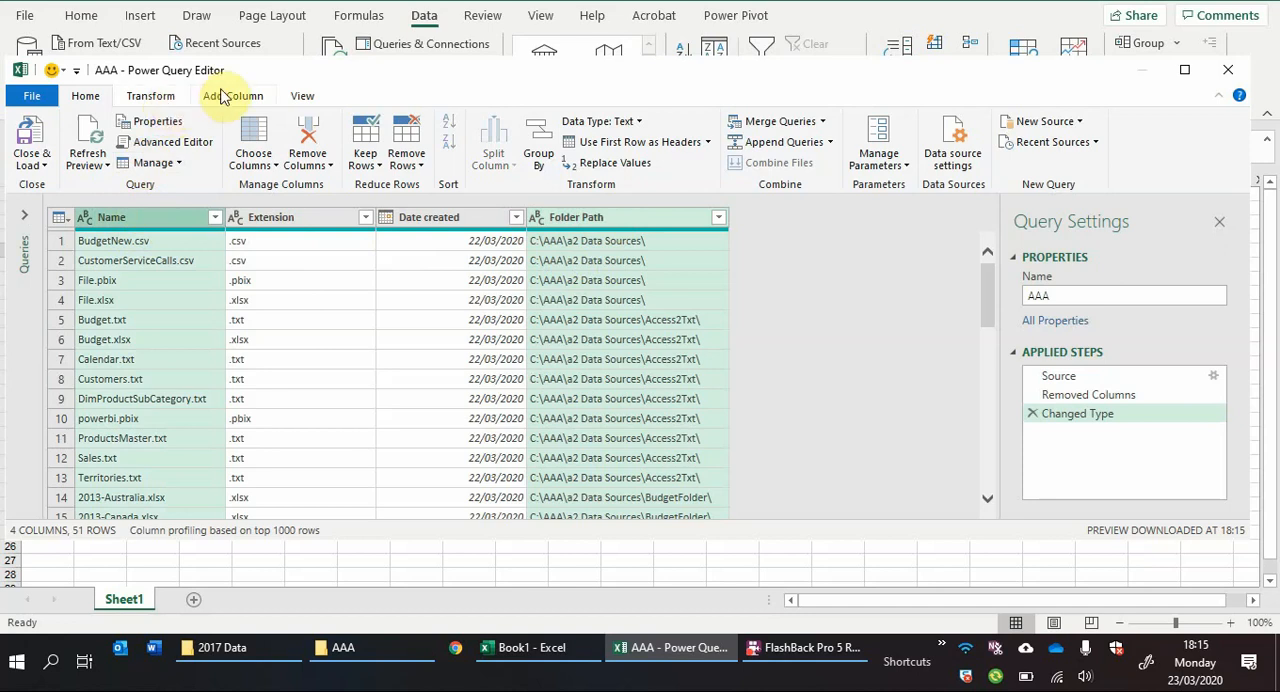
Step: Merge Folder Path and Name with no separator into a new 'File Path' column
{"action": "left_click", "coordinate": [233, 95]}
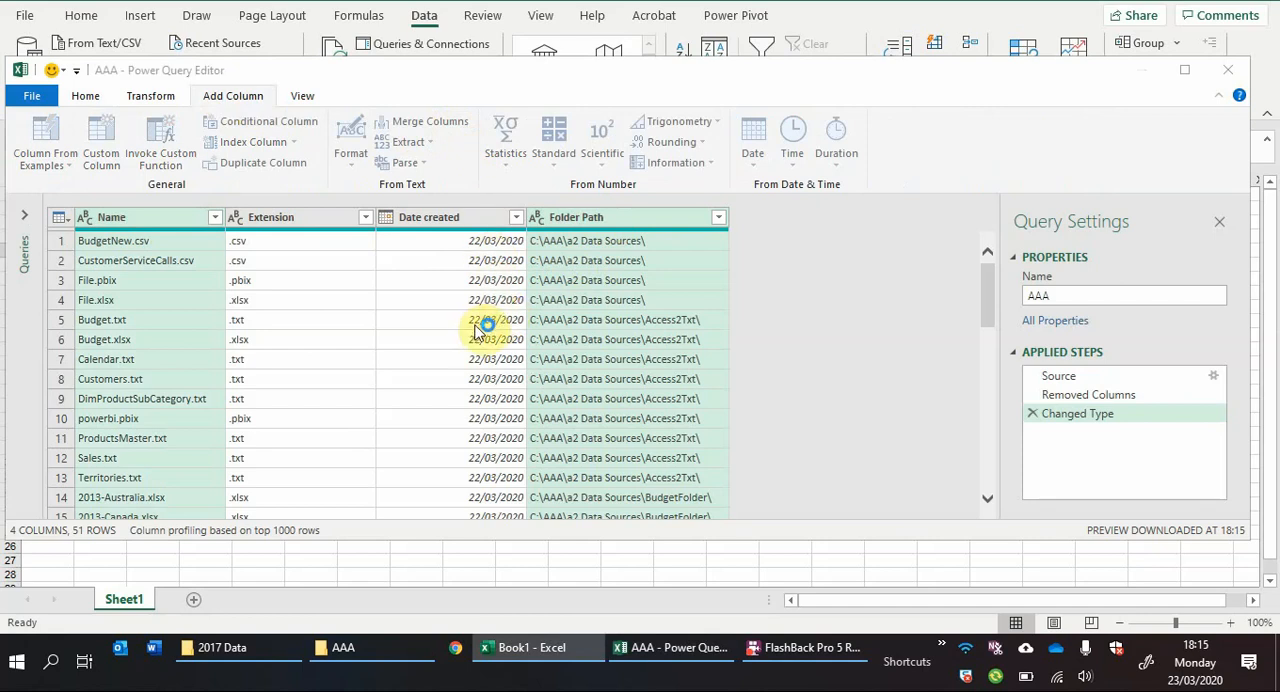
{"action": "left_click", "coordinate": [430, 121]}
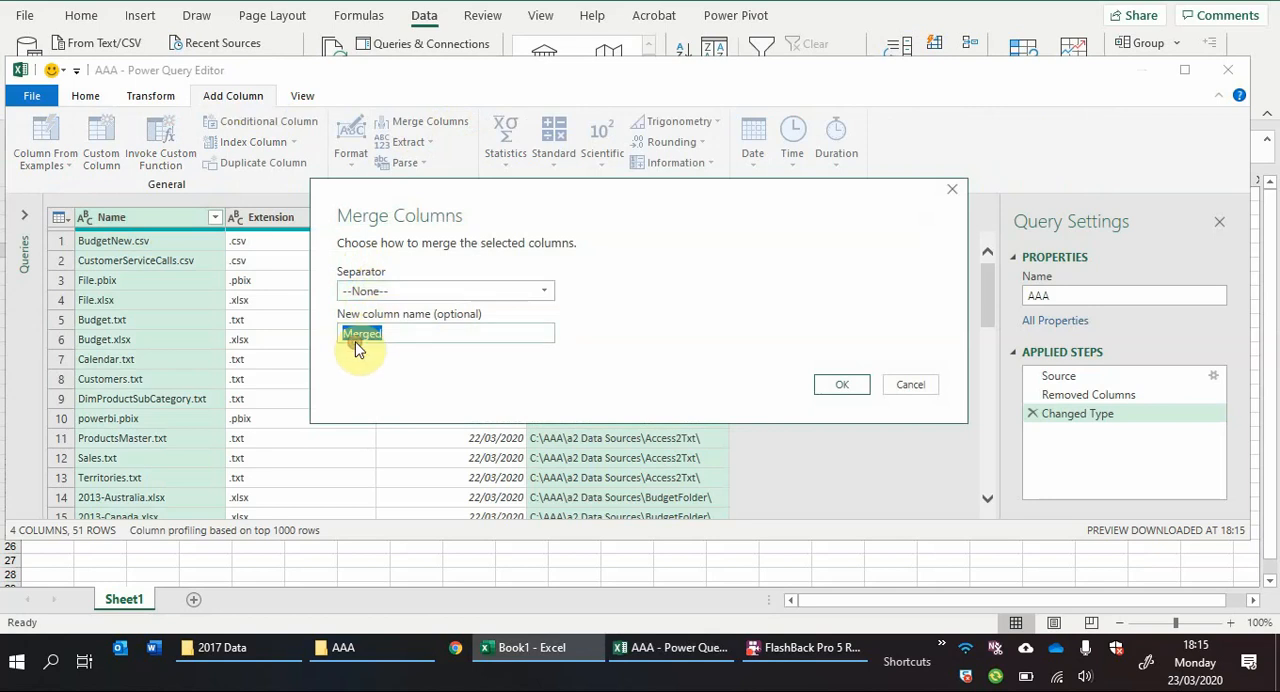
{"action": "type", "text": "File P"}
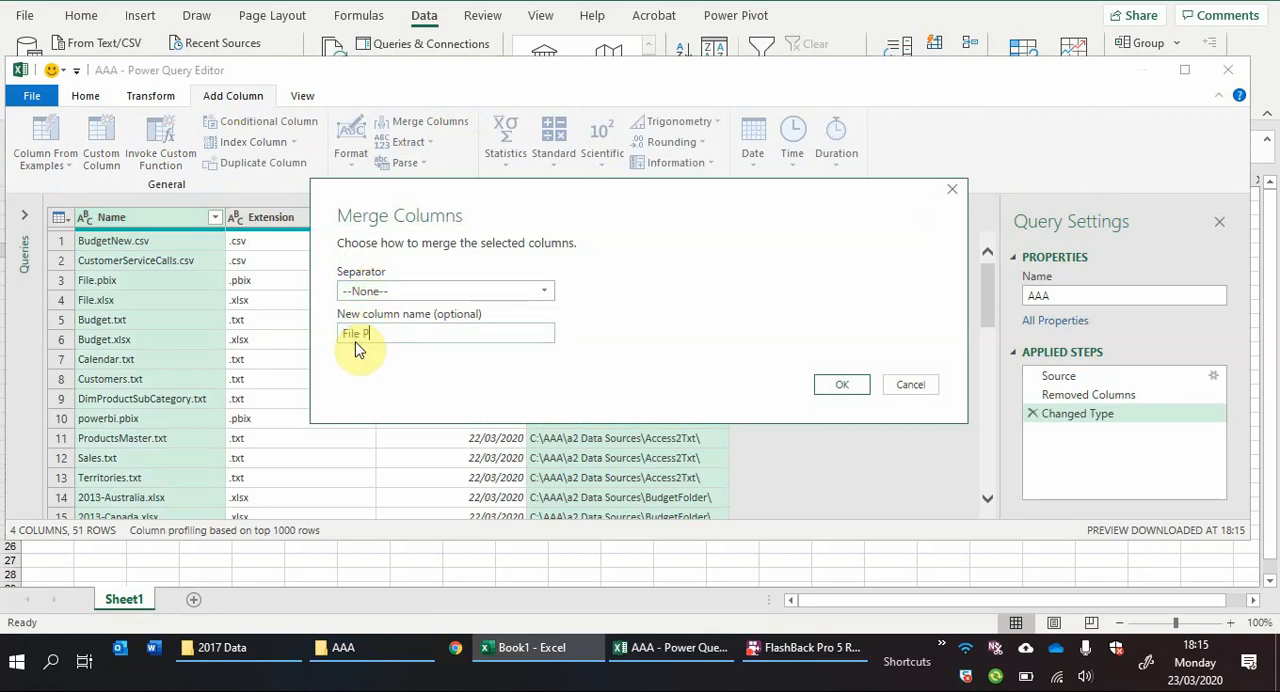
{"action": "type", "text": "ath"}
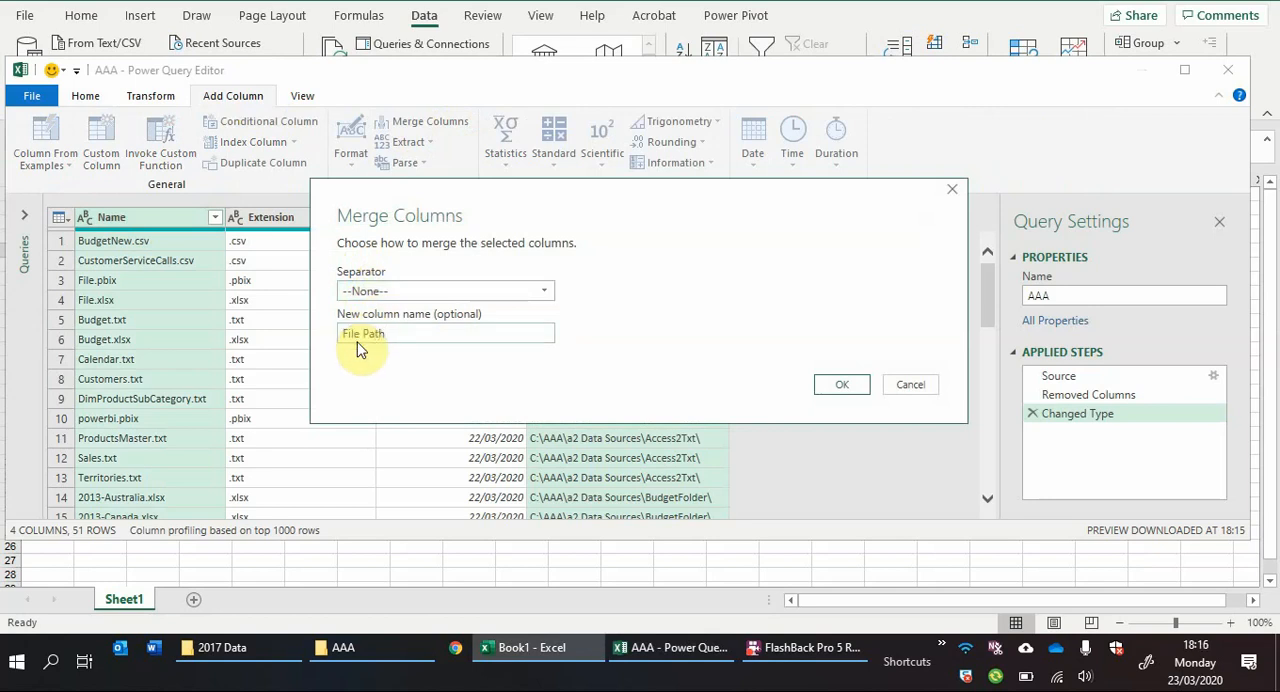
{"action": "left_click", "coordinate": [841, 384]}
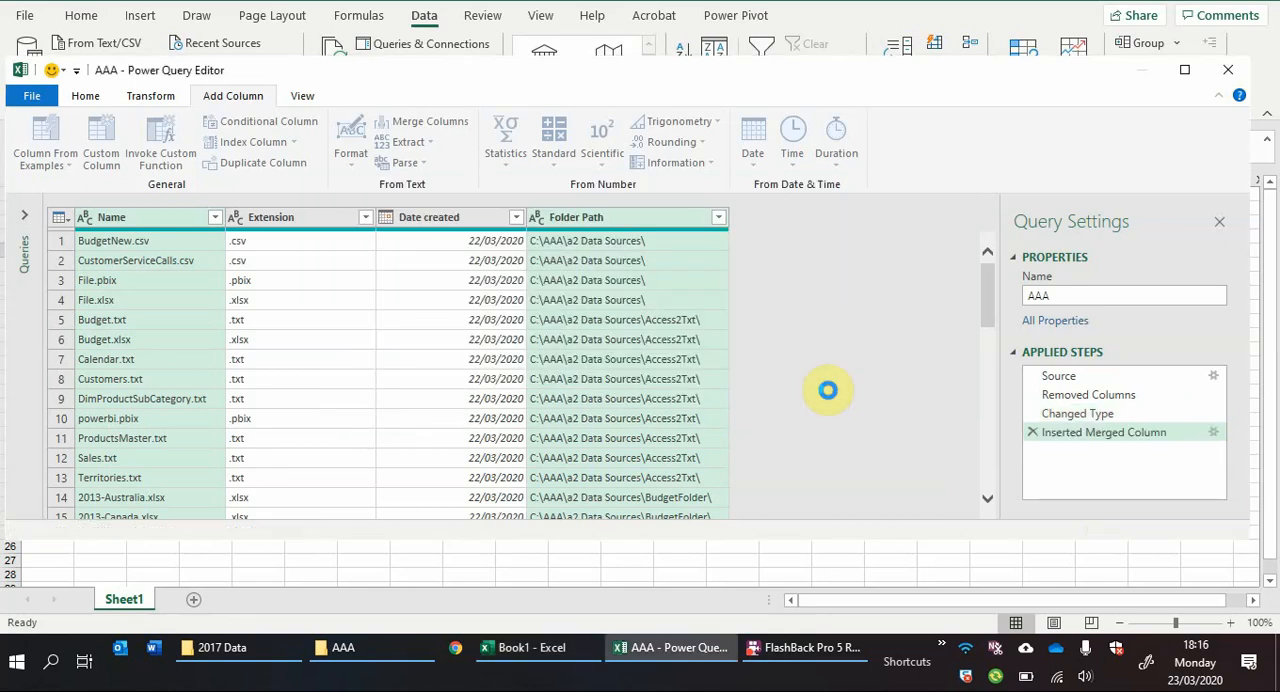
{"action": "left_click", "coordinate": [430, 120]}
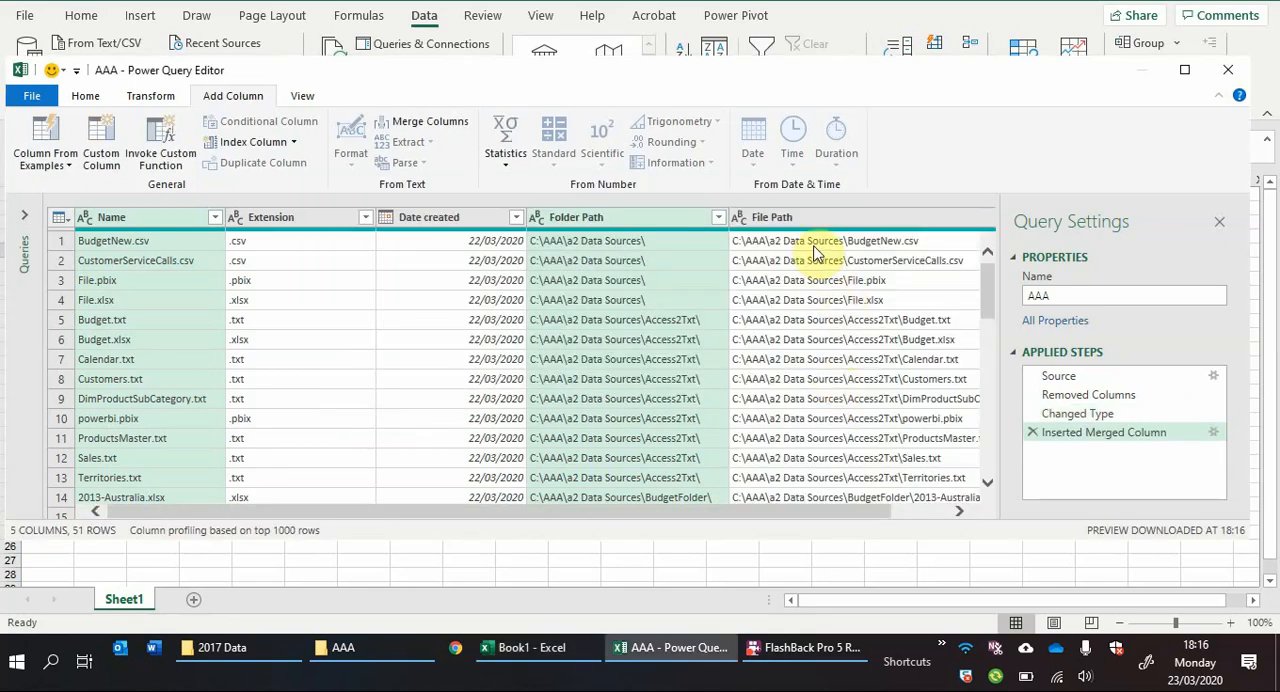
{"action": "mouse_move", "coordinate": [170, 245]}
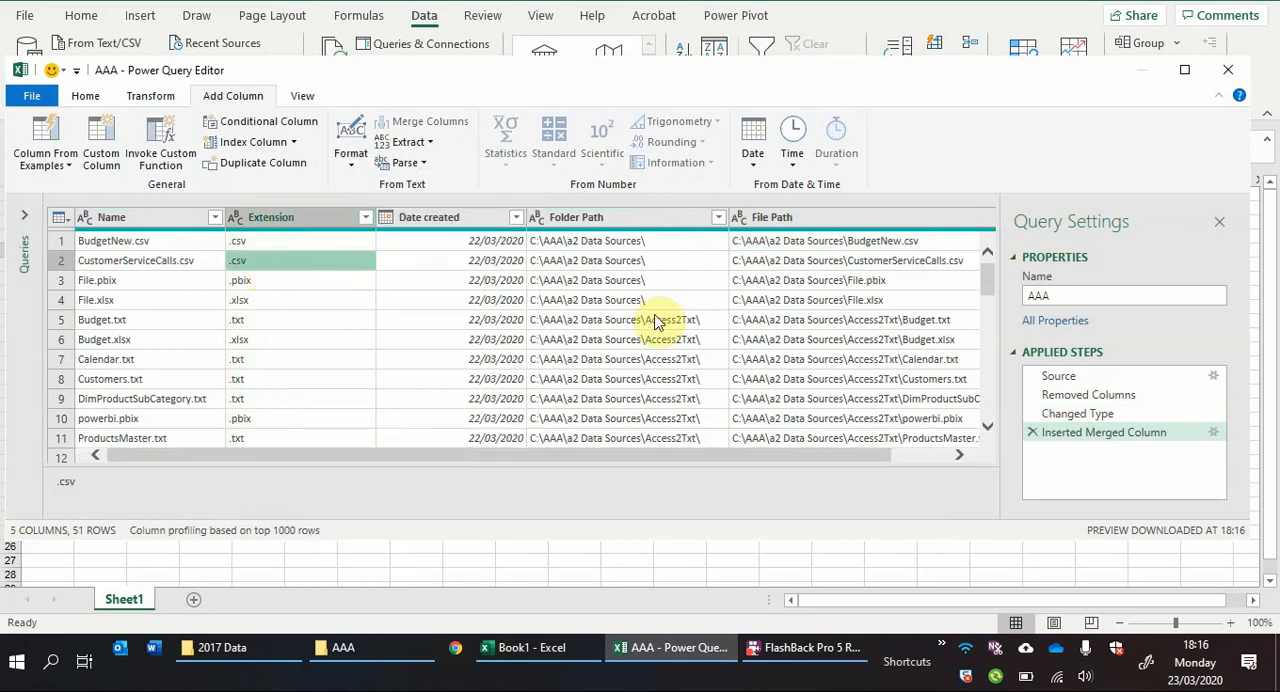
{"action": "mouse_move", "coordinate": [1100, 413]}
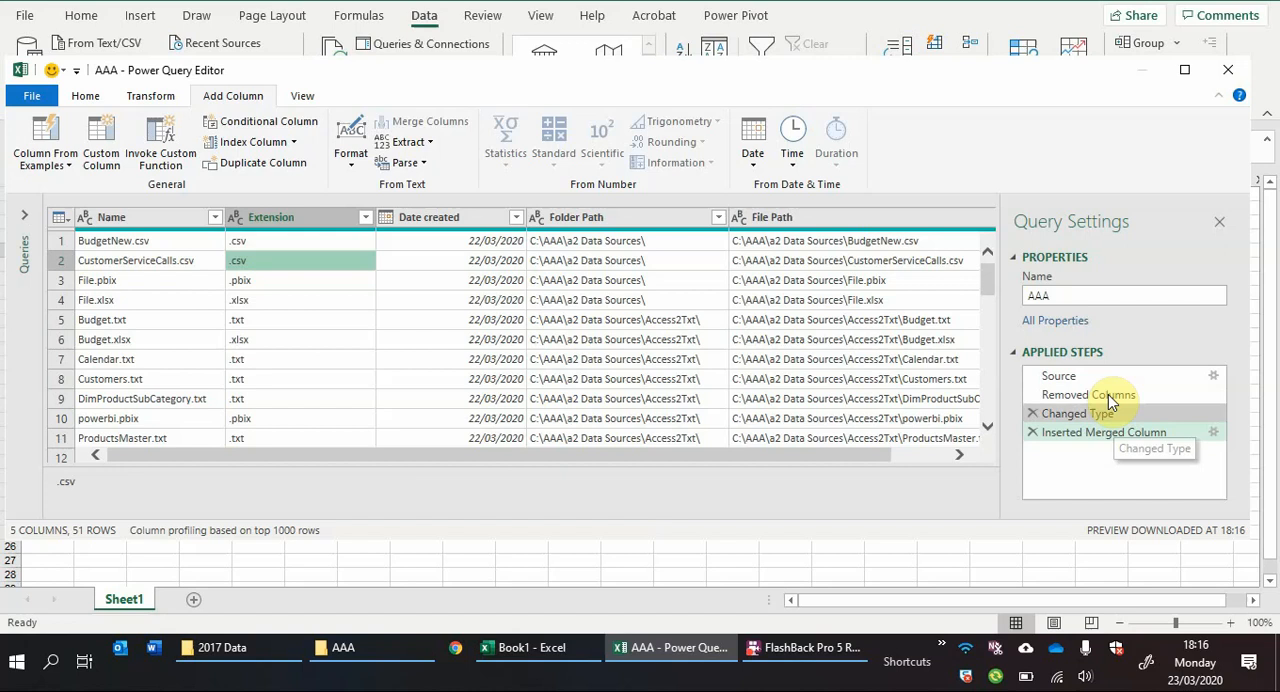
Step: Review the applied query steps with Date created moved to first position
{"action": "left_click", "coordinate": [1058, 375]}
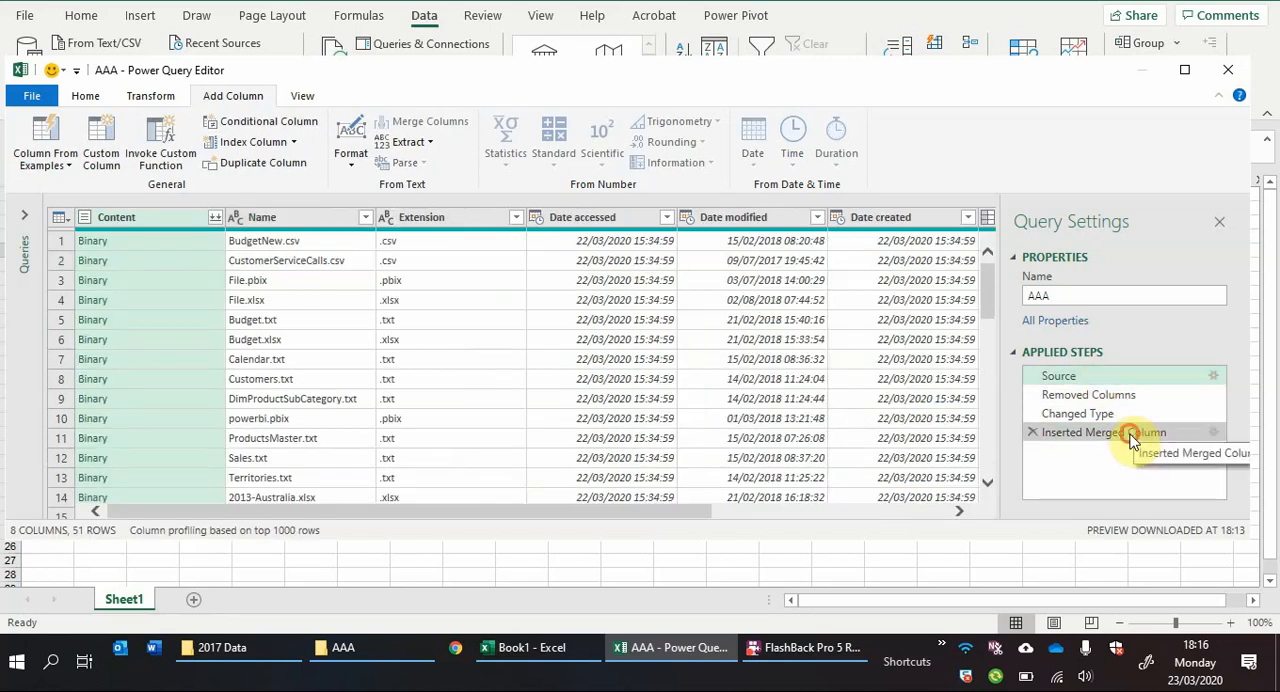
{"action": "left_click", "coordinate": [1104, 432]}
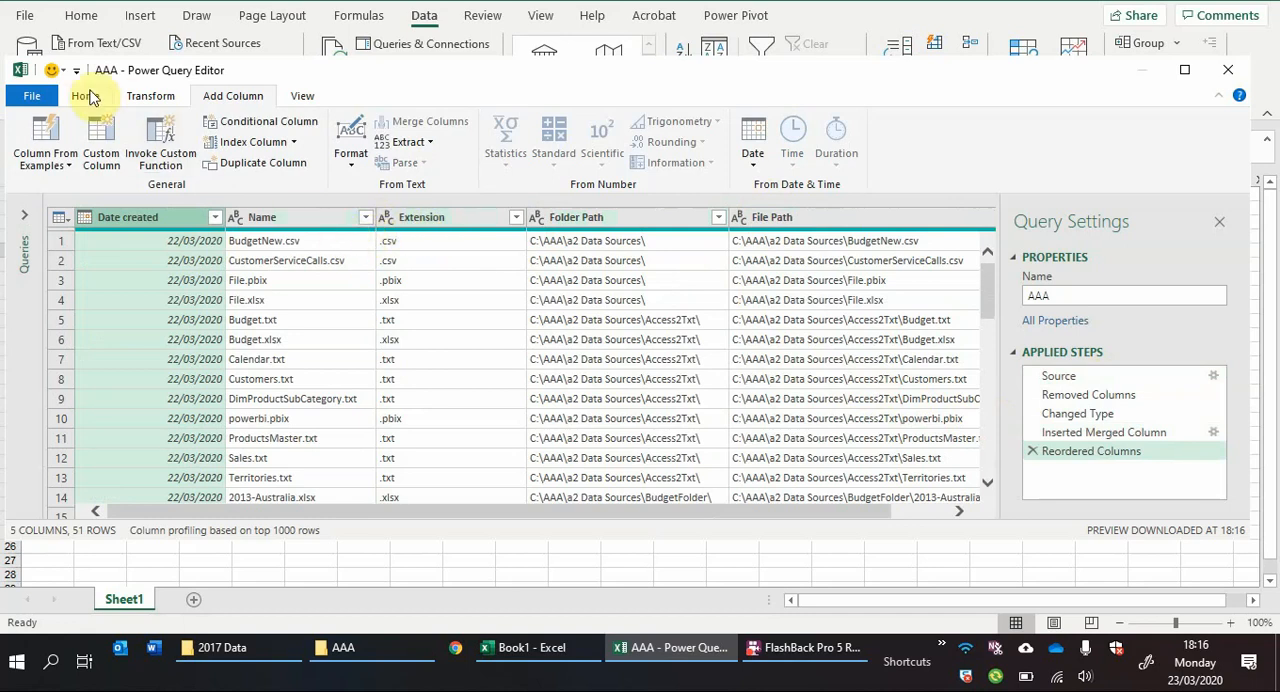
{"action": "left_click", "coordinate": [85, 95]}
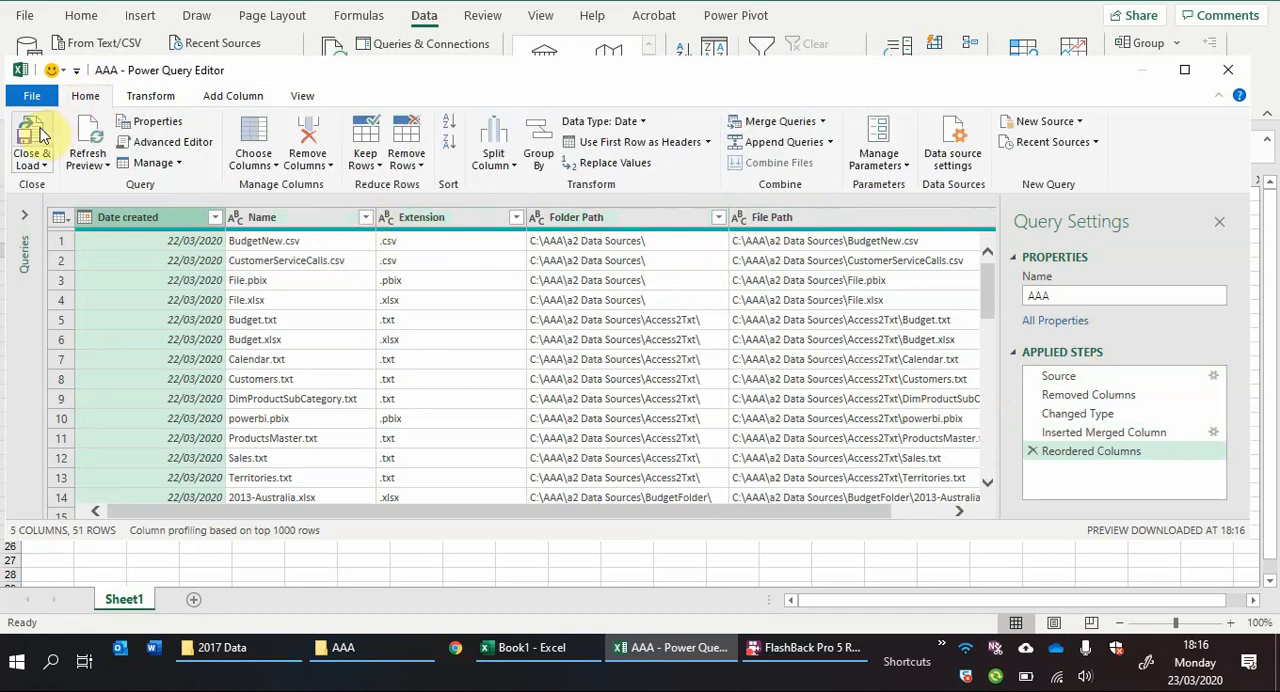
{"action": "mouse_move", "coordinate": [32, 140]}
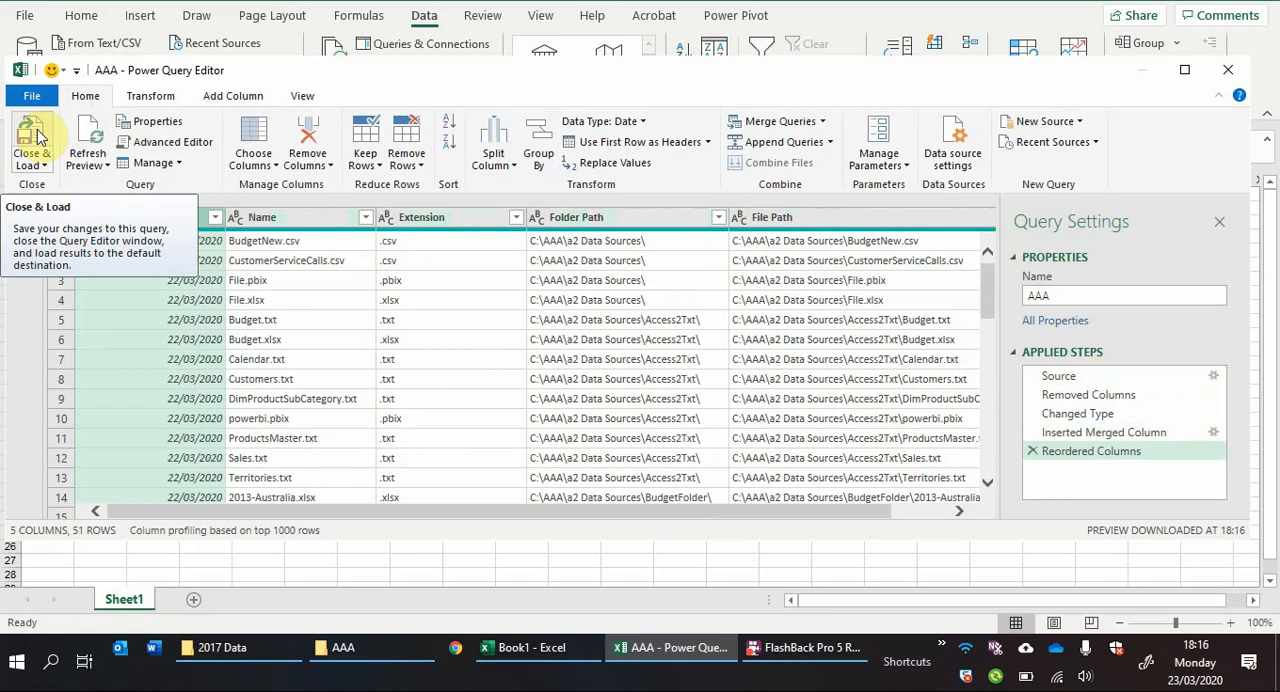
Step: Close & Load query AAA as table AAA on Sheet2
{"action": "left_click", "coordinate": [31, 142]}
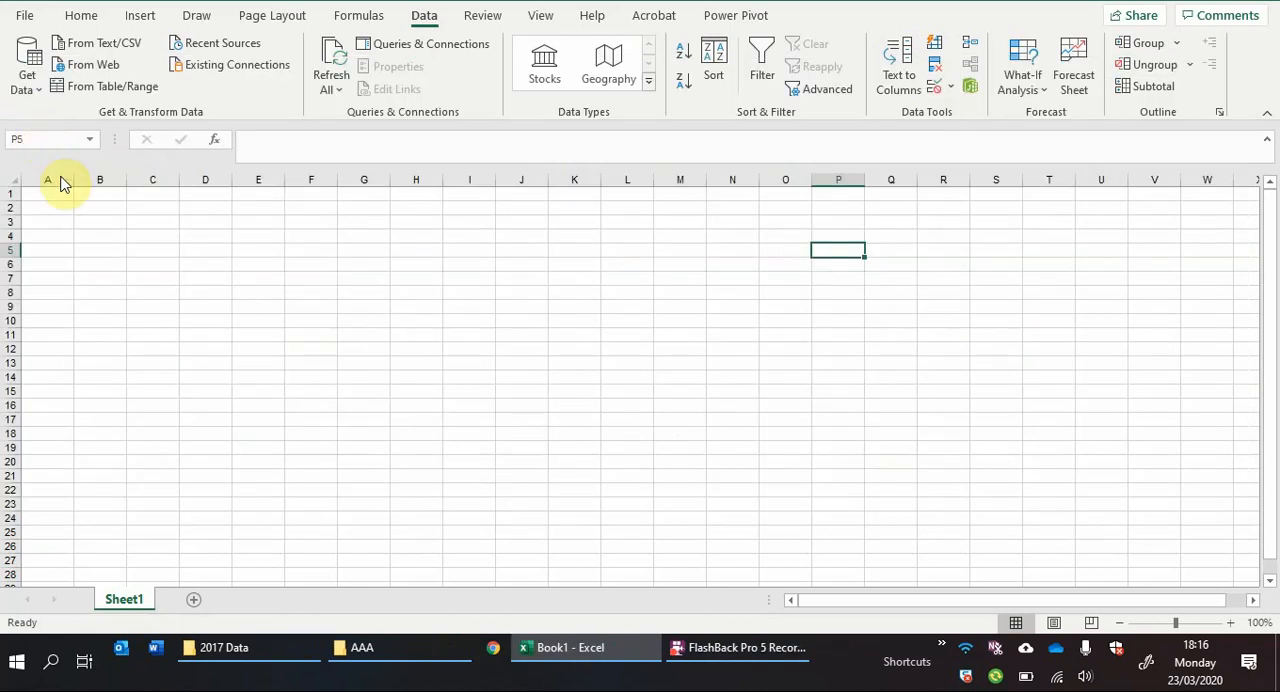
{"action": "left_click", "coordinate": [47, 193]}
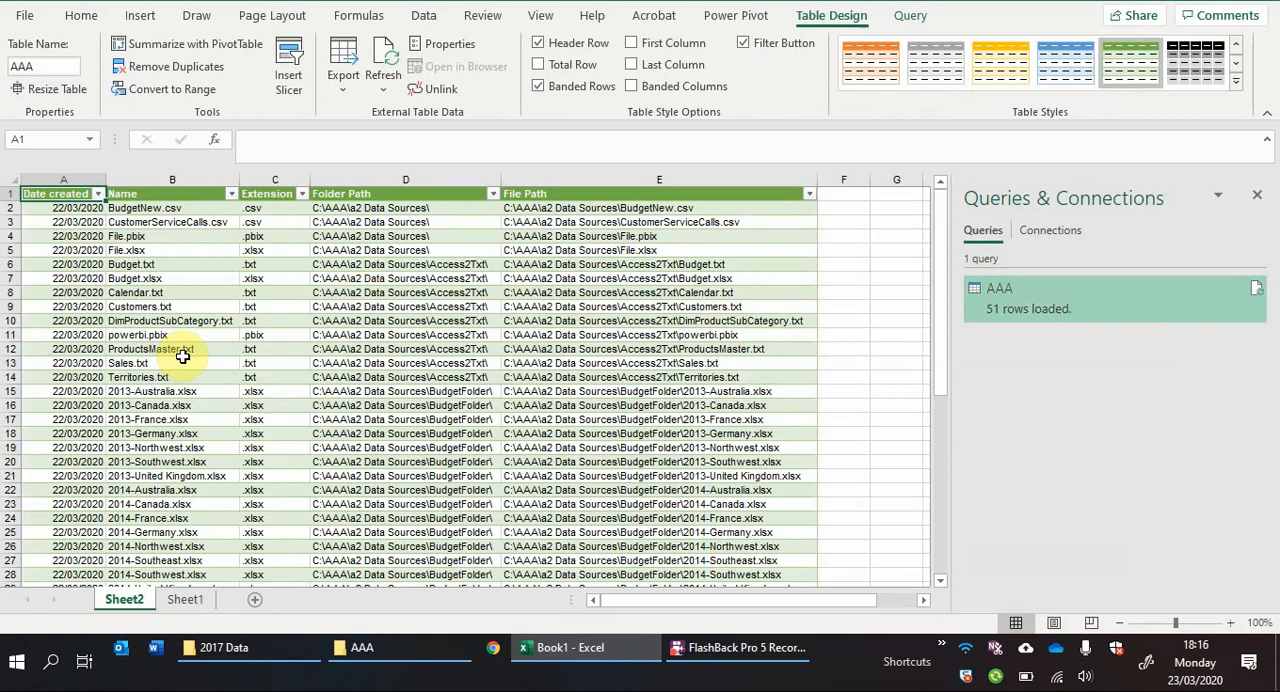
{"action": "mouse_move", "coordinate": [176, 364]}
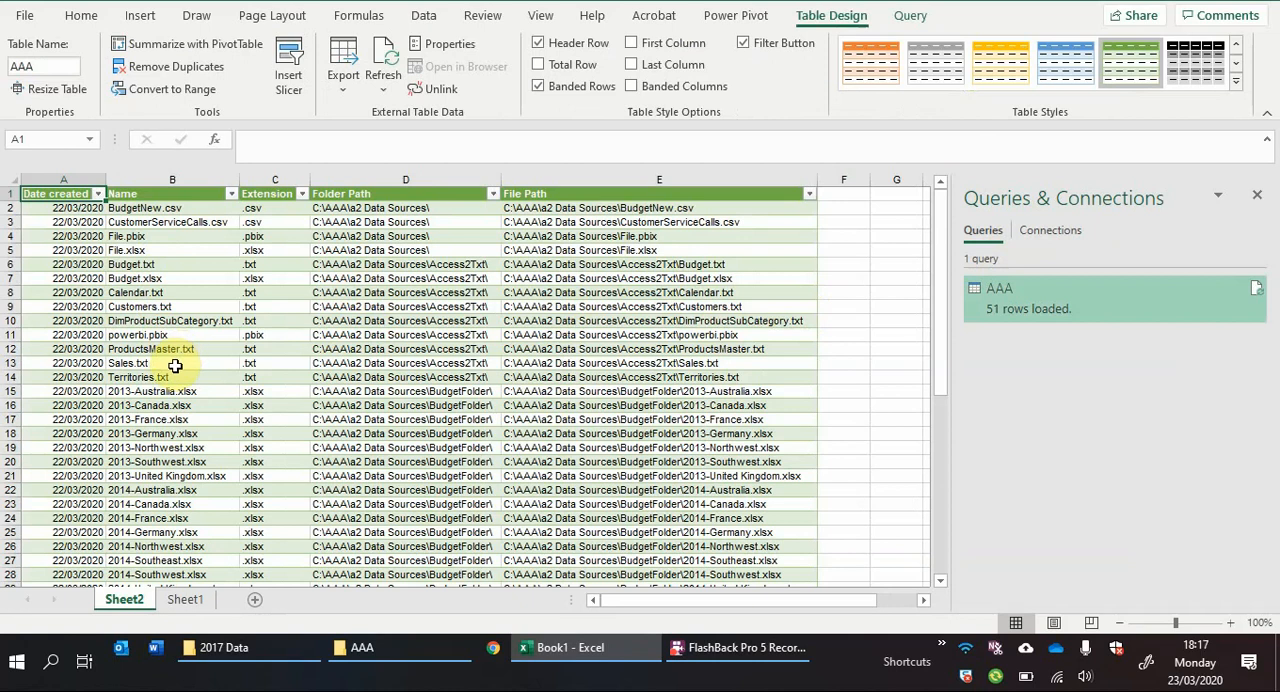
{"action": "mouse_move", "coordinate": [668, 307]}
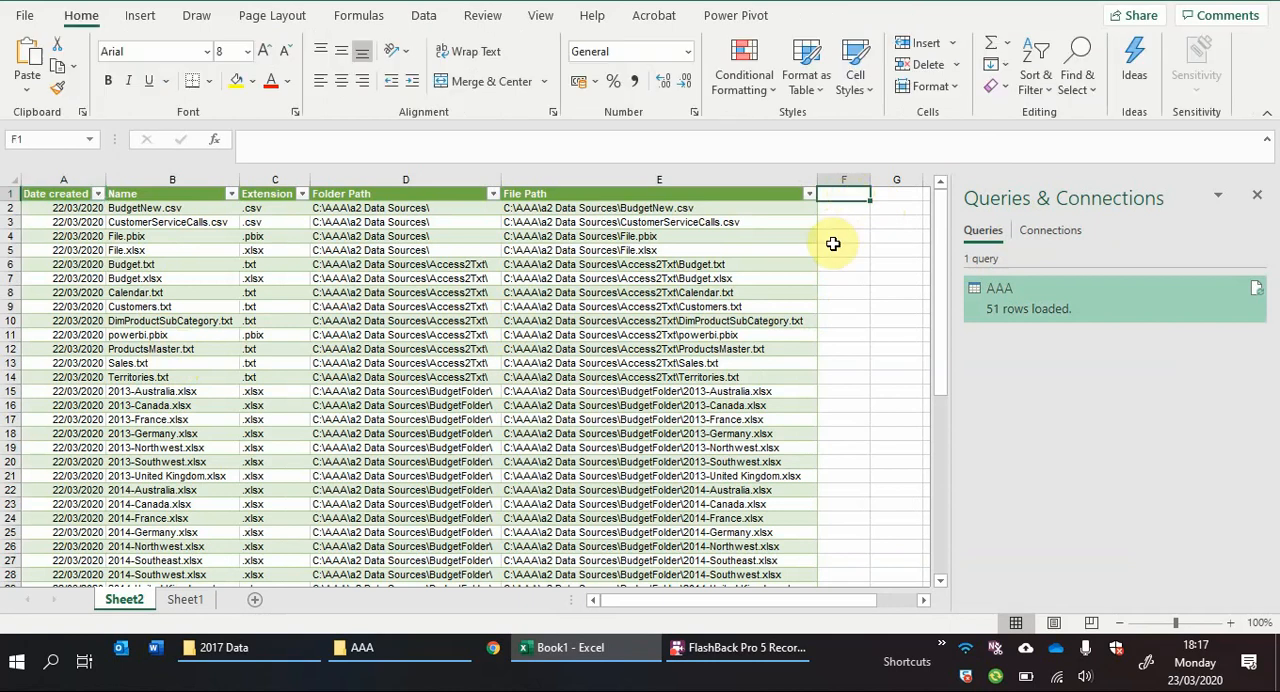
Step: Add a 'File Link' column of HYPERLINK formulas on File Path displaying 'Link'
{"action": "type", "text": "File Lin"}
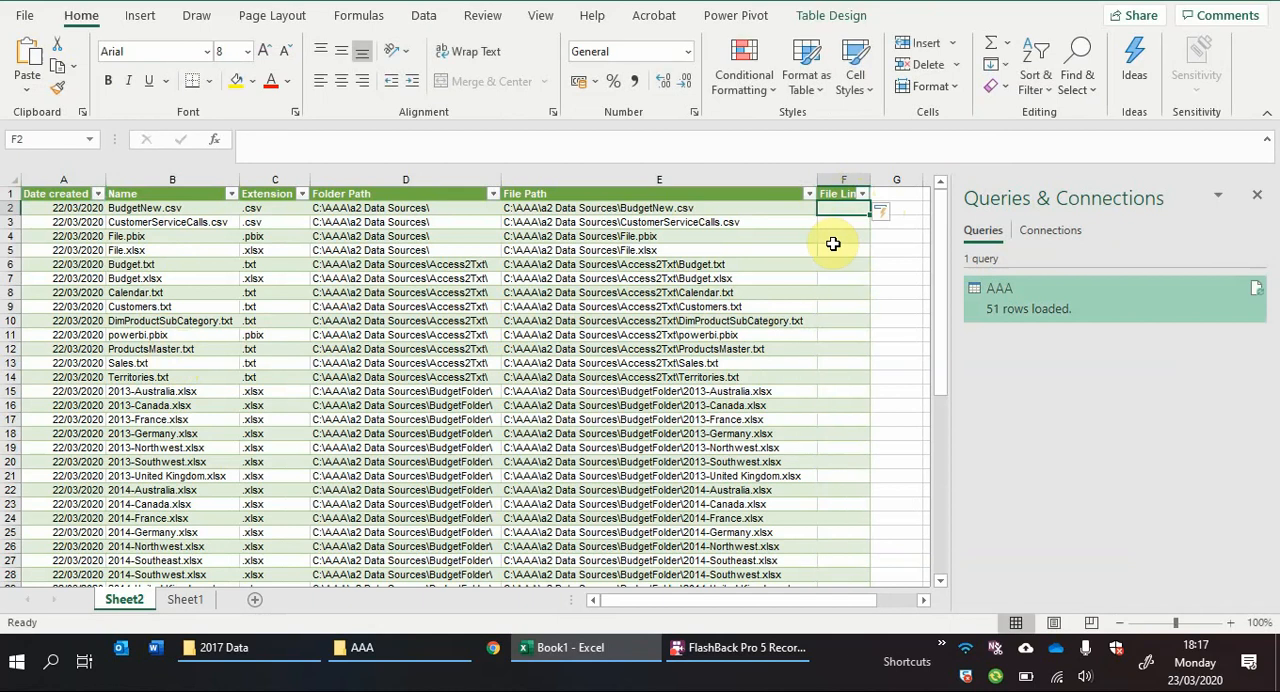
{"action": "type", "text": "=hy"}
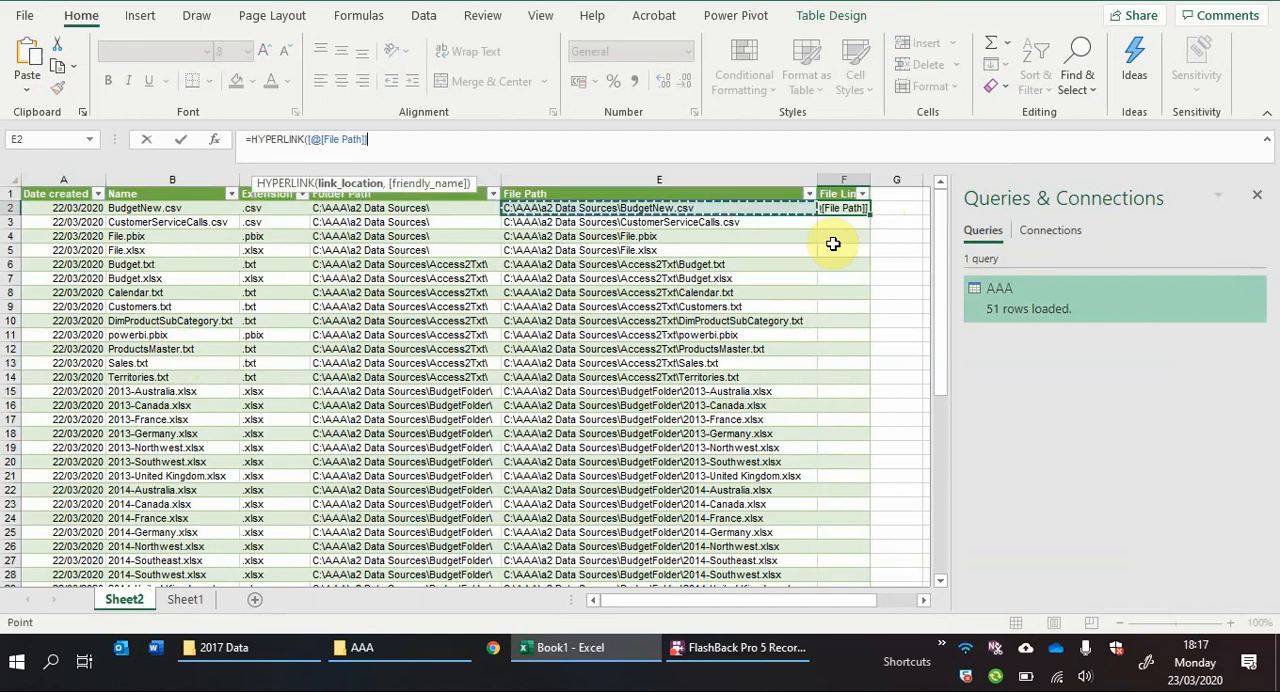
{"action": "type", "text": "],\"L"}
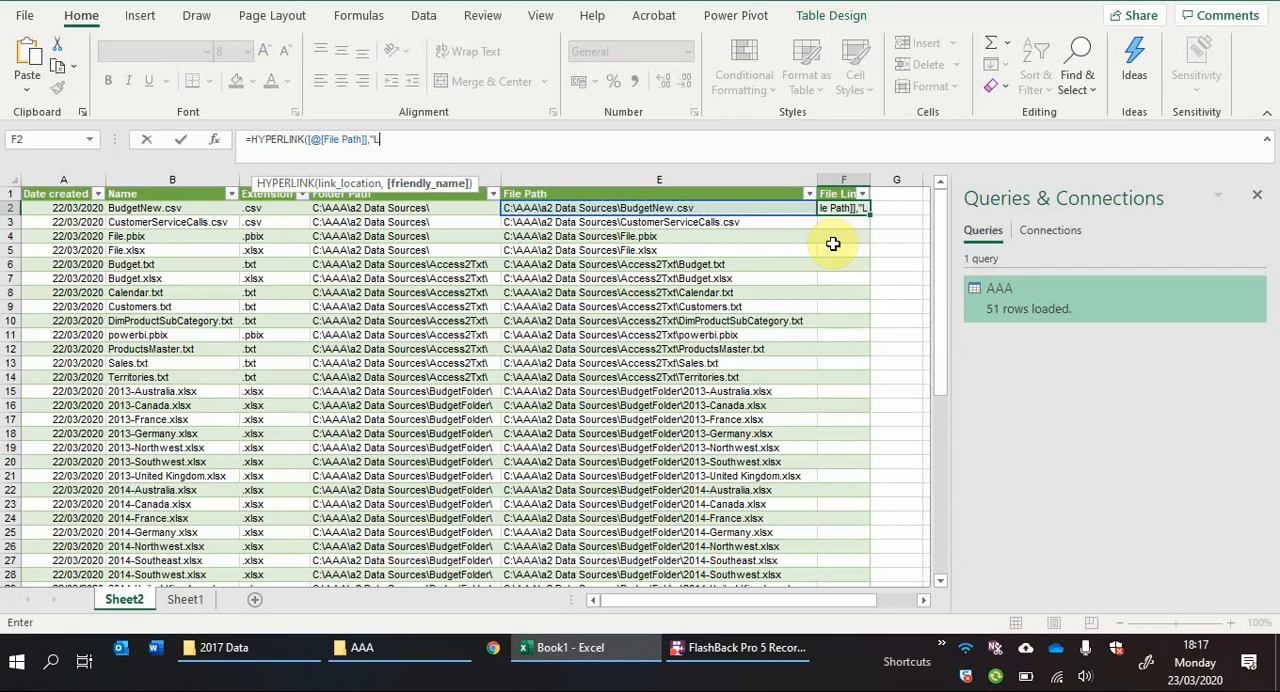
{"action": "type", "text": "ink"}
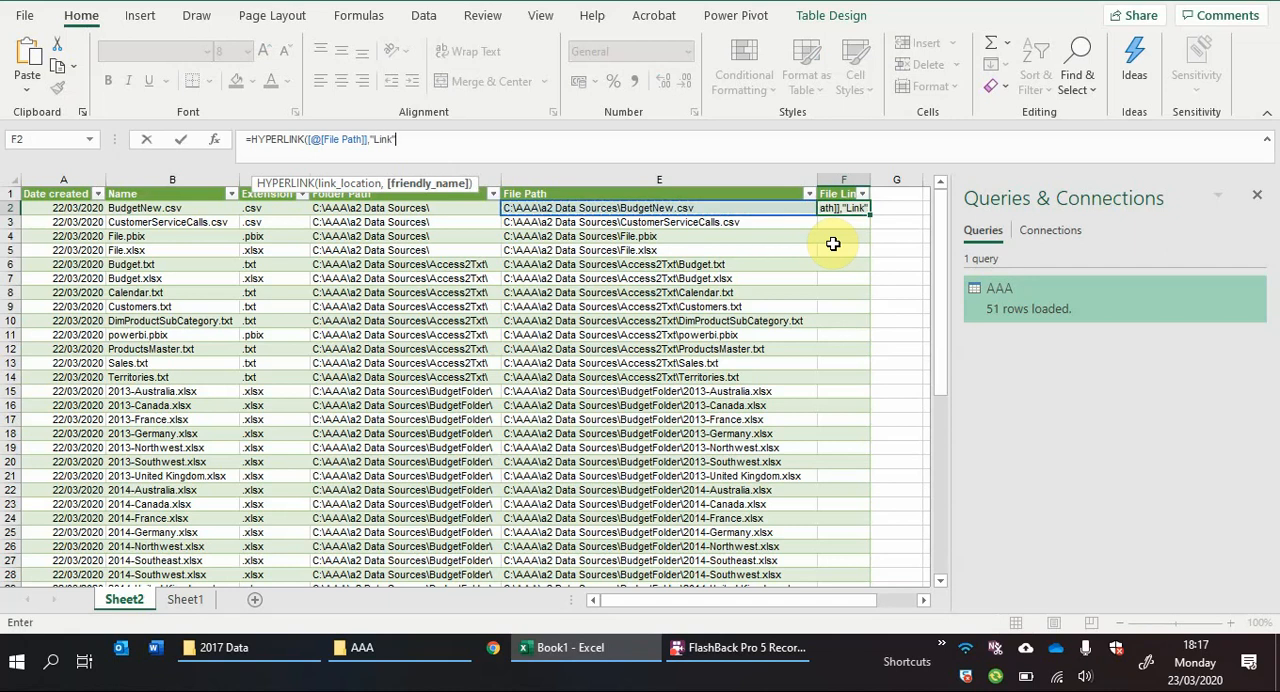
{"action": "key", "text": "enter"}
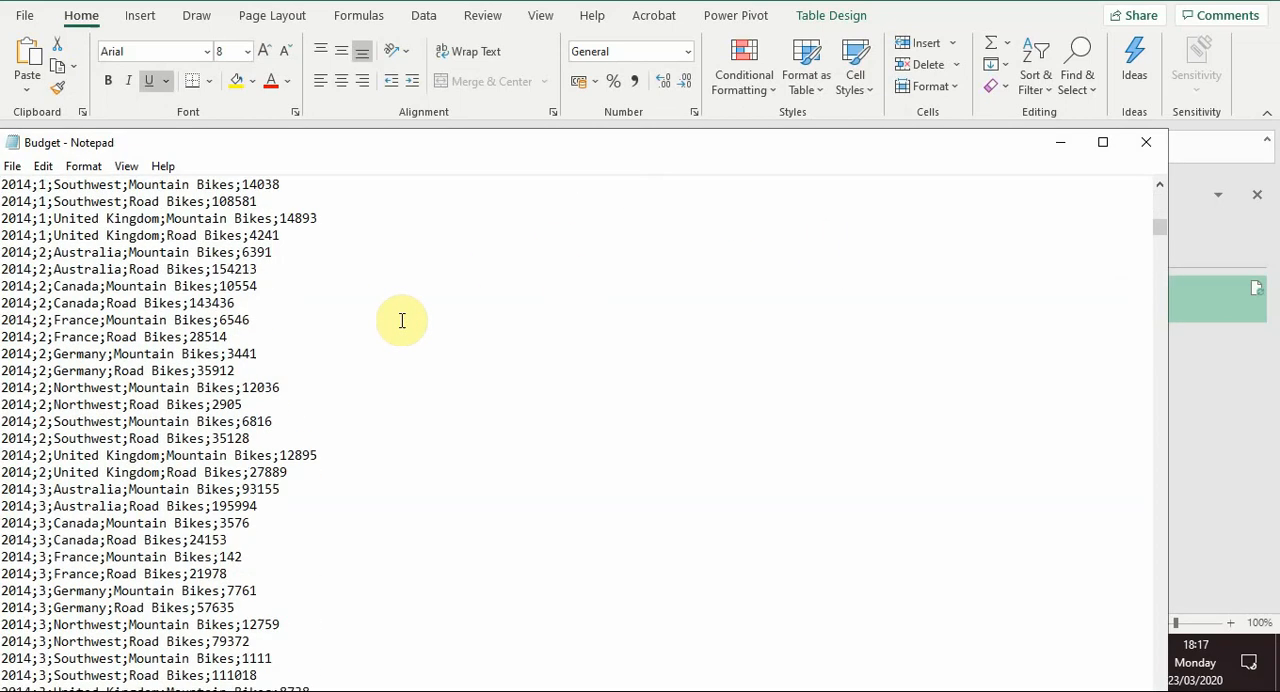
Step: Follow the 2013-Australia.xlsx link in F15 and accept the security notice
{"action": "scroll", "scroll_direction": "down", "scroll_amount": 3}
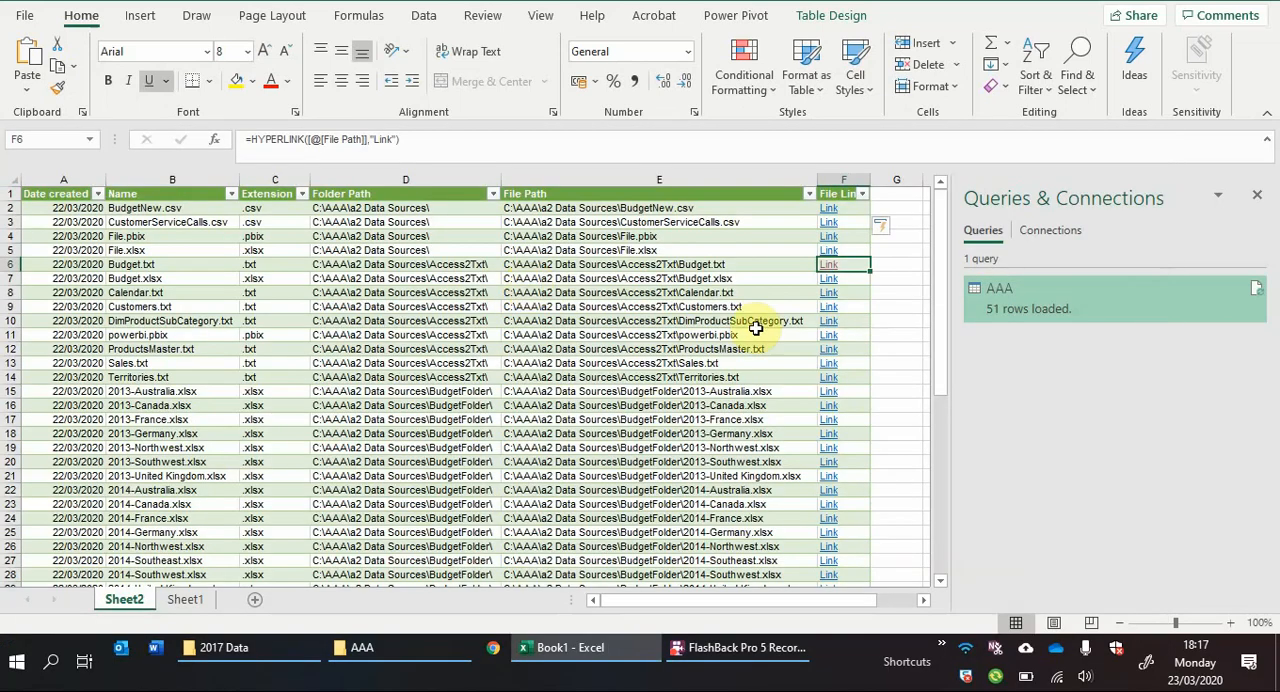
{"action": "left_click", "coordinate": [658, 391]}
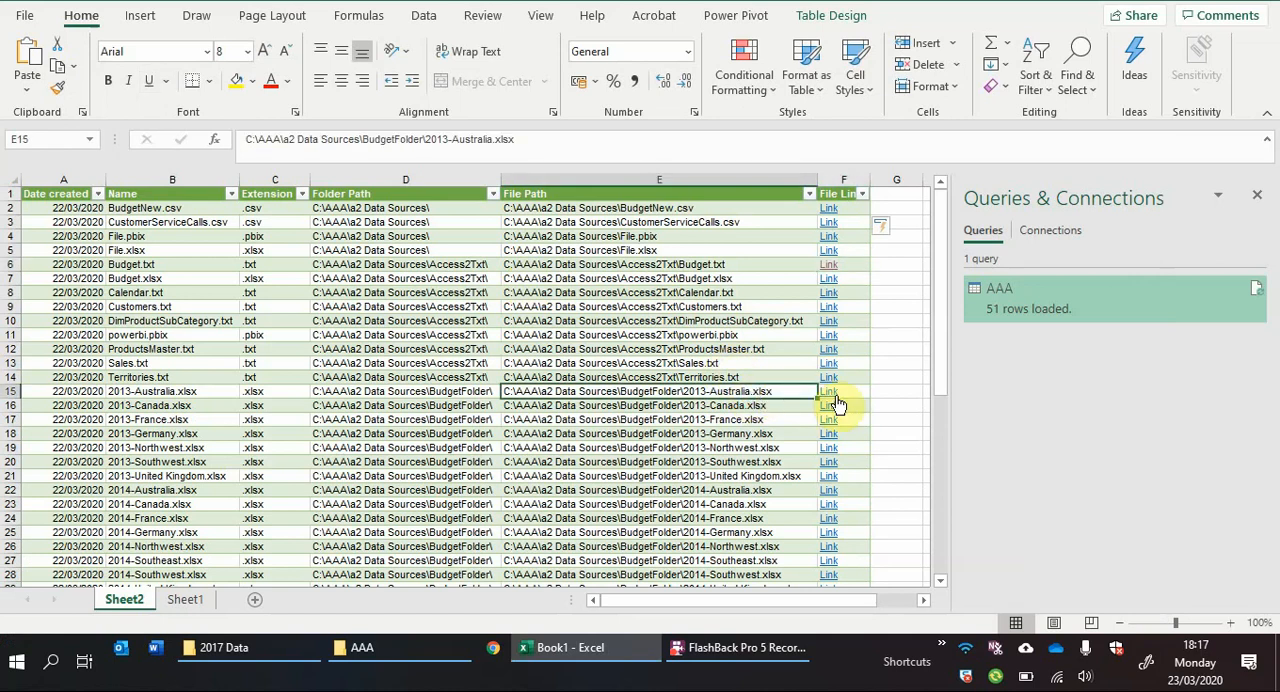
{"action": "left_click", "coordinate": [828, 391]}
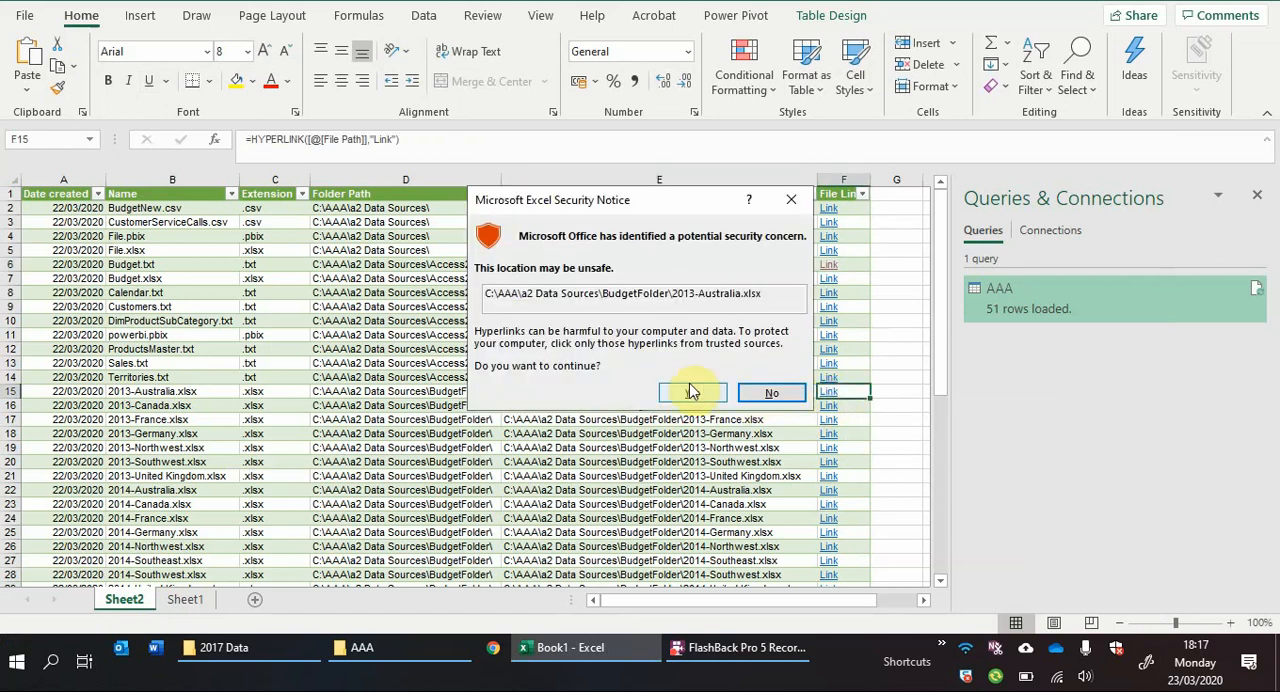
{"action": "left_click", "coordinate": [692, 391]}
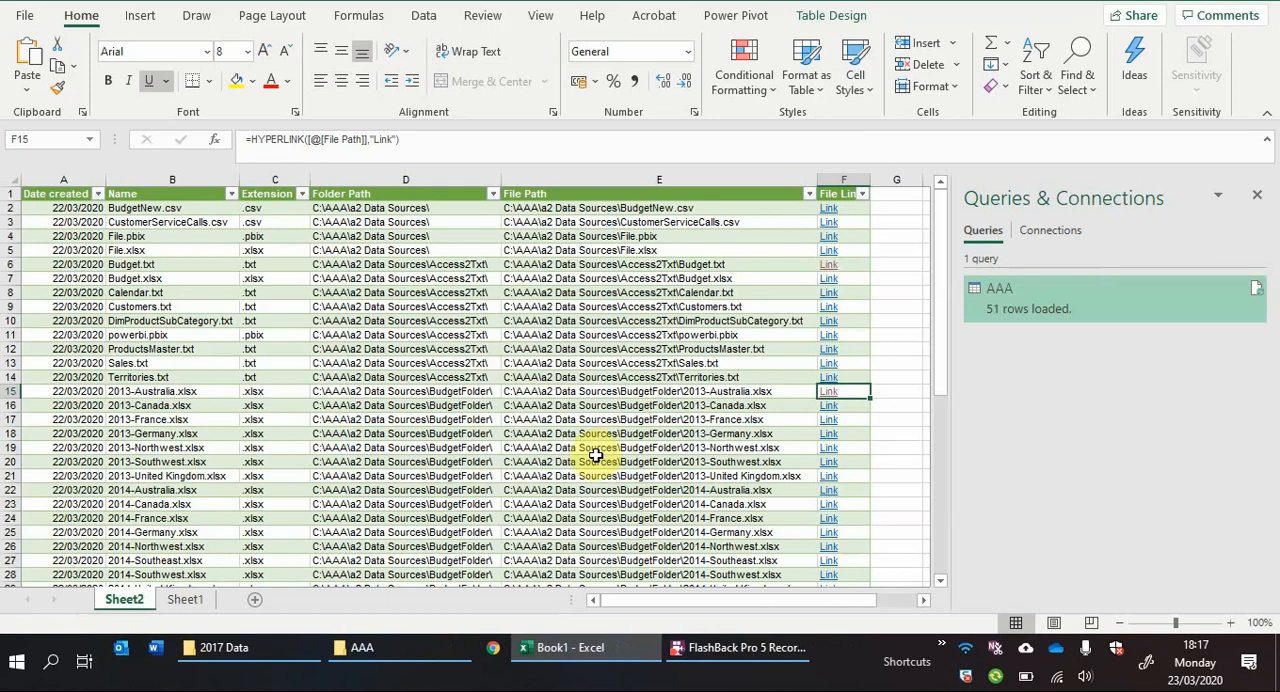
{"action": "mouse_move", "coordinate": [658, 419]}
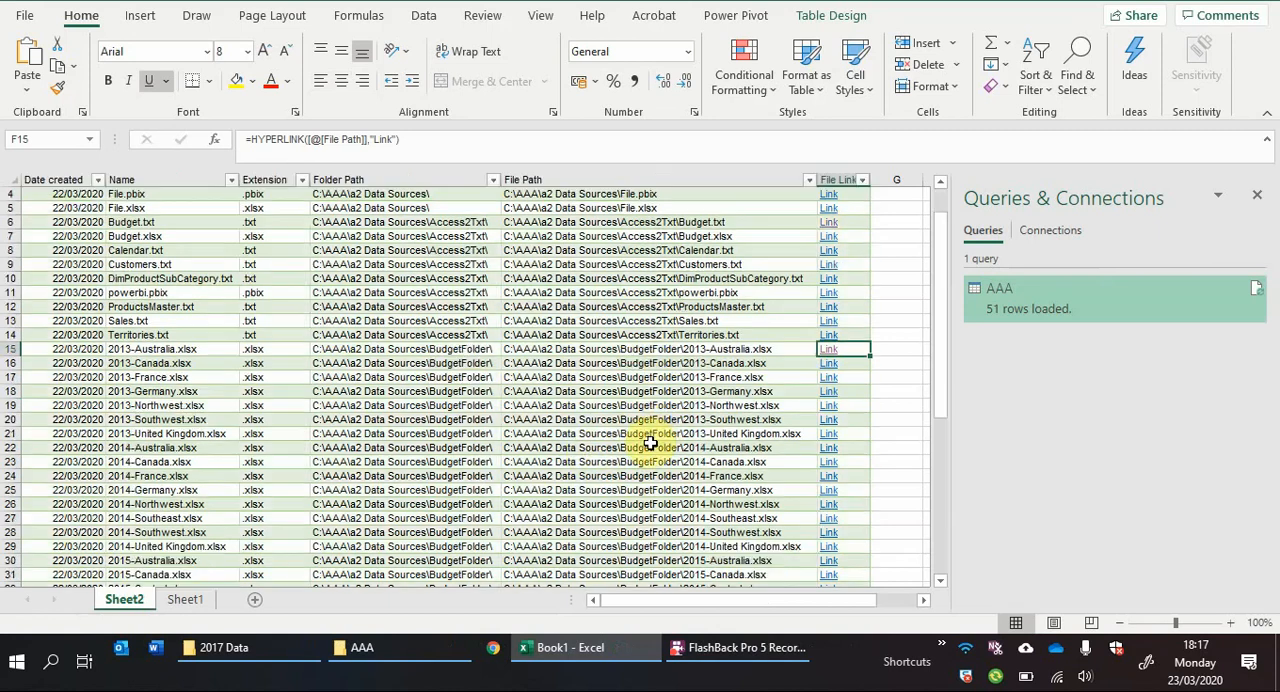
Step: Search the Name filter for 2017, find no matches, and switch to the AAA folder
{"action": "scroll", "scroll_direction": "down", "scroll_amount": 3}
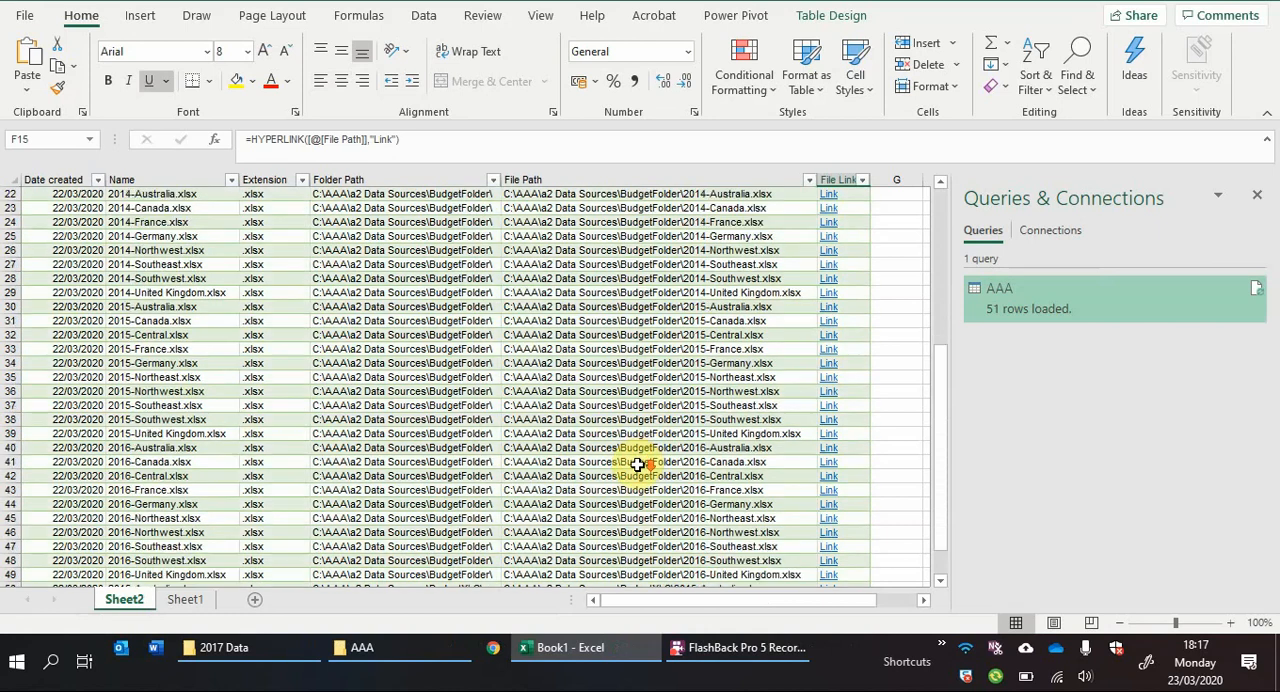
{"action": "scroll", "scroll_direction": "down", "scroll_amount": 3}
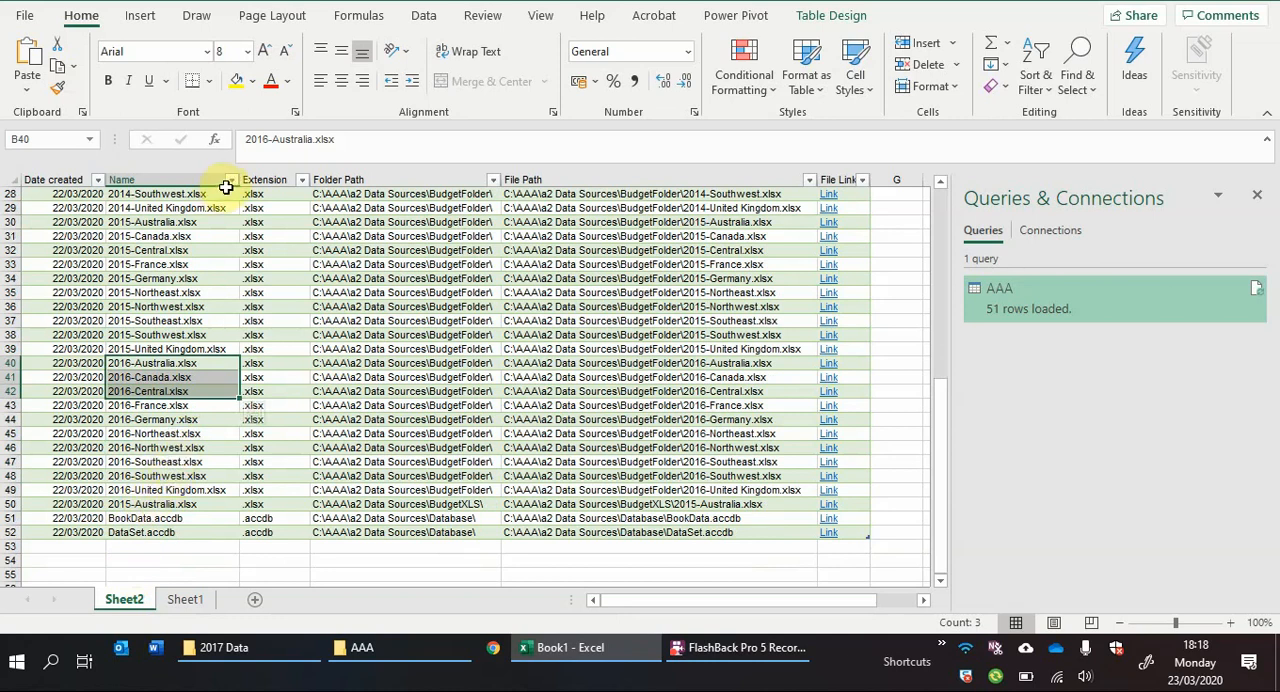
{"action": "left_click", "coordinate": [230, 179]}
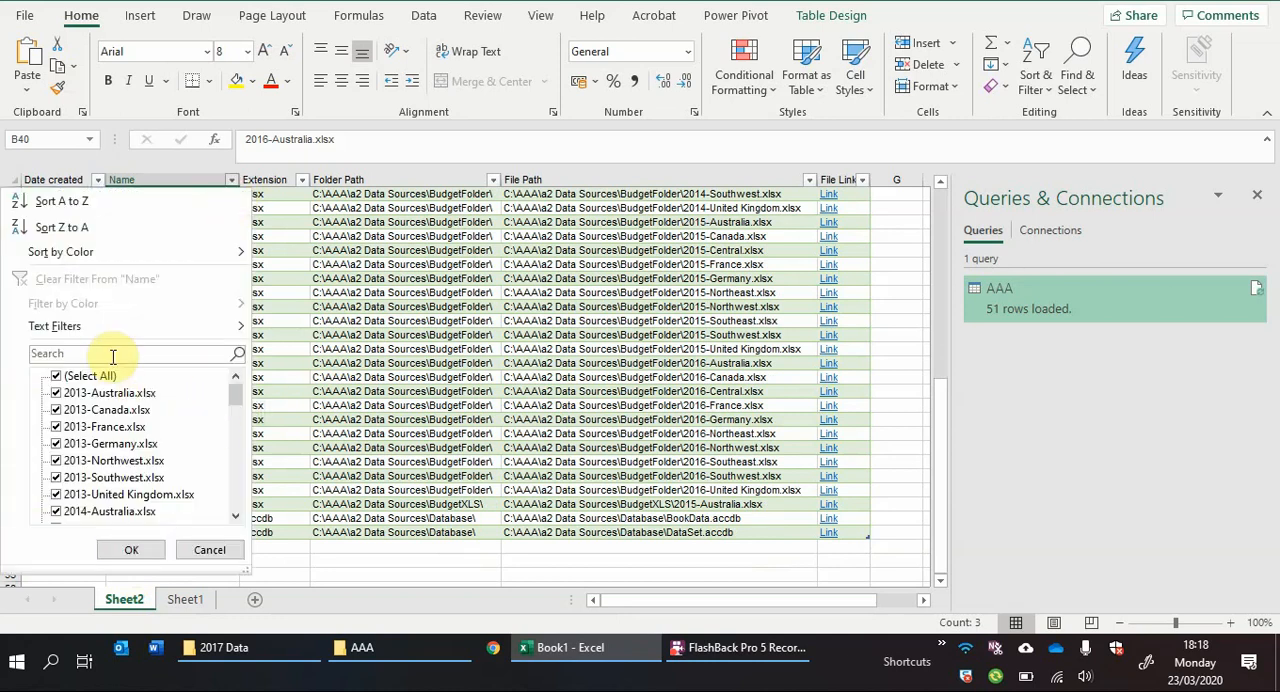
{"action": "type", "text": "2017"}
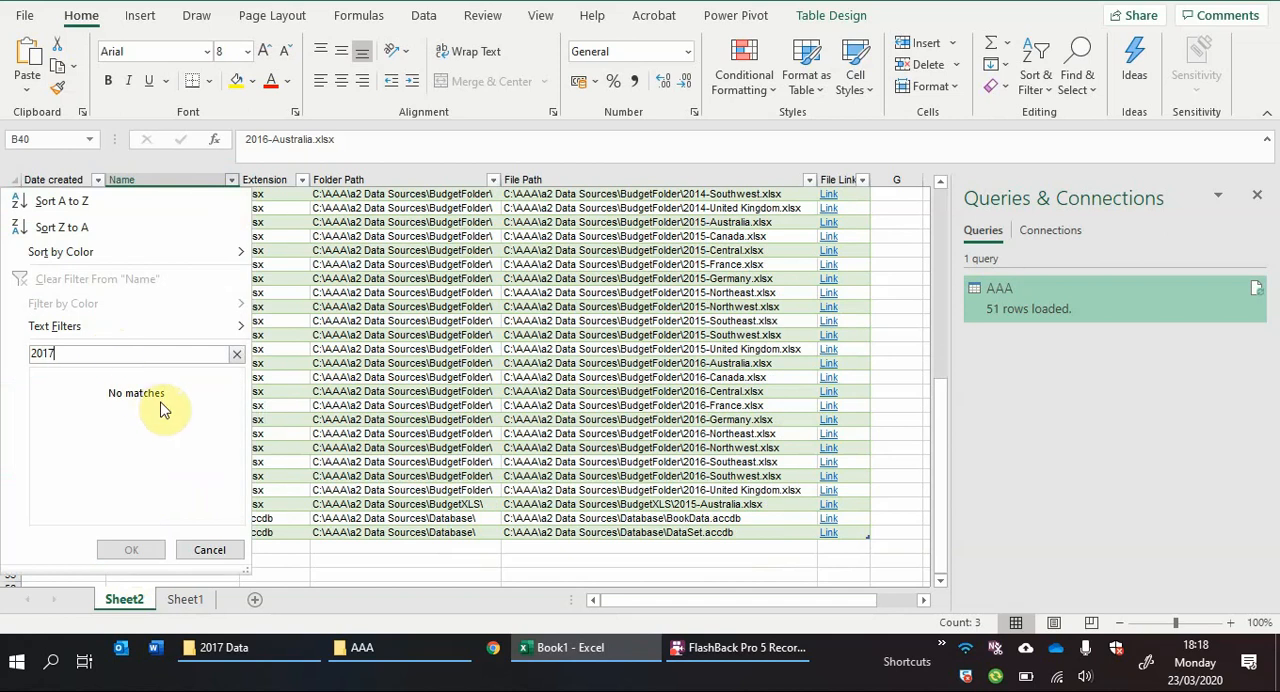
{"action": "left_click", "coordinate": [209, 549]}
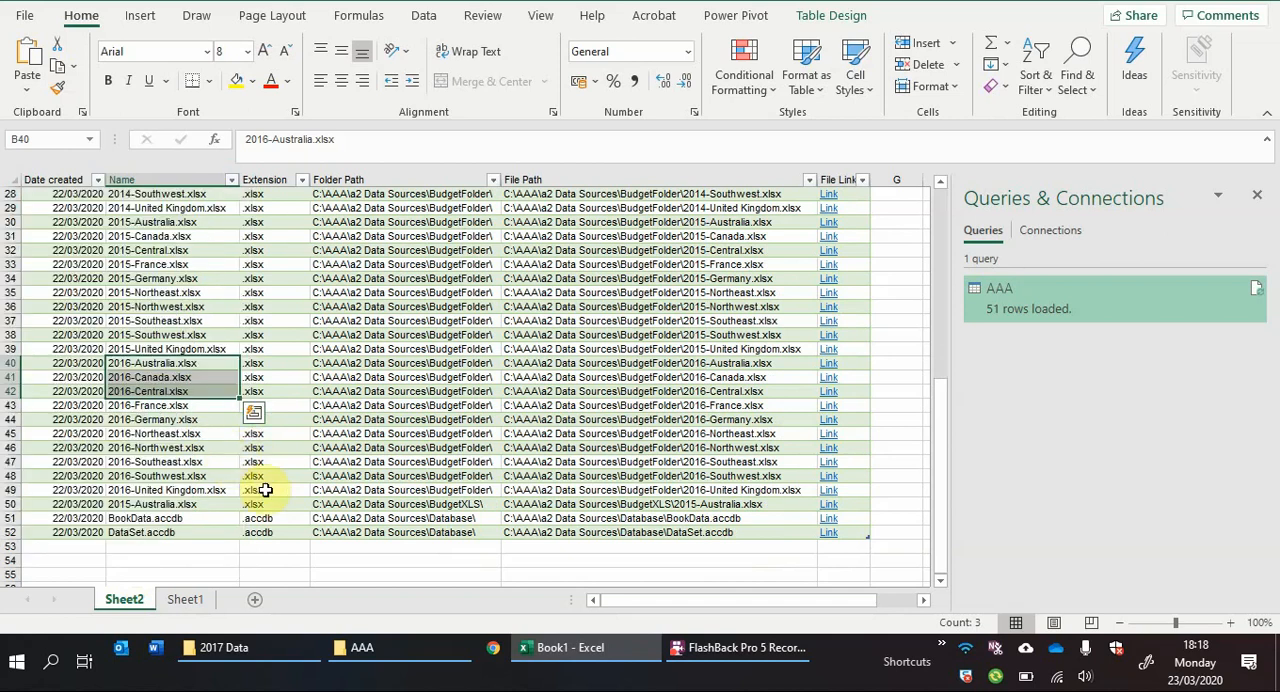
{"action": "left_click", "coordinate": [360, 647]}
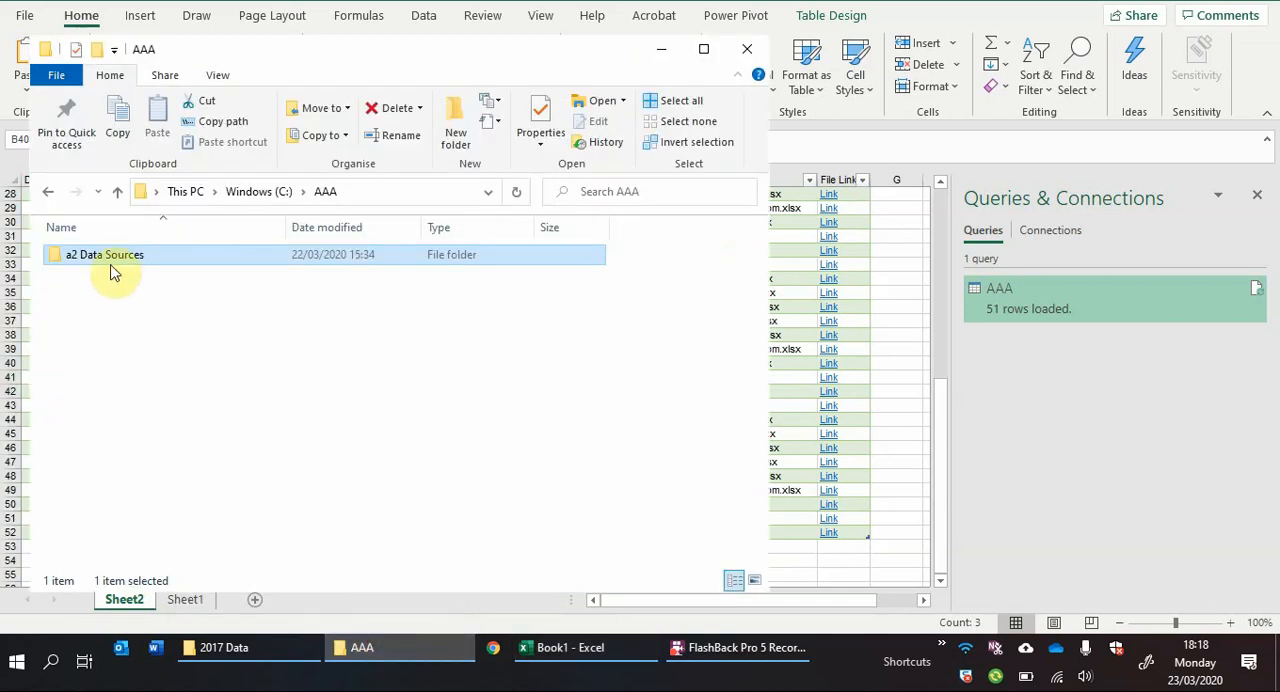
Step: Move the six 2017 budget workbooks from 2017 Data into a2 Data Sources\BudgetFolder
{"action": "double_click", "coordinate": [104, 254]}
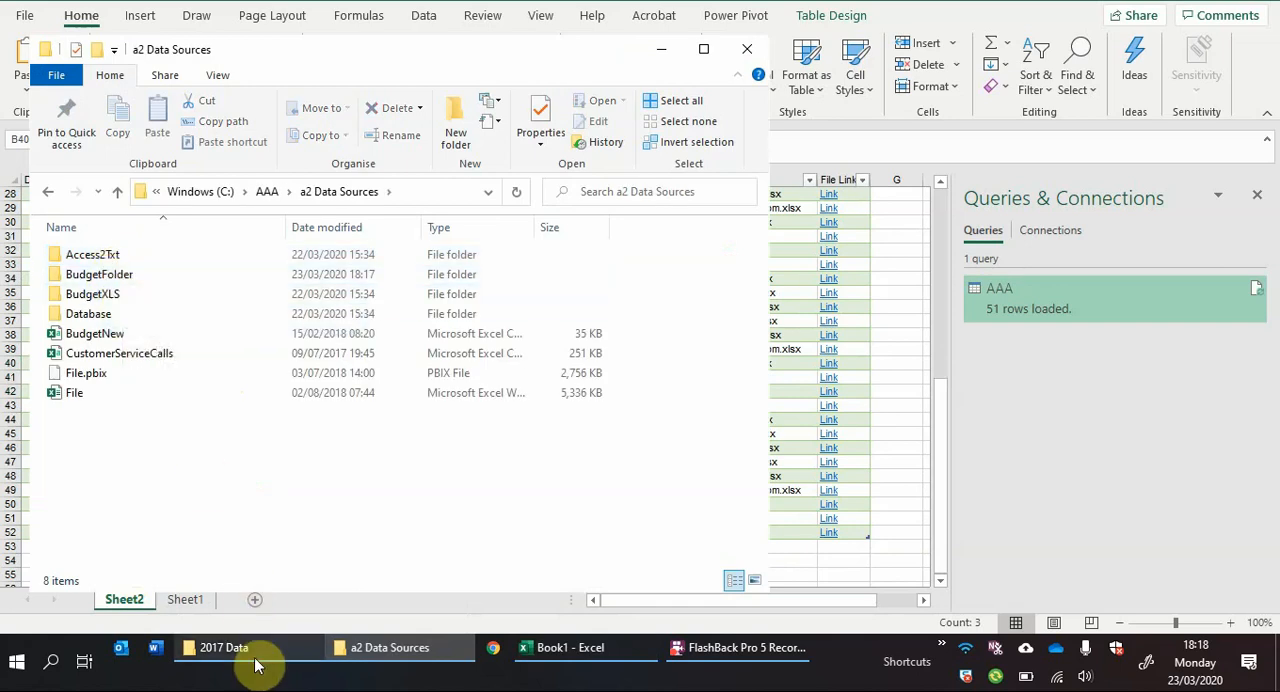
{"action": "left_click", "coordinate": [223, 647]}
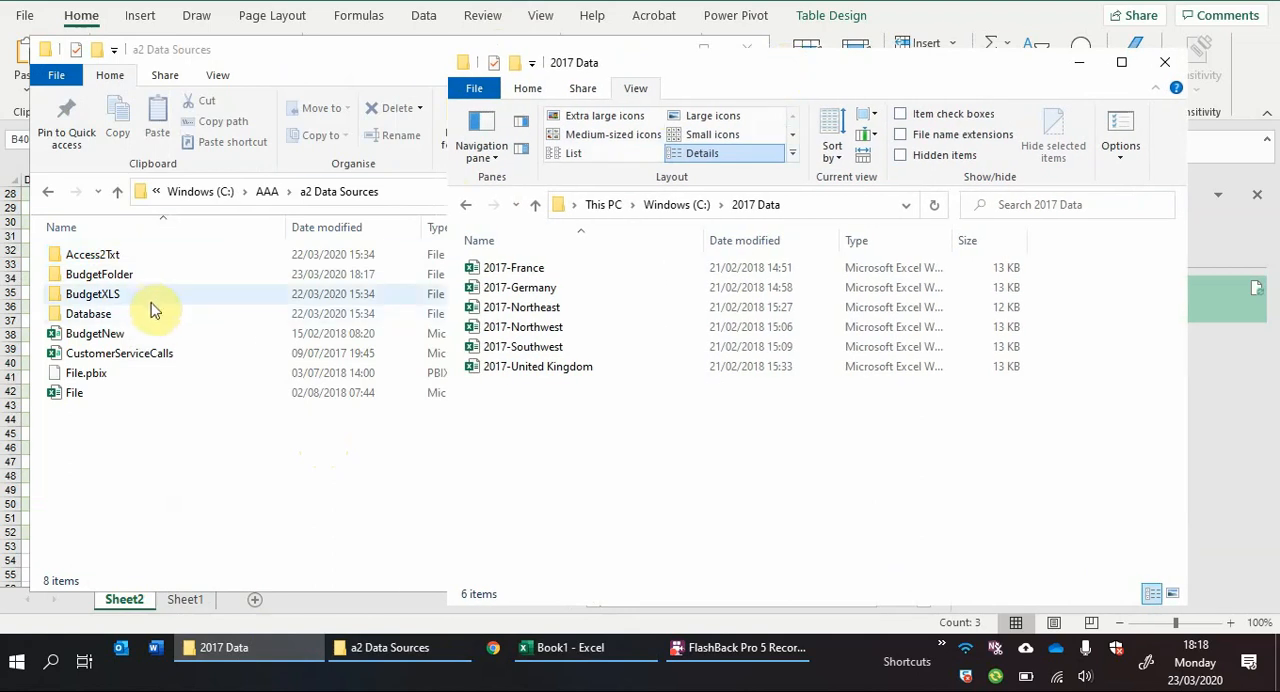
{"action": "double_click", "coordinate": [99, 273]}
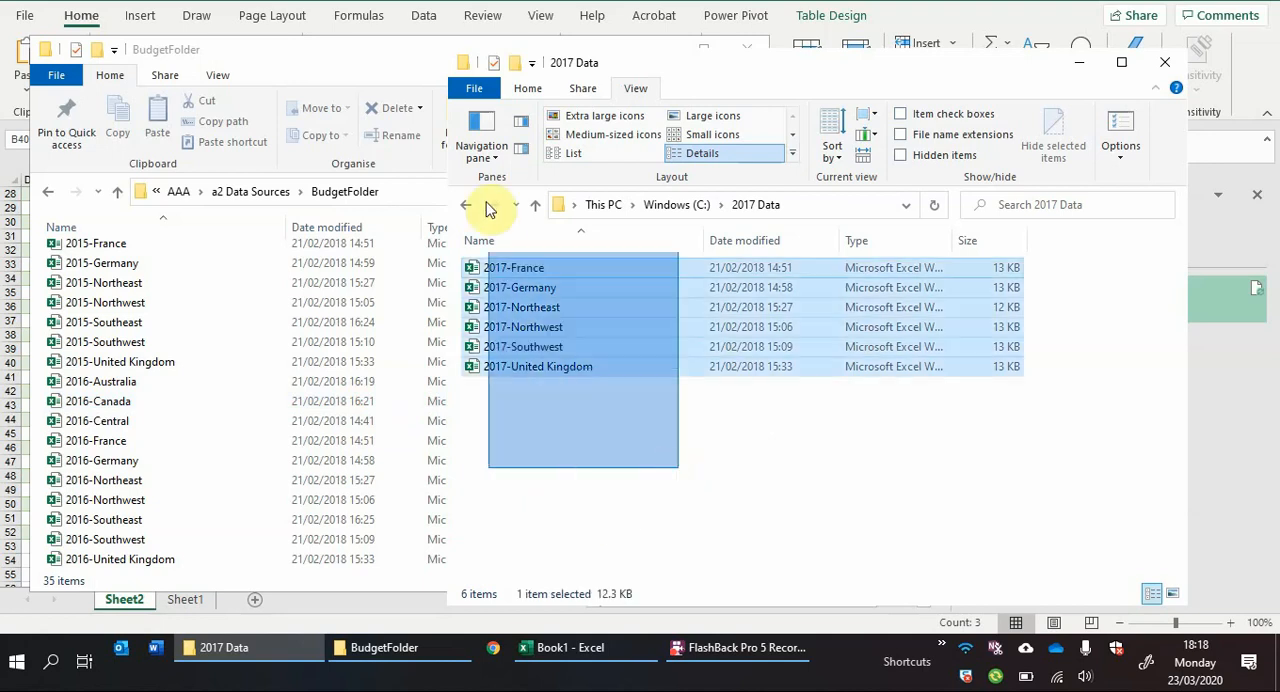
{"action": "left_click_drag", "start_coordinate": [580, 315], "coordinate": [230, 525]}
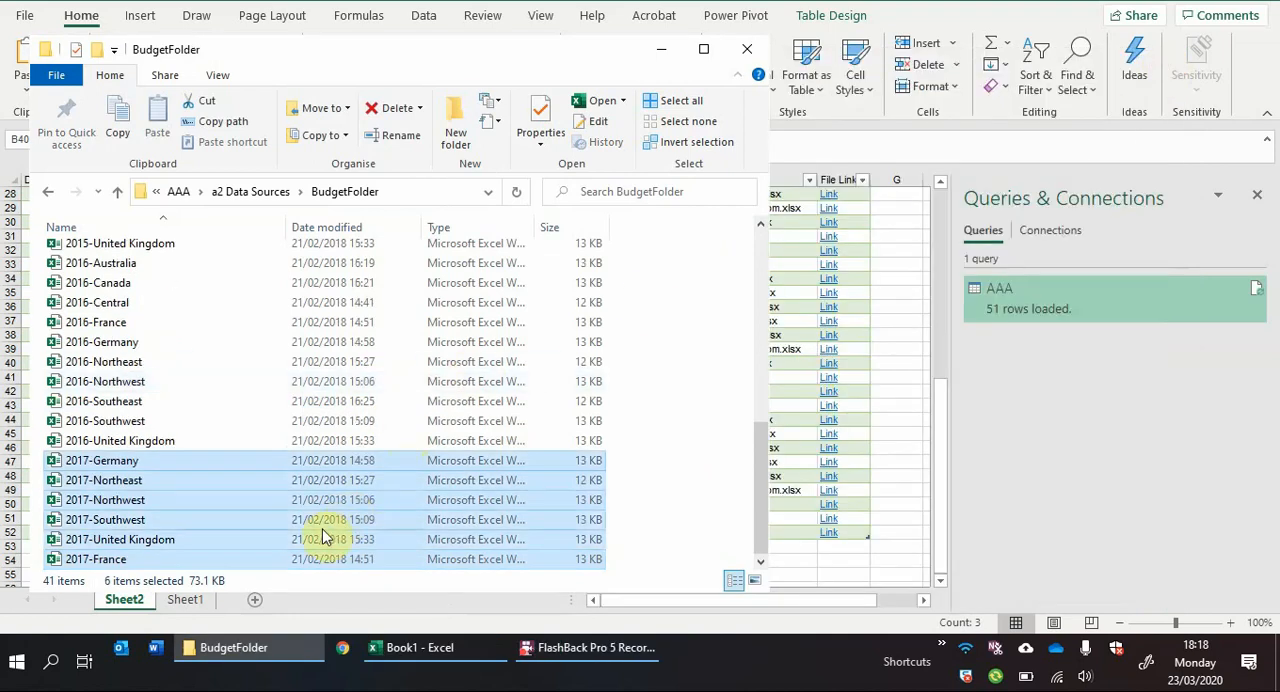
{"action": "left_click", "coordinate": [418, 647]}
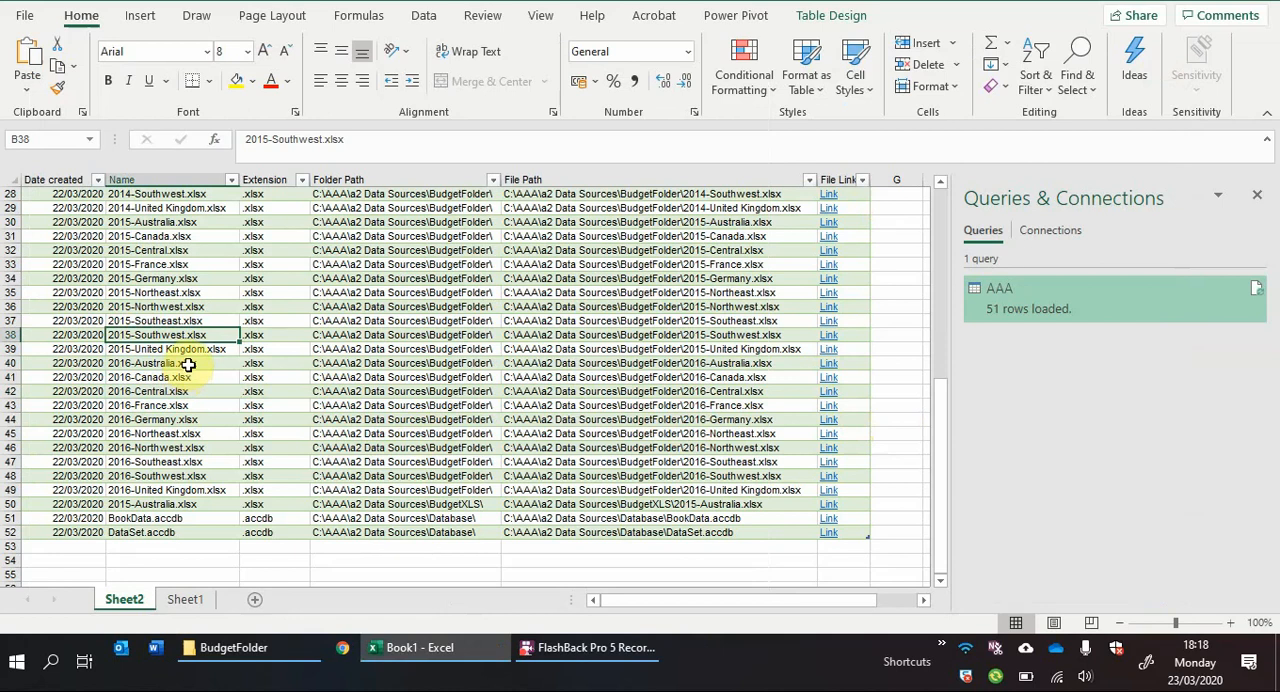
Step: Refresh table AAA so it reloads 57 rows including the 2017 workbooks
{"action": "right_click", "coordinate": [186, 362]}
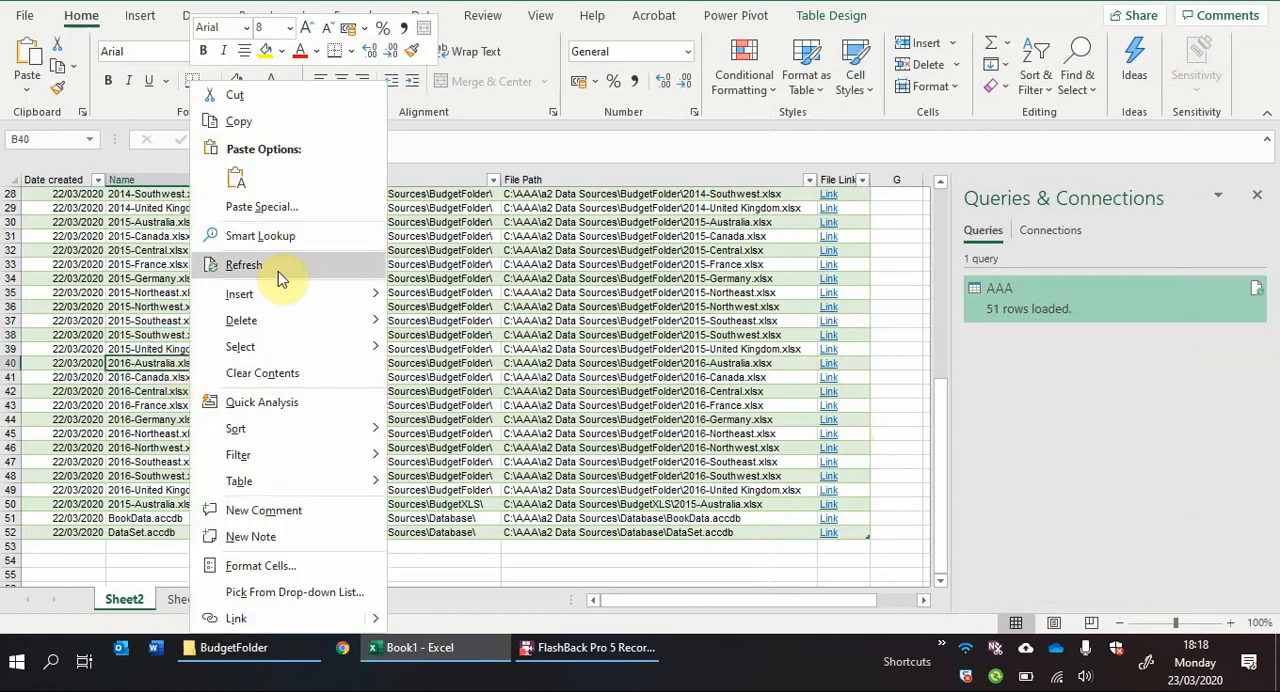
{"action": "left_click", "coordinate": [244, 264]}
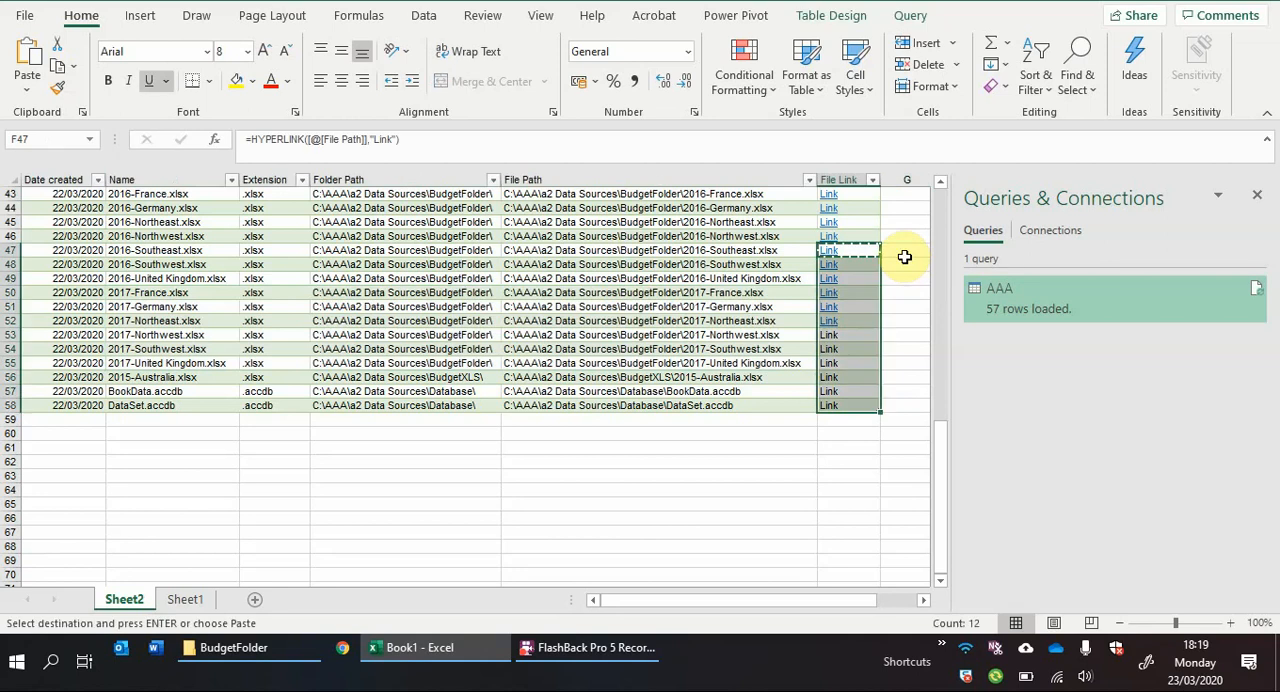
Step: Style the new 2017 File Link cells and open the 2017-France.xlsx link, allowing the security warning
{"action": "left_click", "coordinate": [828, 405]}
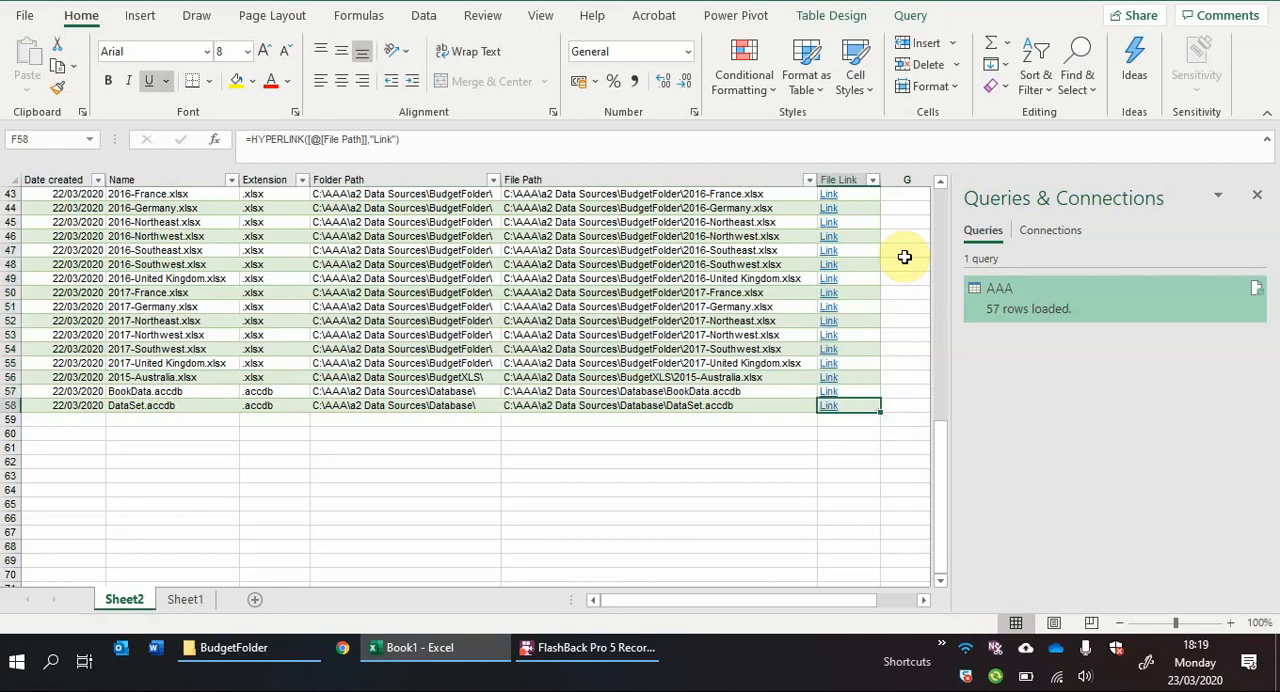
{"action": "left_click", "coordinate": [150, 292]}
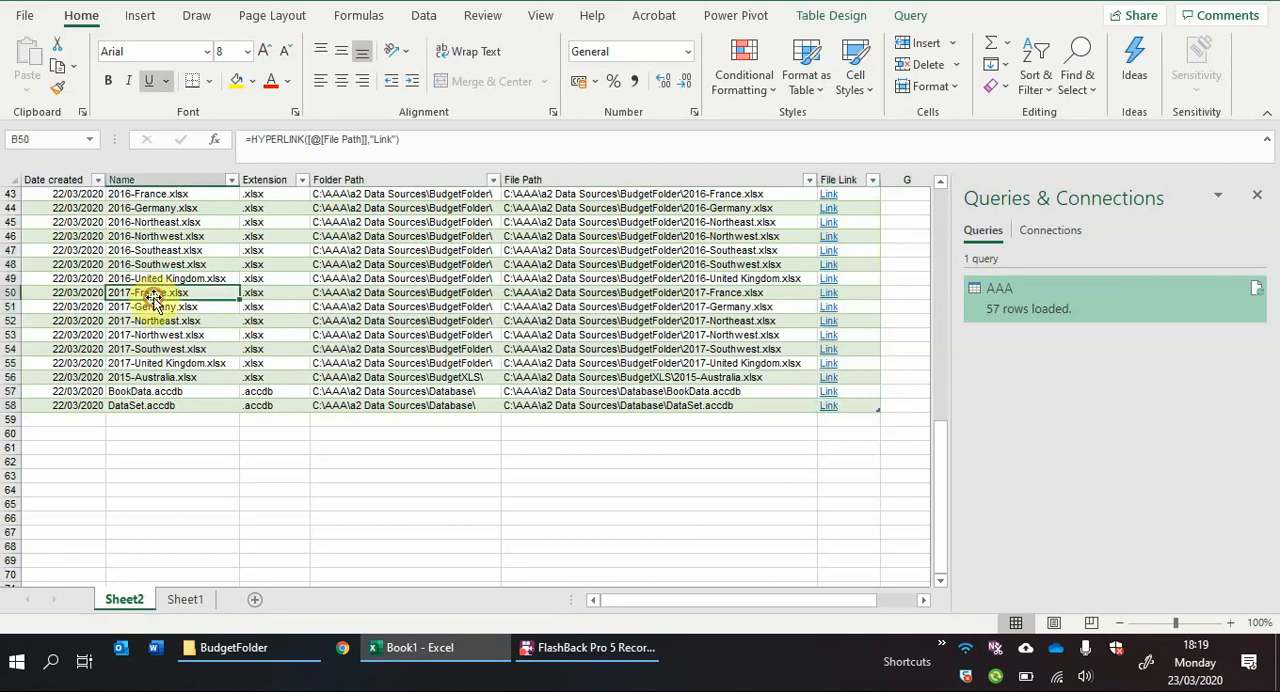
{"action": "left_click", "coordinate": [828, 292]}
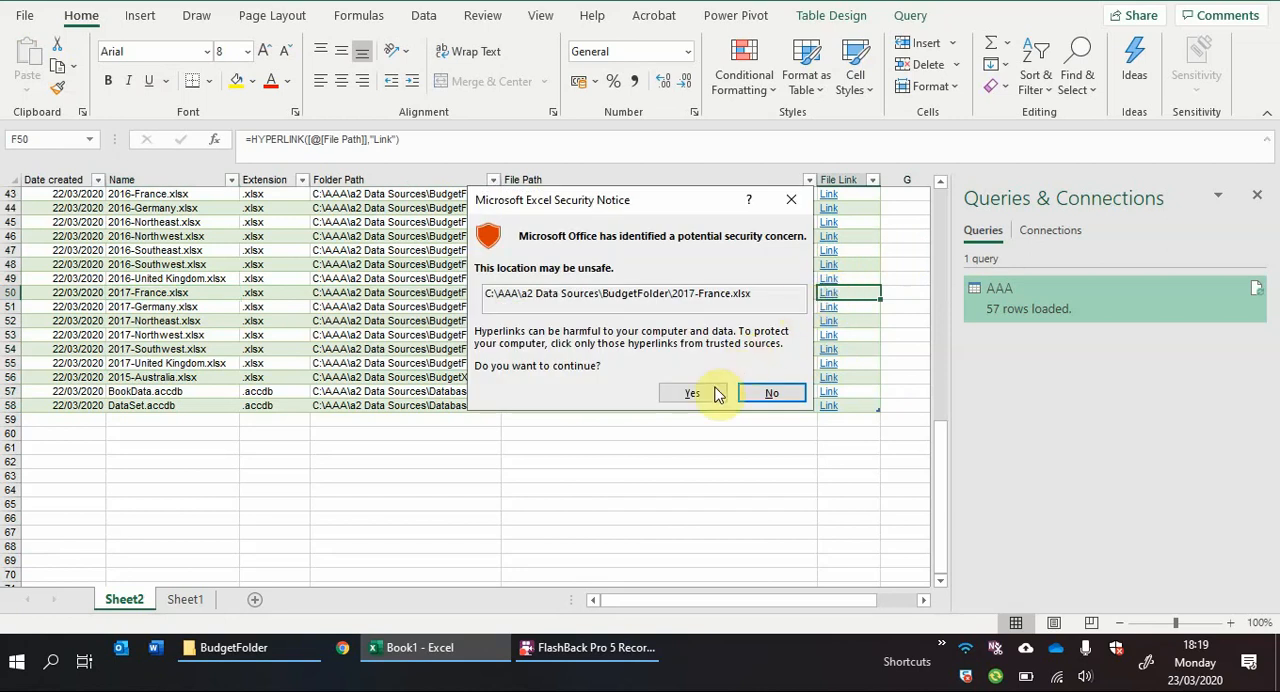
{"action": "left_click", "coordinate": [692, 392]}
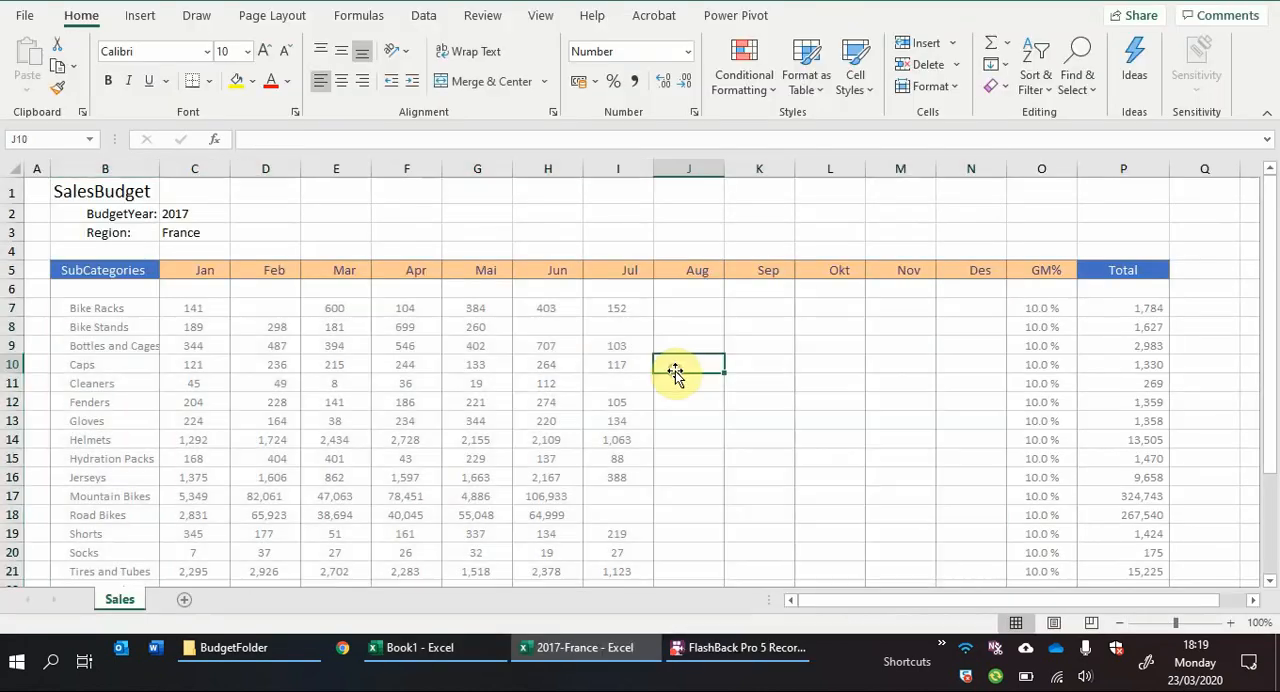
{"action": "scroll", "scroll_direction": "down", "scroll_amount": 3}
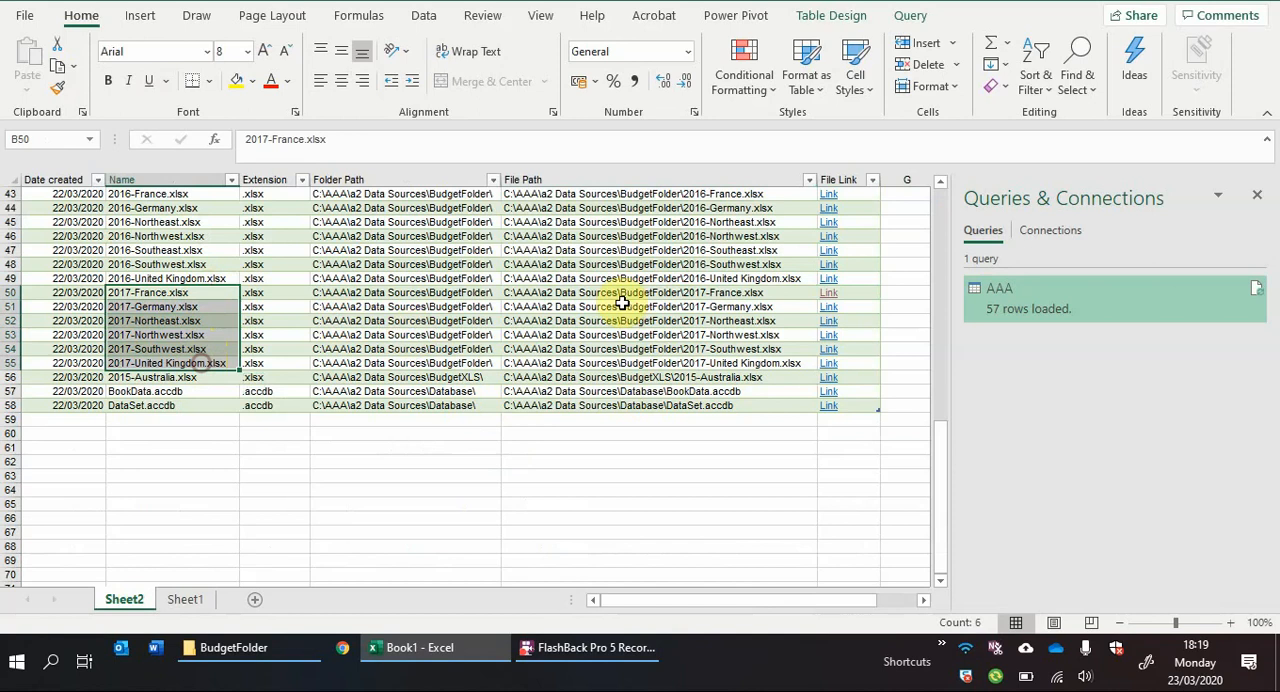
{"action": "left_click", "coordinate": [630, 306]}
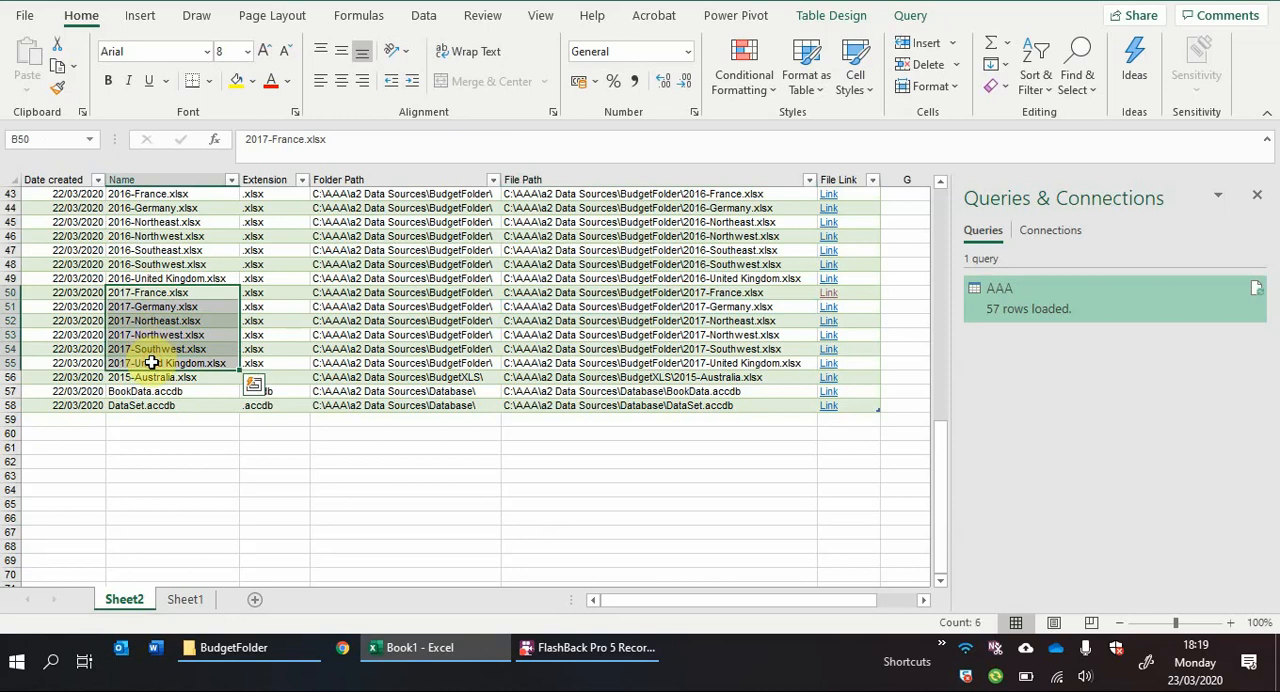
{"action": "left_click", "coordinate": [172, 447]}
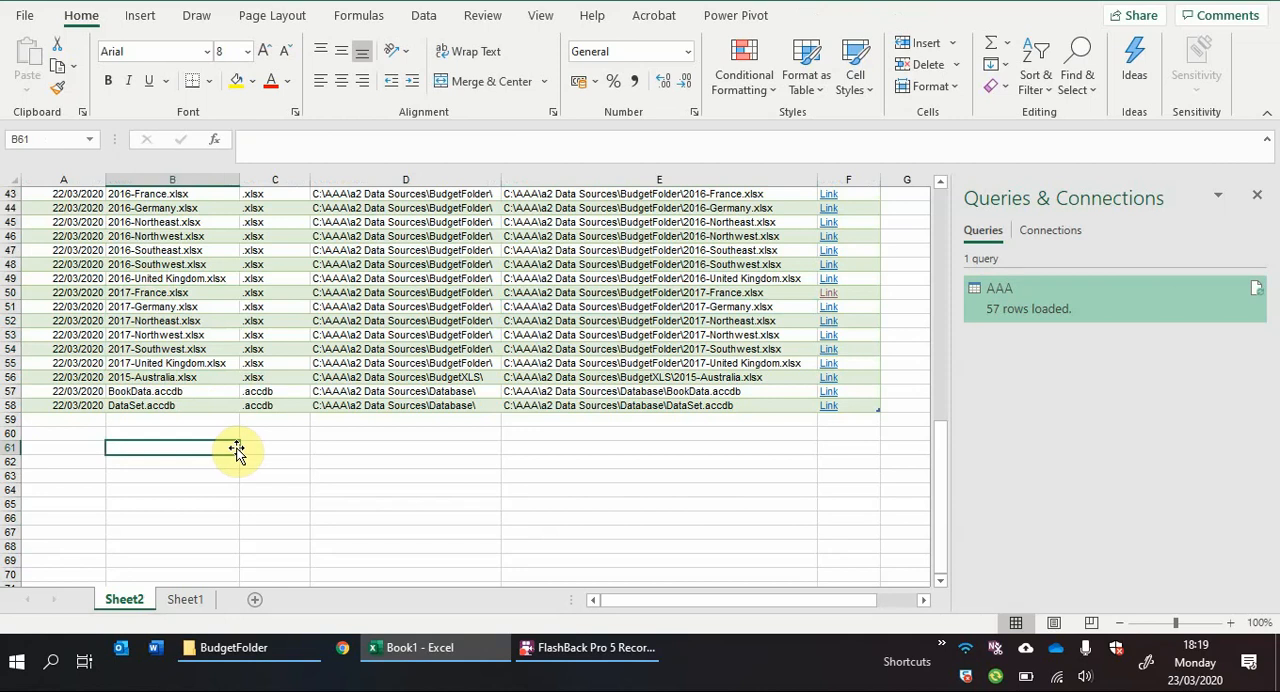
{"action": "mouse_move", "coordinate": [359, 472]}
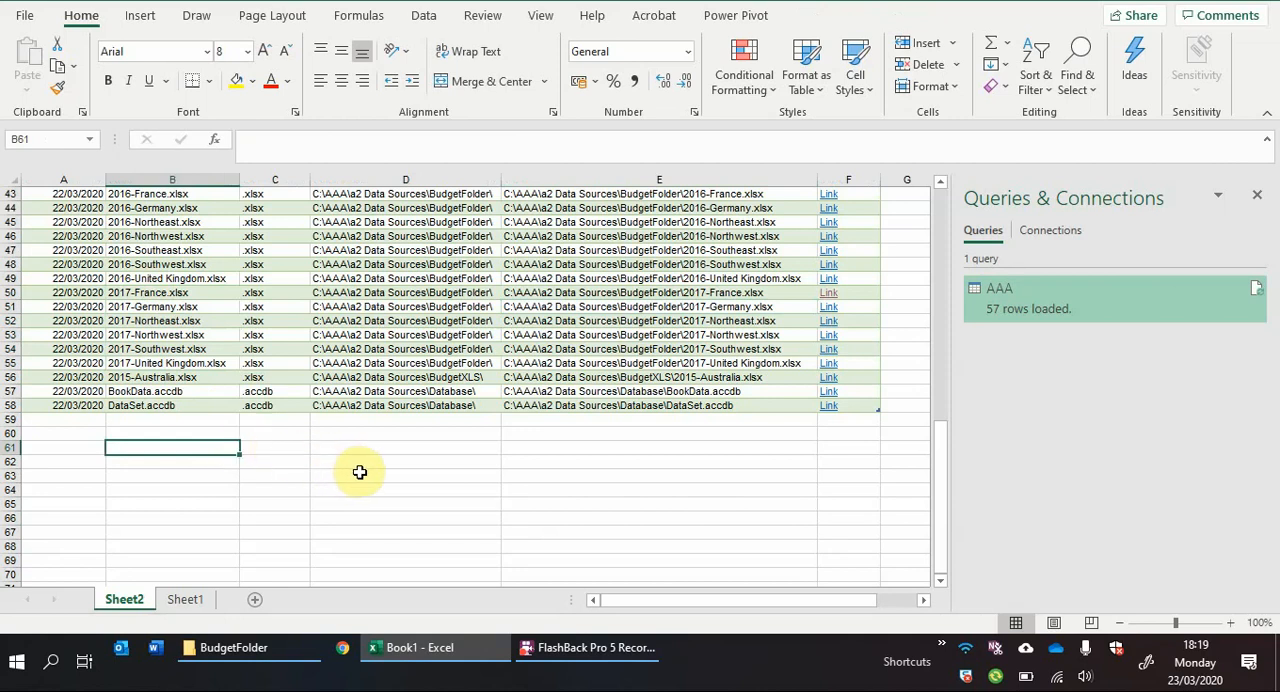
{"action": "mouse_move", "coordinate": [540, 647]}
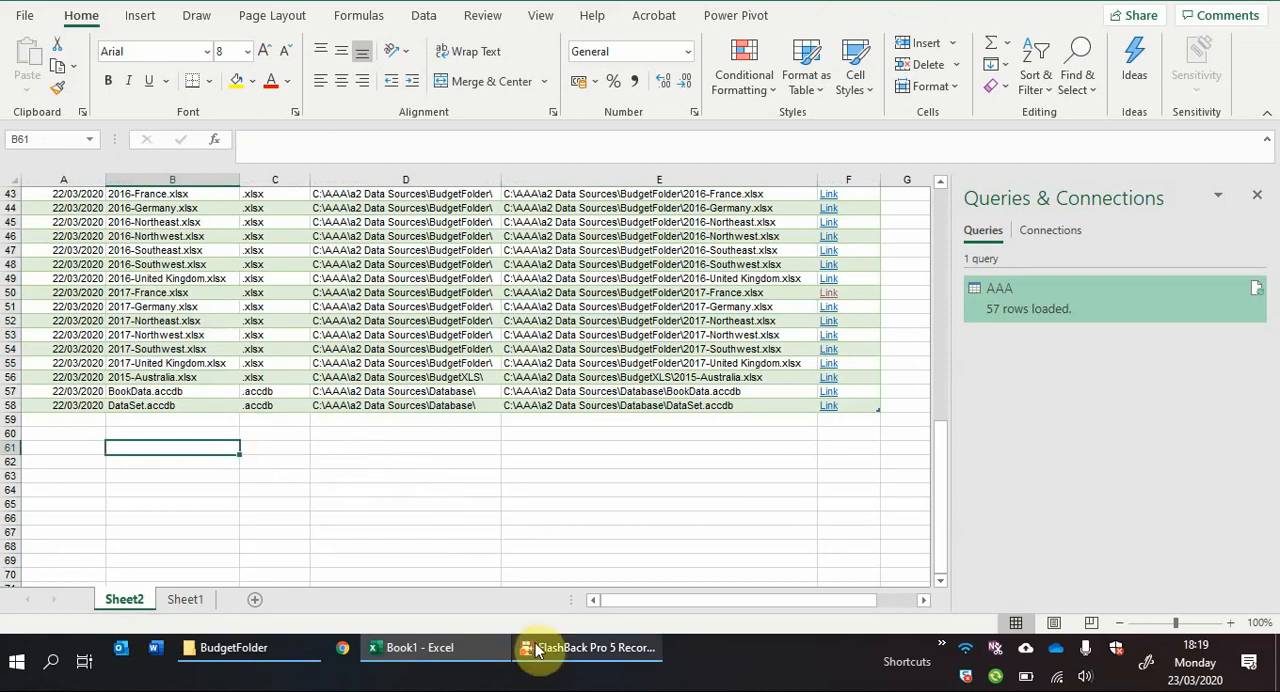
{"action": "mouse_move", "coordinate": [575, 627]}
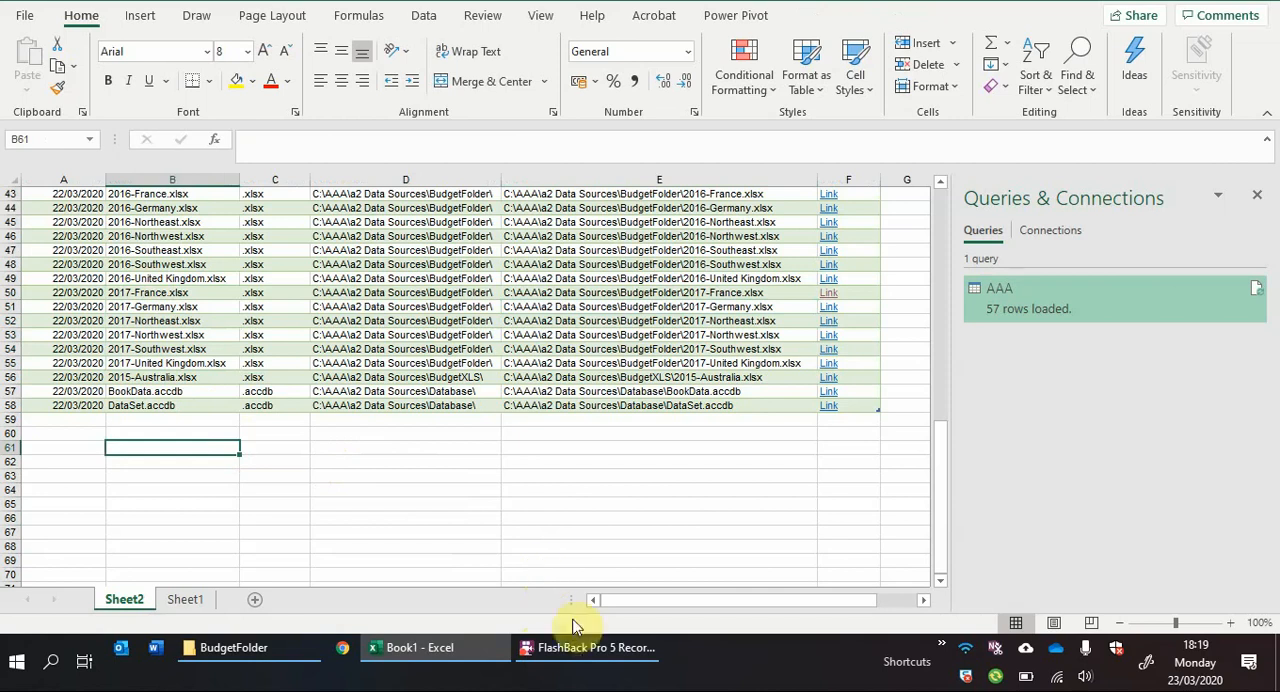